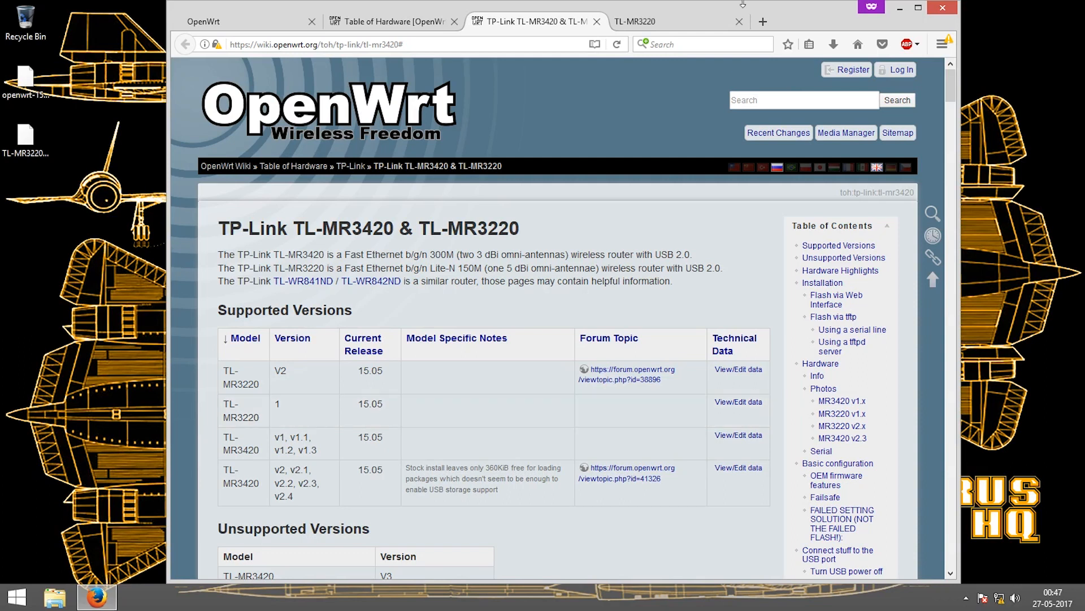
View the OpenWrt homepage, then switch to the TL-MR3220 router's Quick Setup page.
{"action": "left_click", "coordinate": [246, 21]}
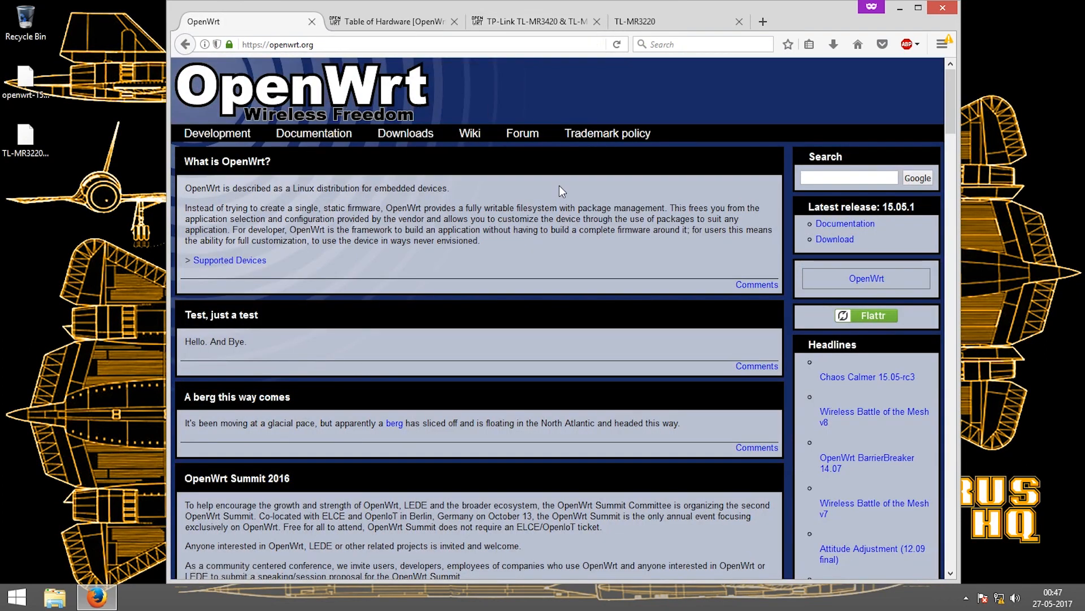
{"action": "mouse_move", "coordinate": [602, 167]}
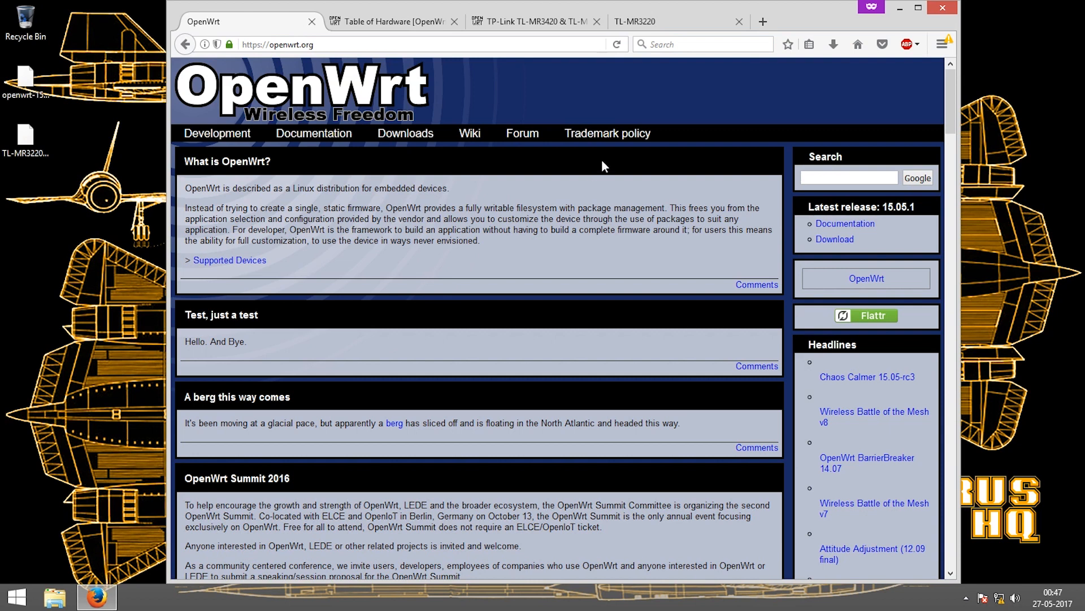
{"action": "left_click", "coordinate": [633, 21]}
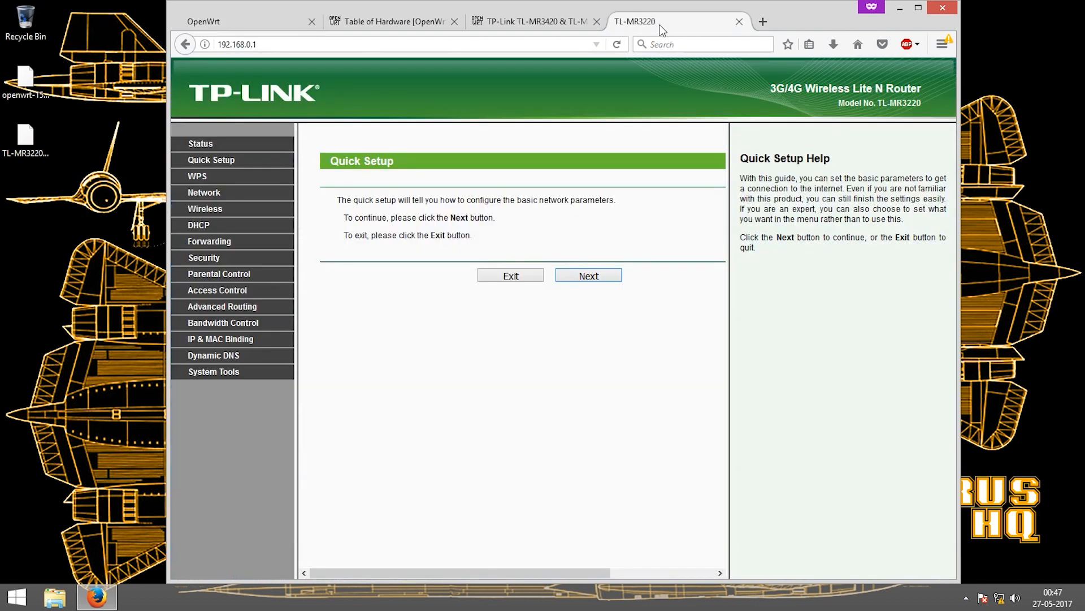
Browse the stock Quick Setup, Network, Forwarding, Security and Parental Control pages, then return to OpenWrt.
{"action": "left_click", "coordinate": [211, 160]}
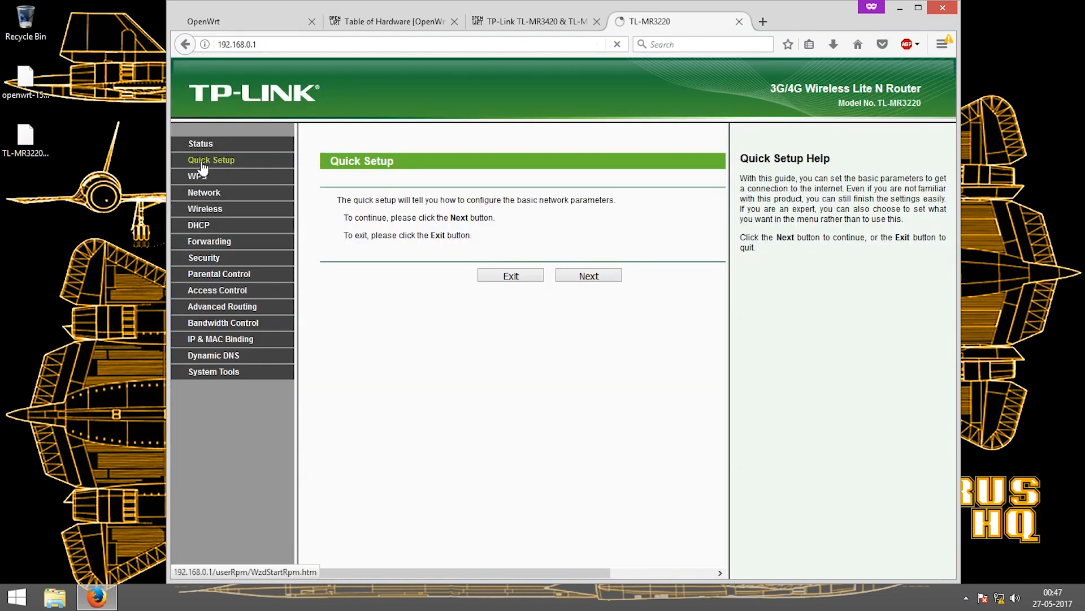
{"action": "left_click", "coordinate": [204, 193]}
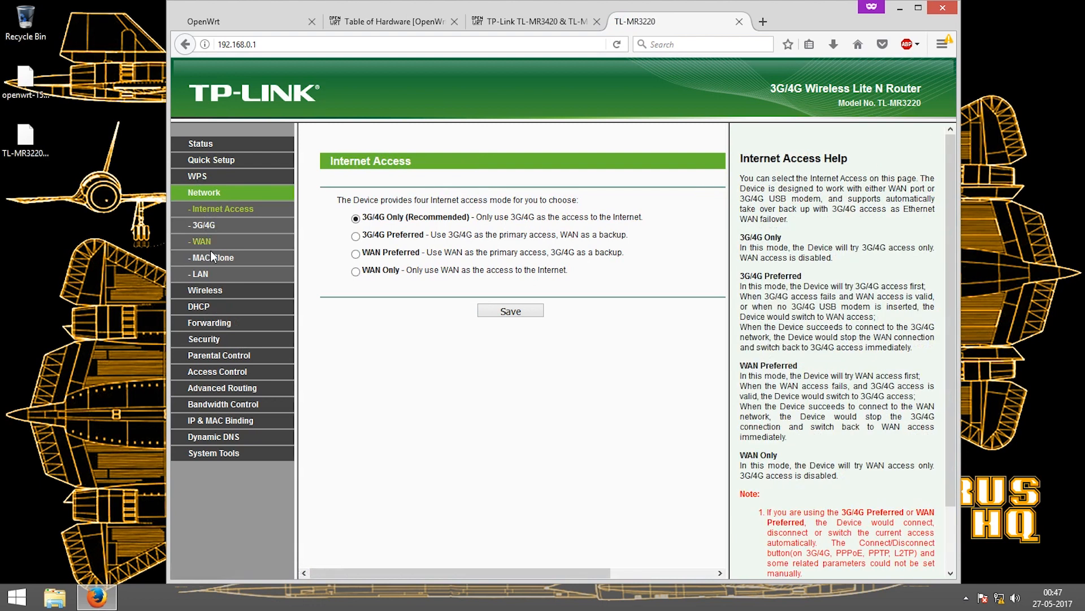
{"action": "left_click", "coordinate": [205, 209]}
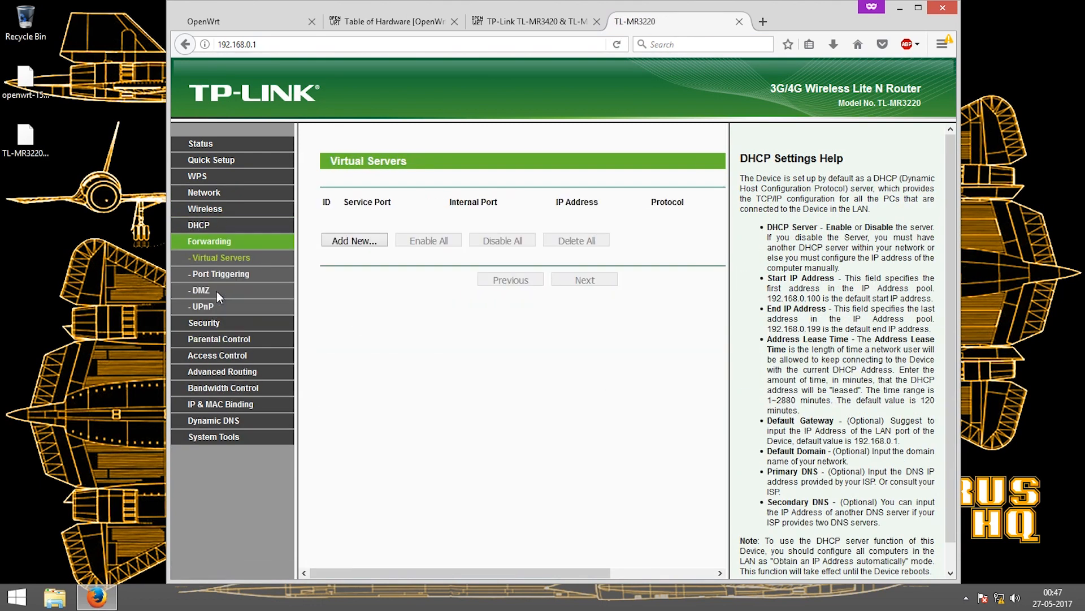
{"action": "left_click", "coordinate": [204, 258]}
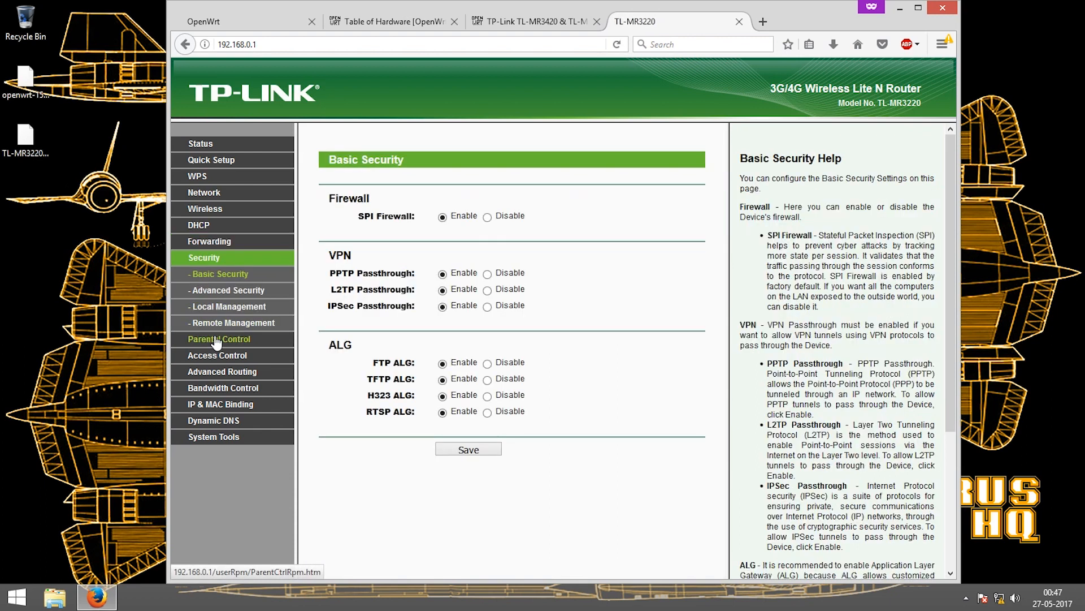
{"action": "left_click", "coordinate": [218, 339]}
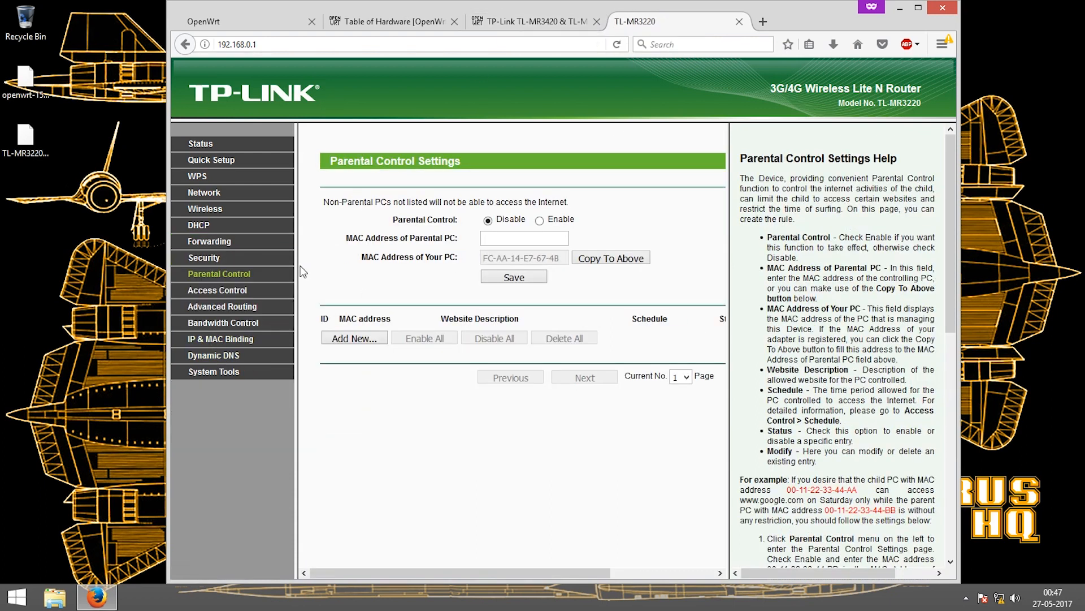
{"action": "mouse_move", "coordinate": [217, 289]}
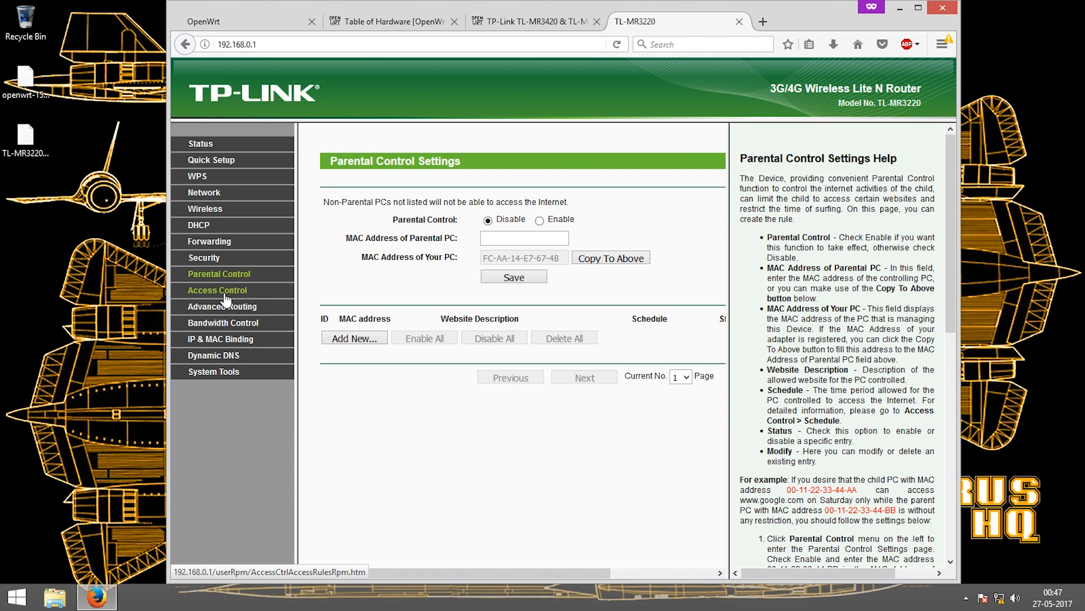
{"action": "left_click", "coordinate": [246, 22]}
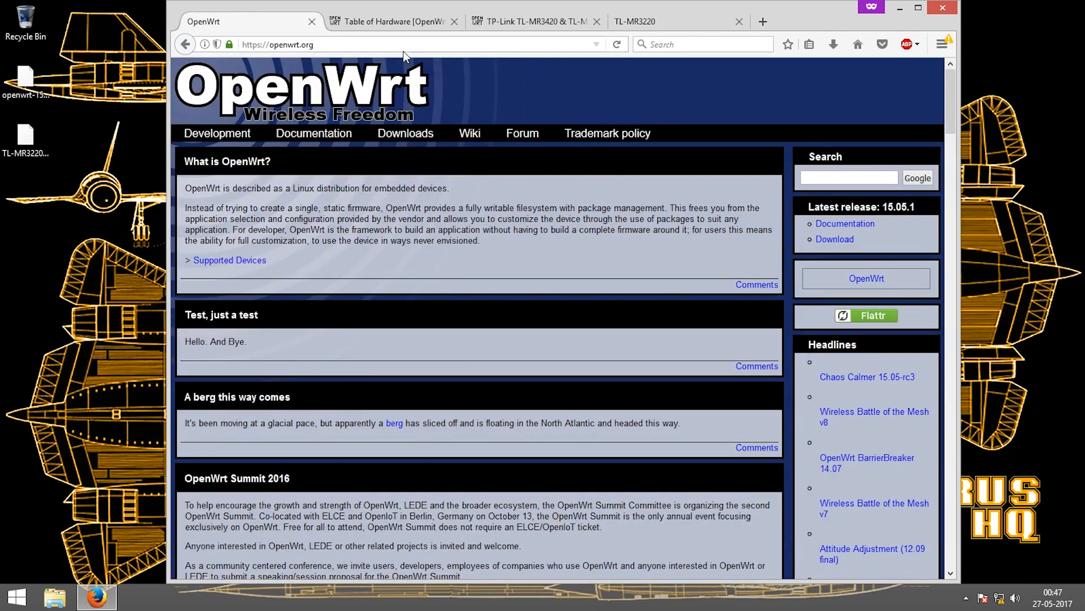
{"action": "mouse_move", "coordinate": [391, 22]}
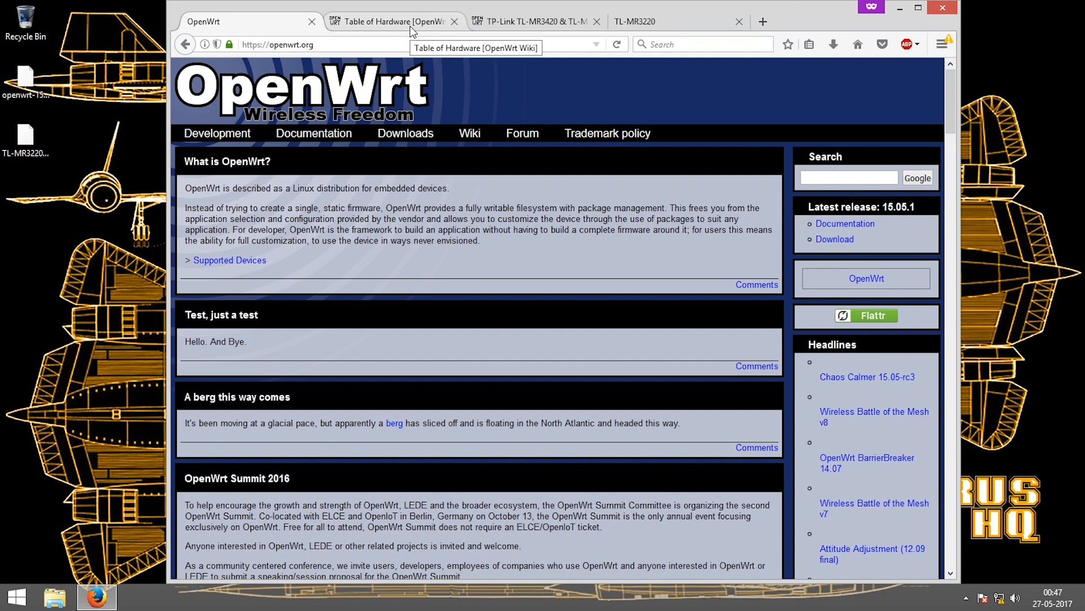
Find the TL-MR3220 in the OpenWrt Table of Hardware and open its wiki page.
{"action": "left_click", "coordinate": [392, 21]}
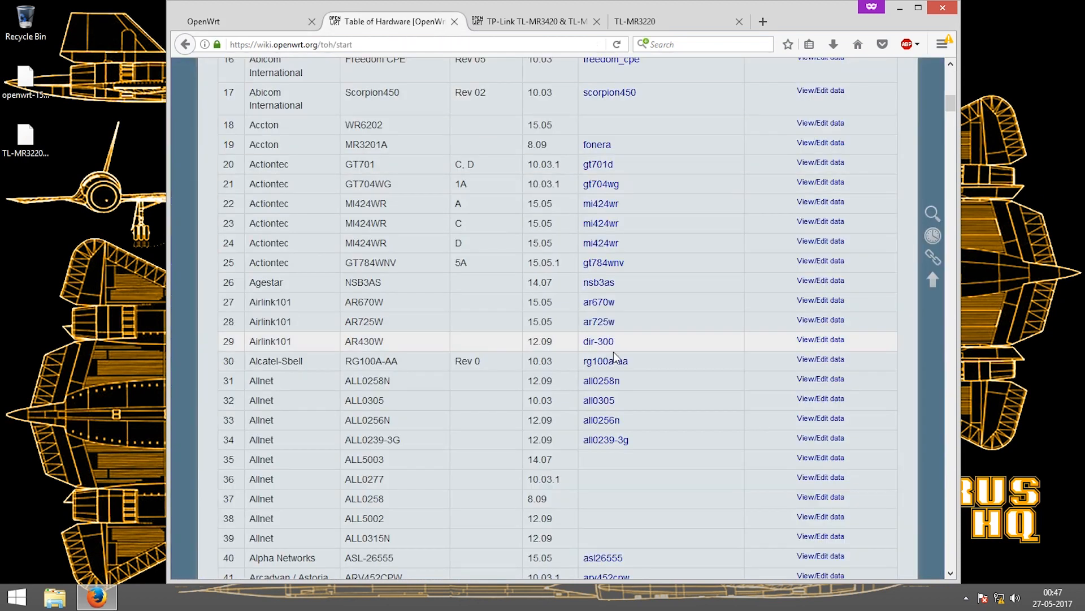
{"action": "scroll", "scroll_direction": "down", "scroll_amount": 3}
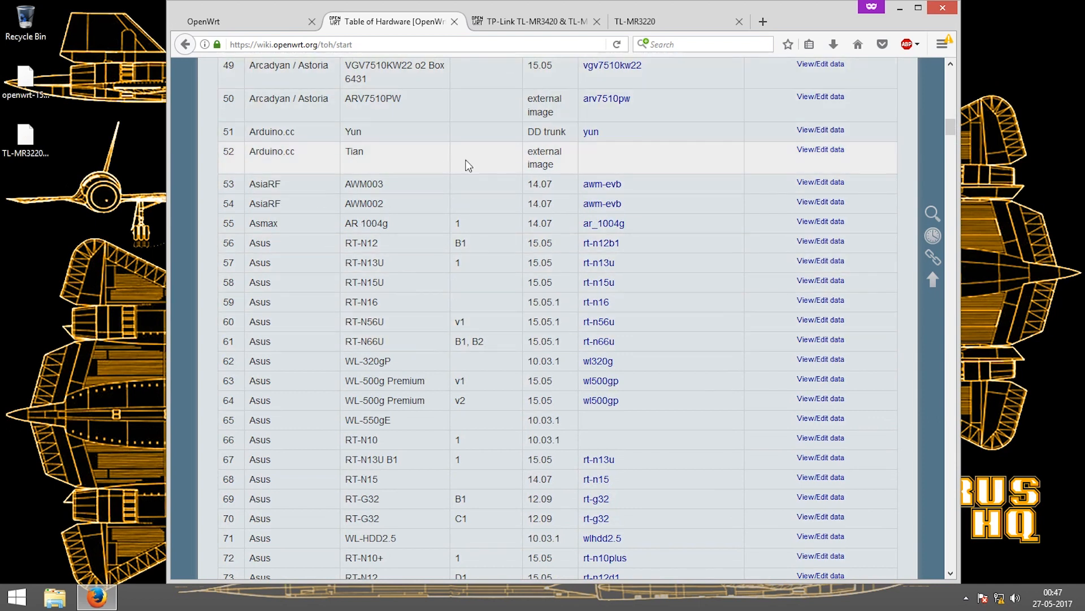
{"action": "scroll", "scroll_direction": "down", "scroll_amount": 3}
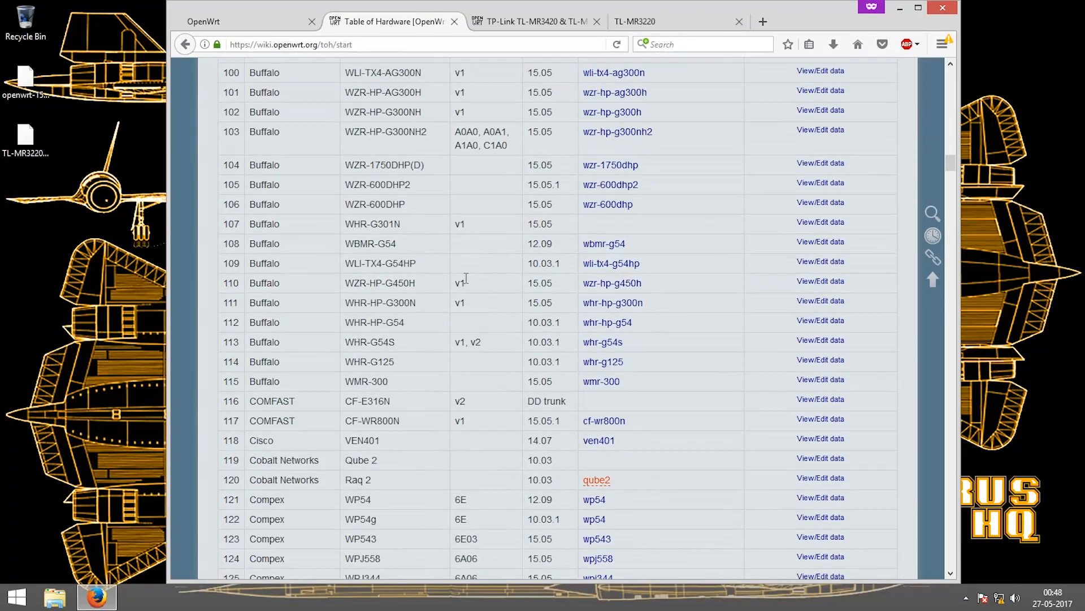
{"action": "scroll", "scroll_direction": "down", "scroll_amount": 3}
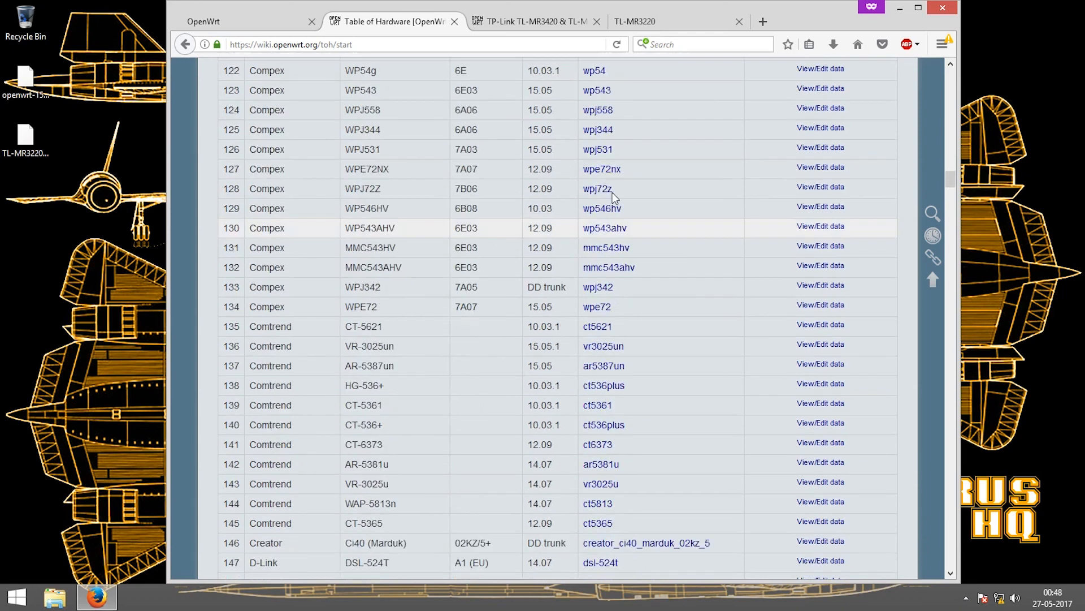
{"action": "scroll", "scroll_direction": "down", "scroll_amount": 3}
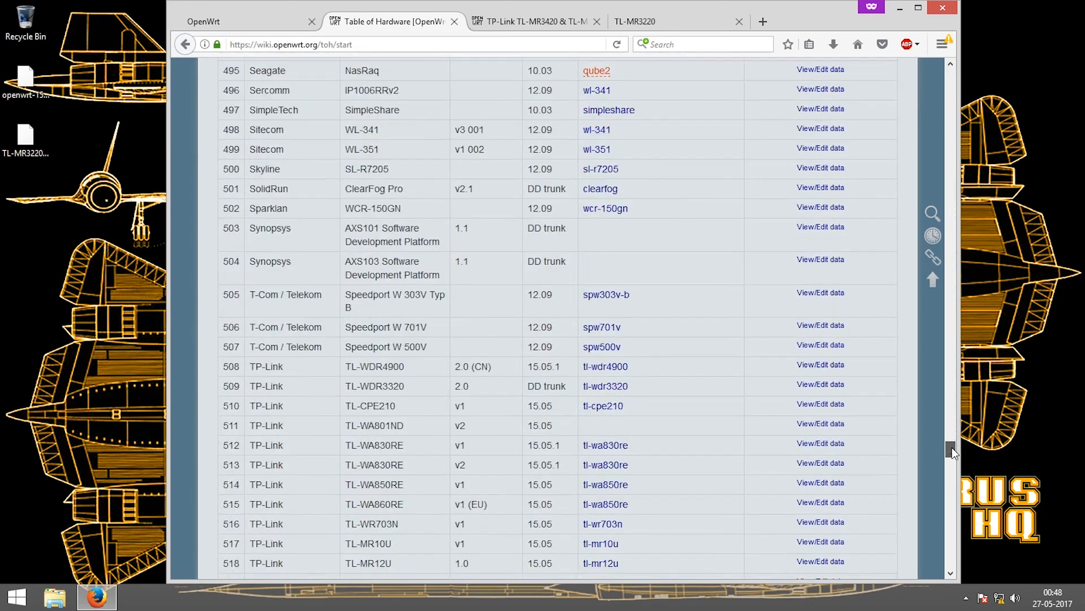
{"action": "scroll", "scroll_direction": "down", "scroll_amount": 3}
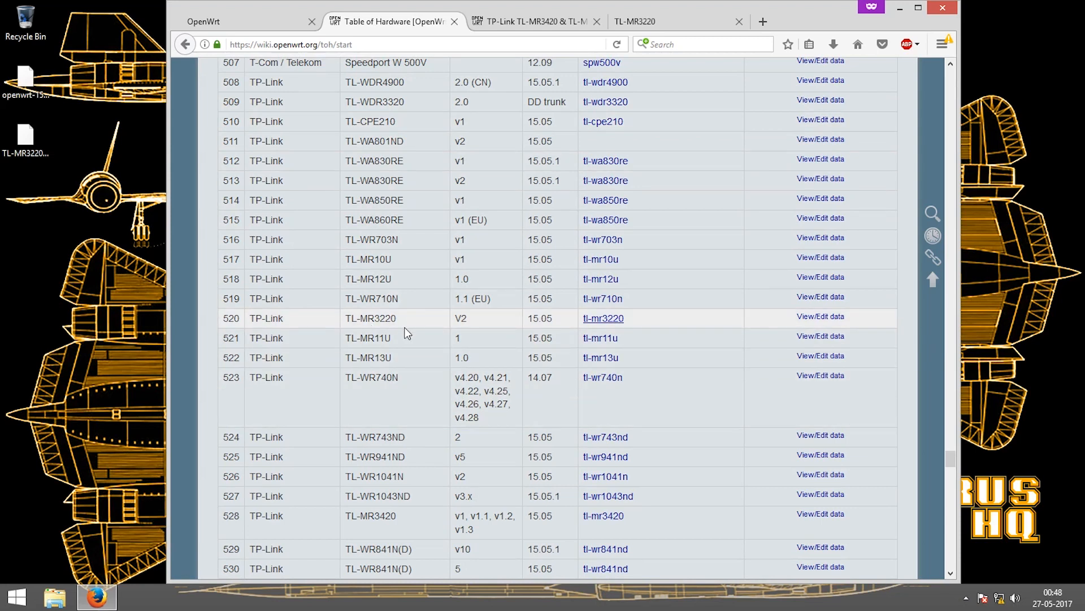
{"action": "left_click", "coordinate": [602, 318]}
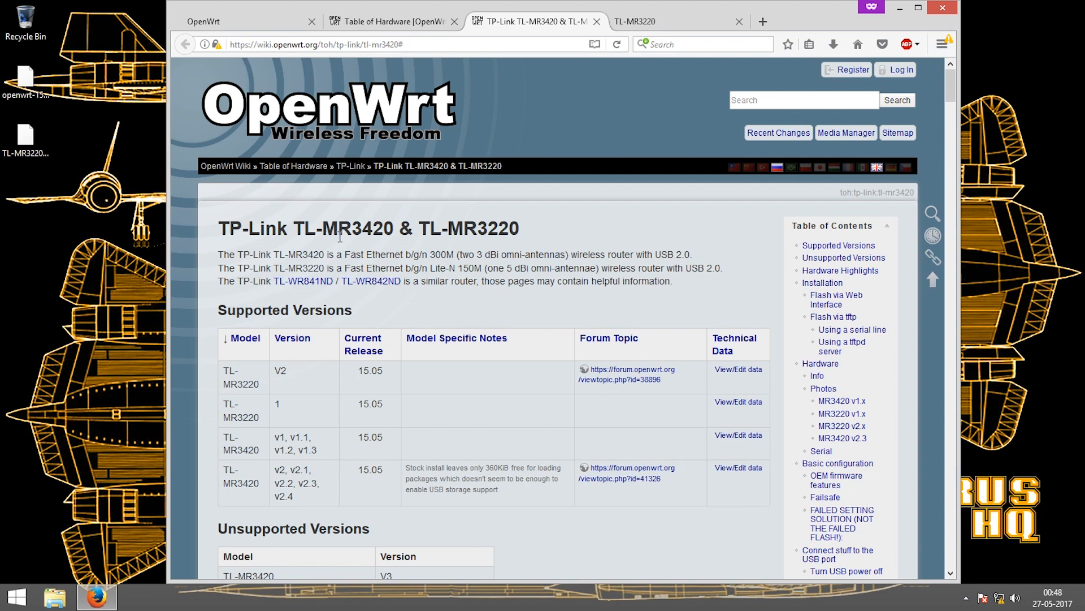
{"action": "mouse_move", "coordinate": [345, 225]}
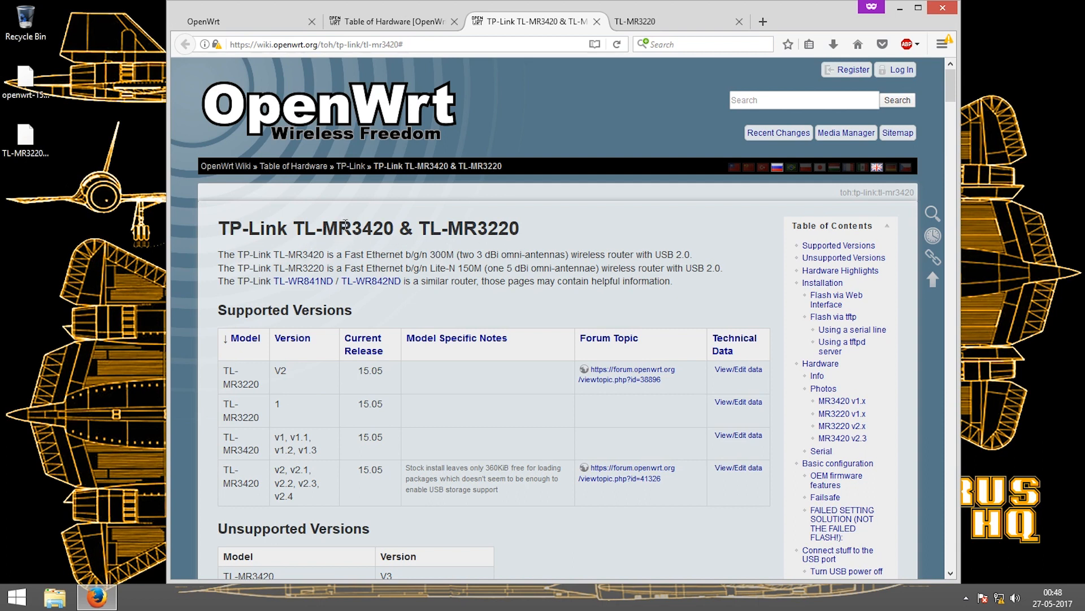
{"action": "mouse_move", "coordinate": [382, 231]}
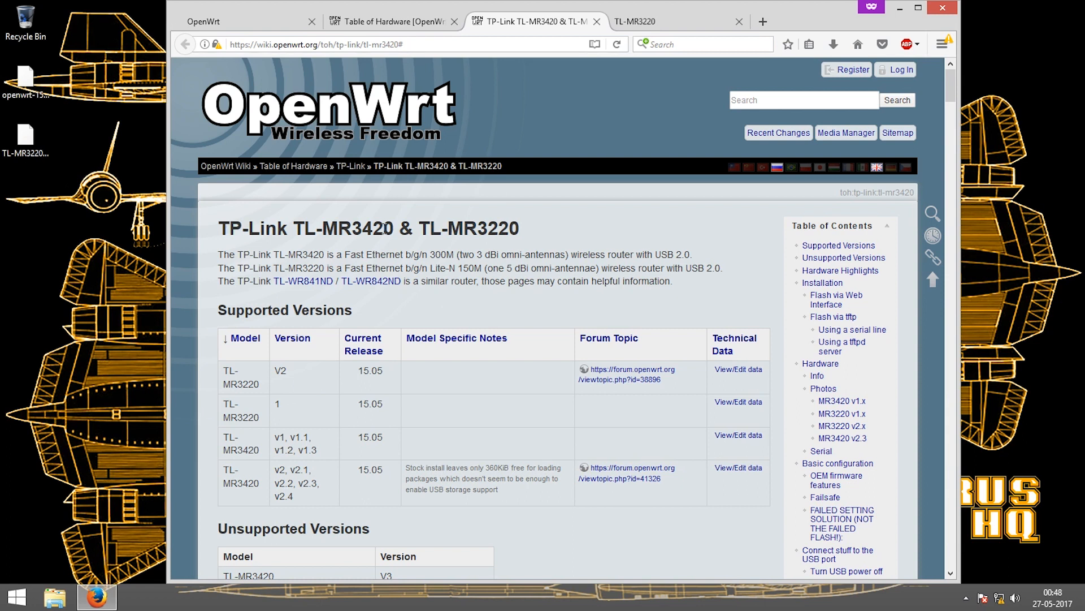
{"action": "mouse_move", "coordinate": [522, 235]}
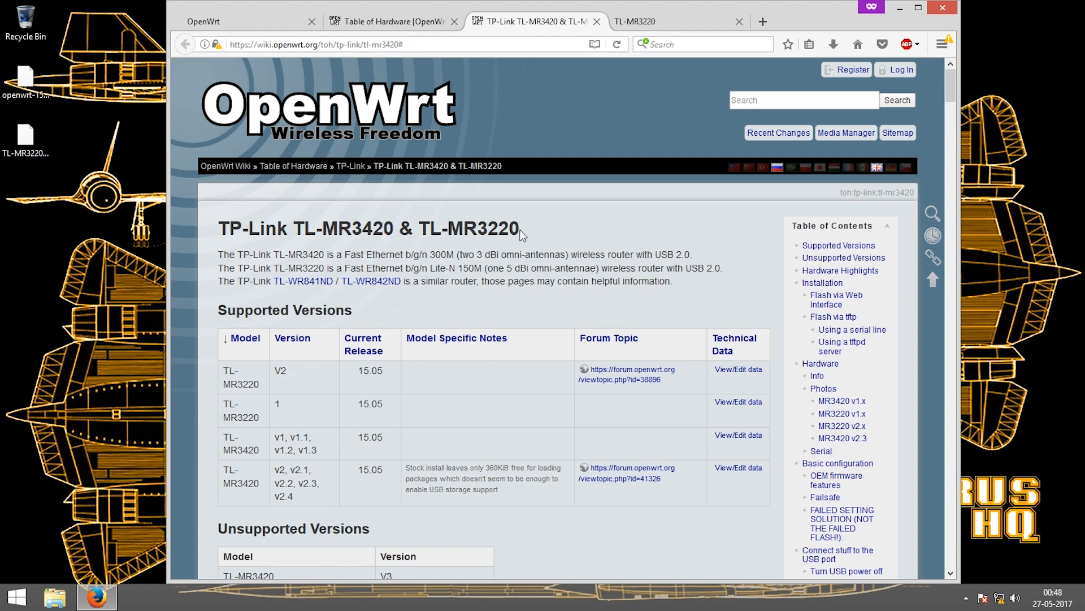
Scroll the wiki page down to the installation images and flashing instructions.
{"action": "scroll", "scroll_direction": "down", "scroll_amount": 3}
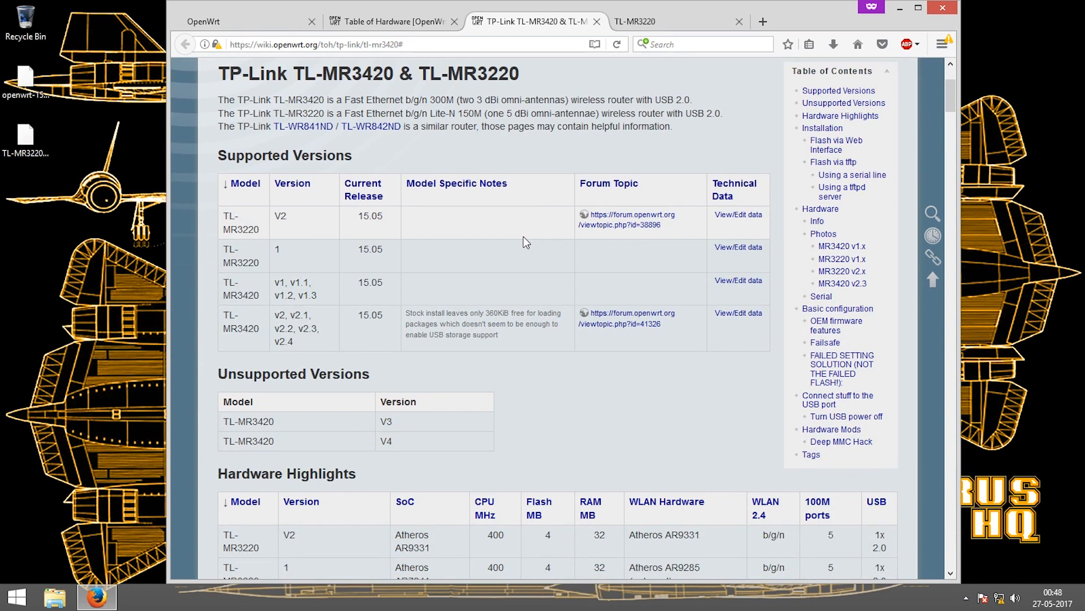
{"action": "scroll", "scroll_direction": "down", "scroll_amount": 3}
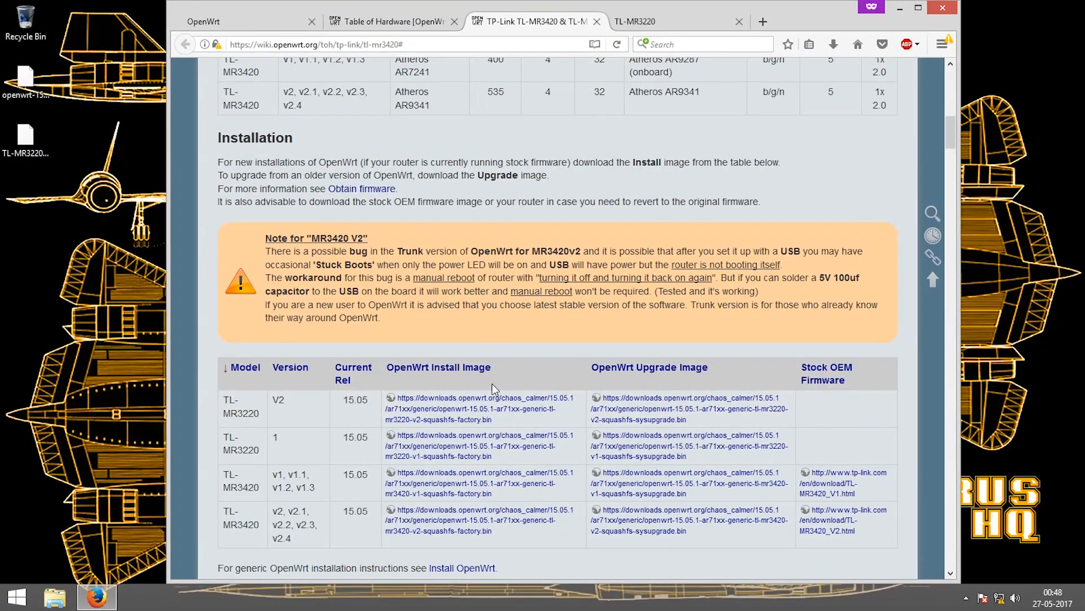
{"action": "mouse_move", "coordinate": [519, 380]}
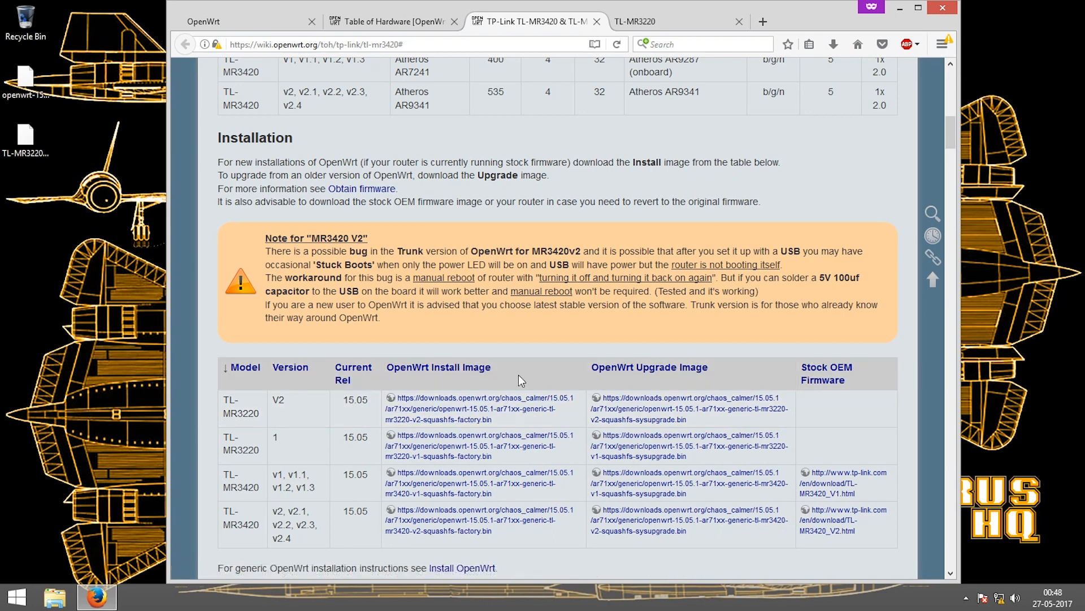
{"action": "scroll", "scroll_direction": "down", "scroll_amount": 3}
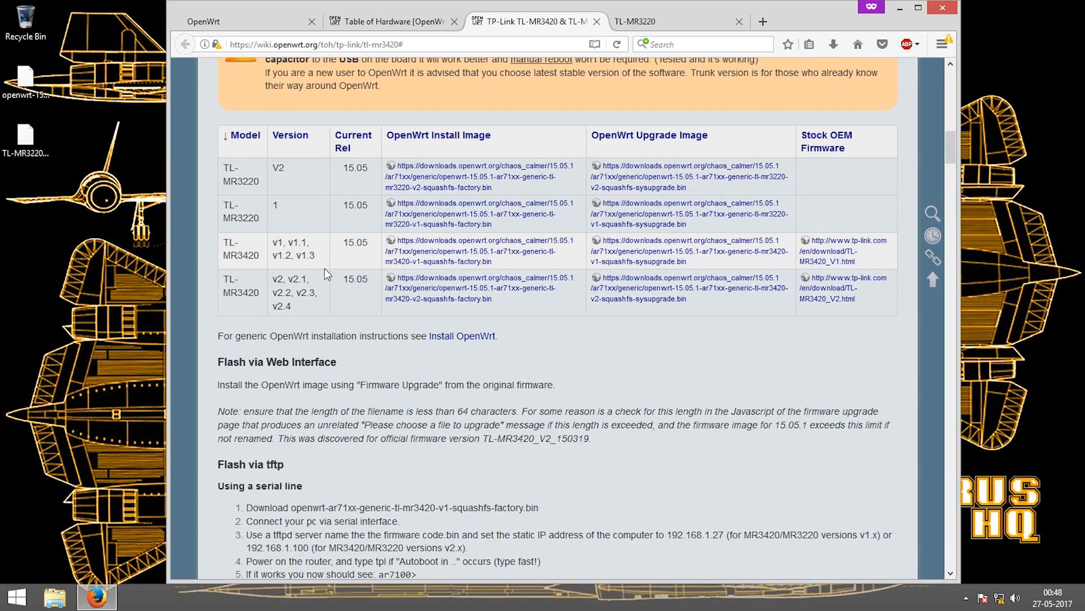
{"action": "mouse_move", "coordinate": [283, 171]}
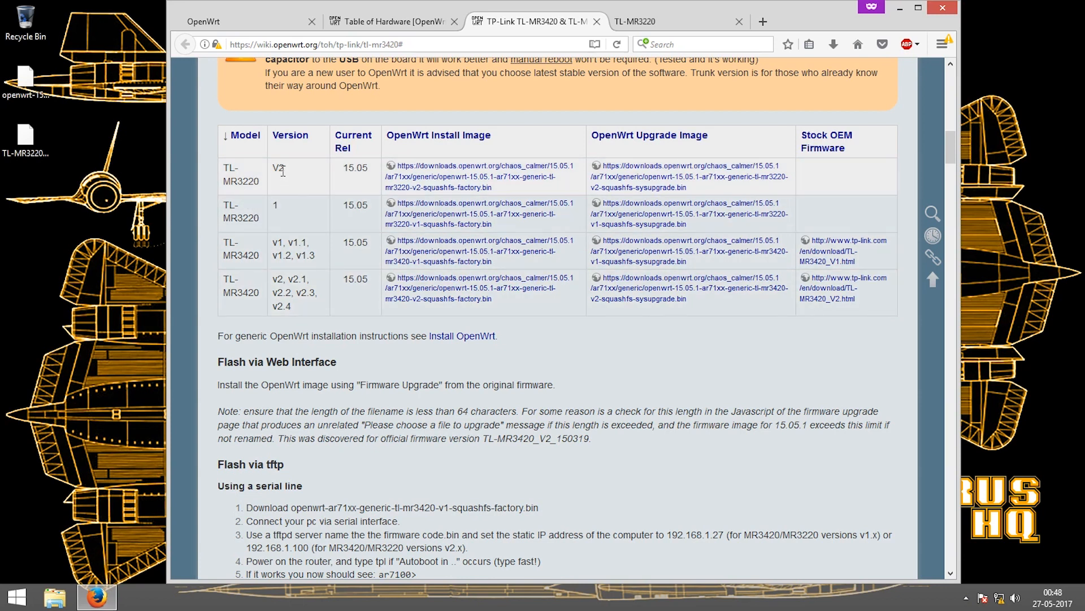
{"action": "mouse_move", "coordinate": [485, 181]}
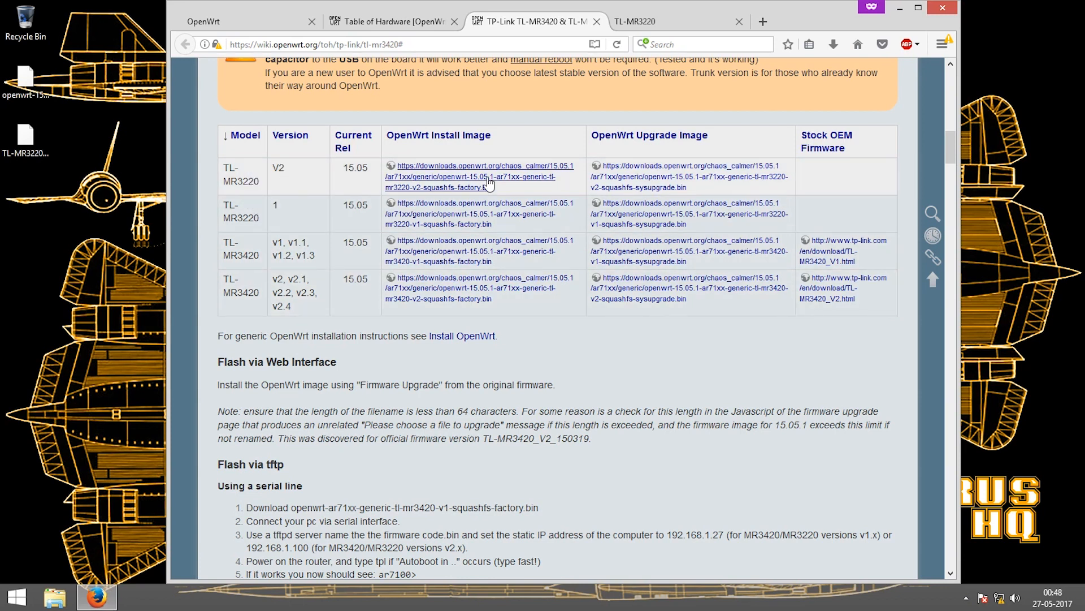
{"action": "mouse_move", "coordinate": [482, 181]}
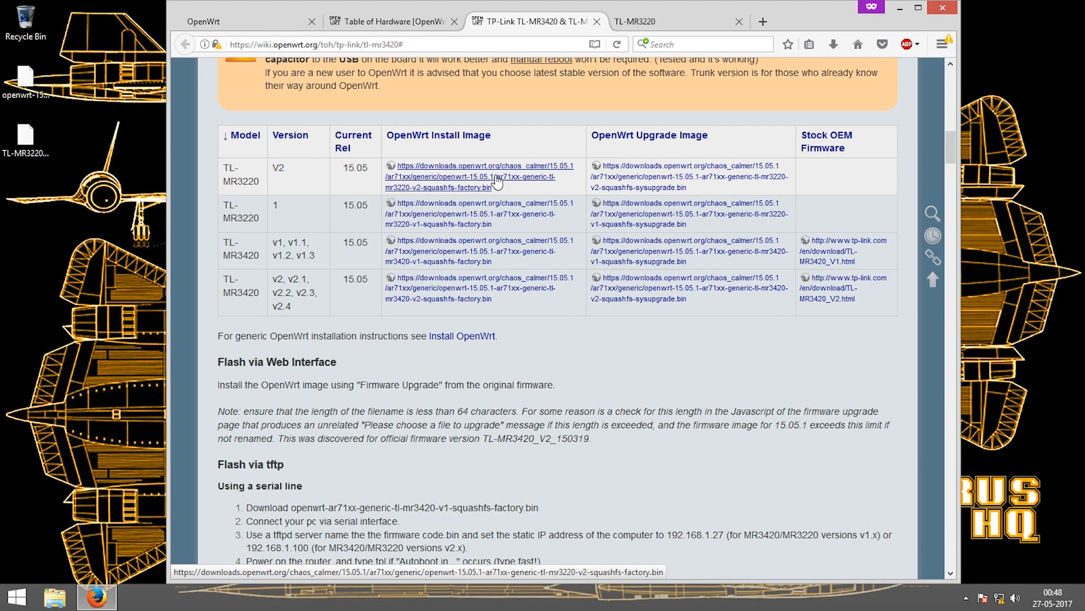
{"action": "mouse_move", "coordinate": [229, 98]}
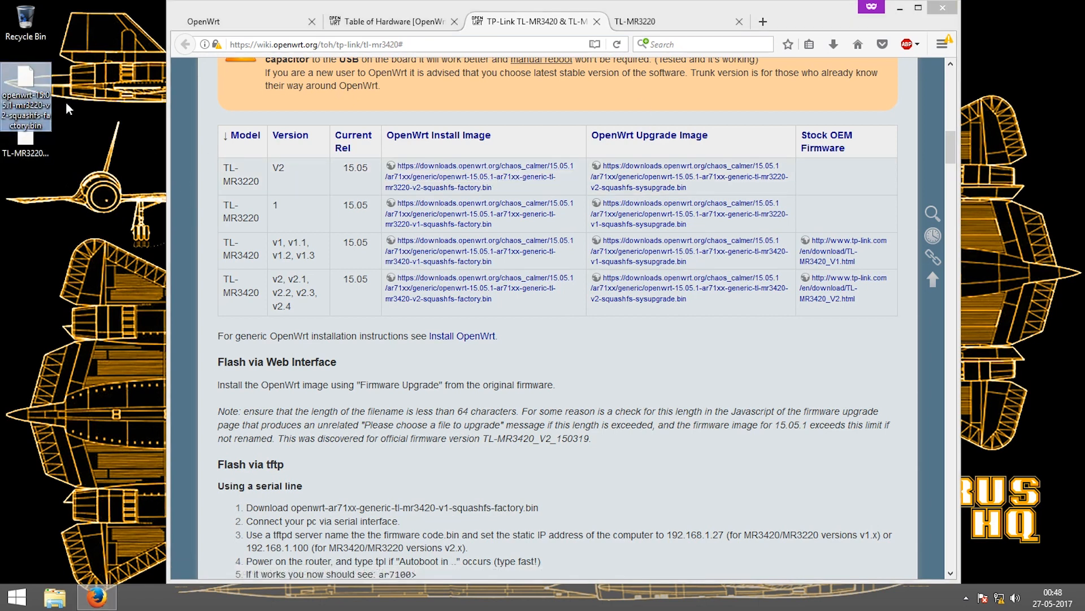
{"action": "mouse_move", "coordinate": [96, 109]}
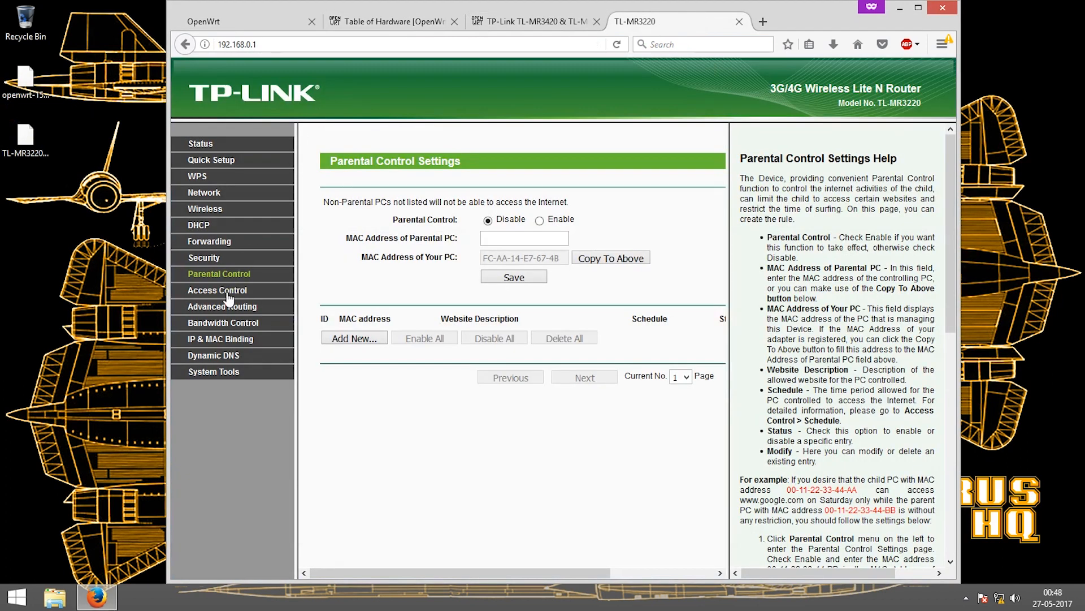
Flash openwrt-15.05.1-mr3220-v2-squashfs-factory.bin from the Desktop via System Tools > Firmware Upgrade.
{"action": "left_click", "coordinate": [217, 290]}
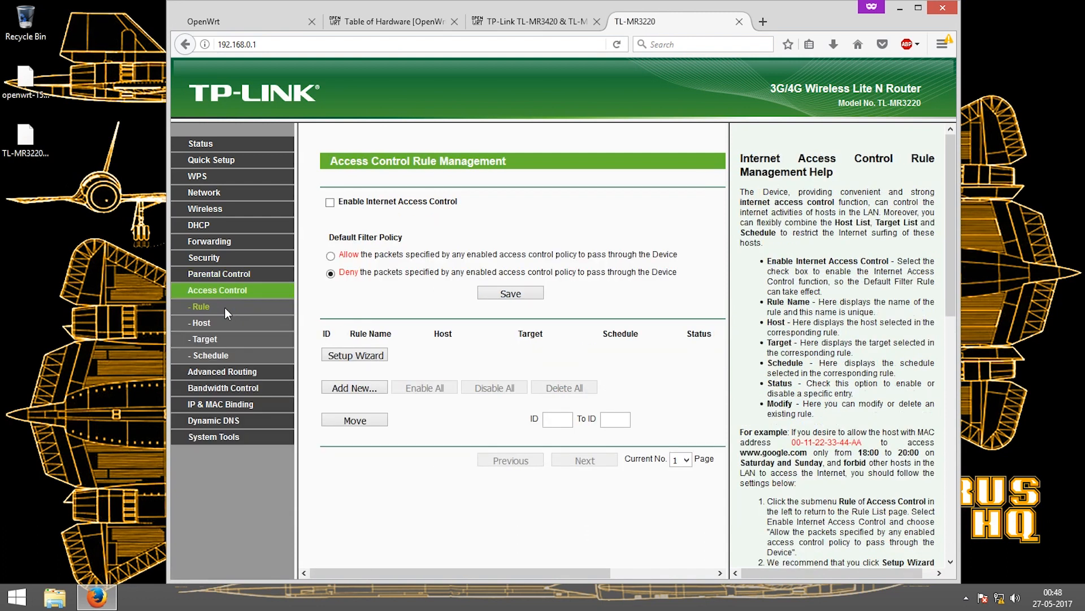
{"action": "mouse_move", "coordinate": [222, 371]}
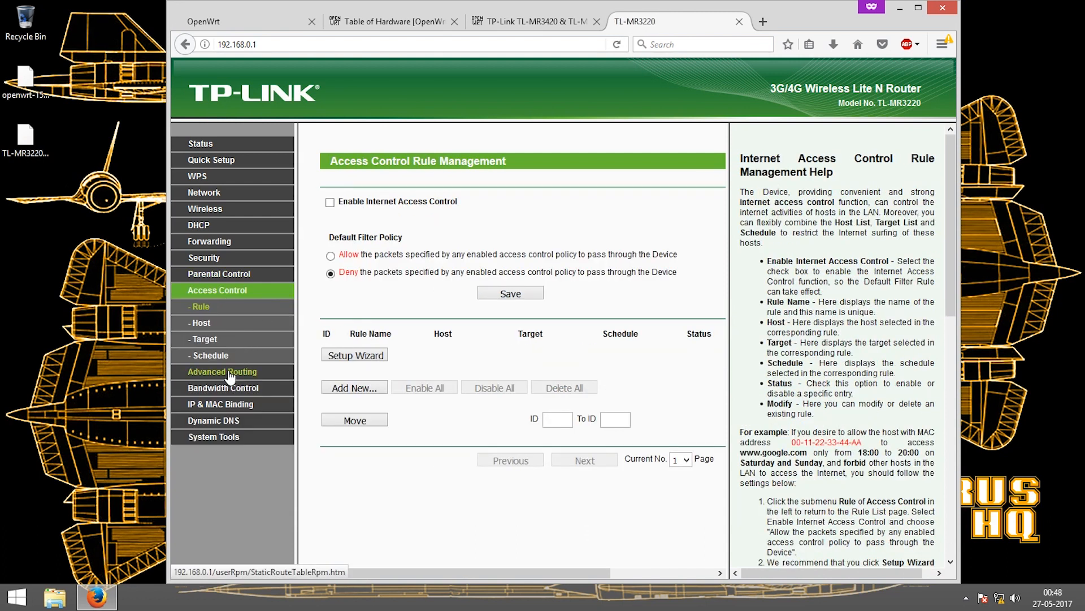
{"action": "left_click", "coordinate": [214, 370]}
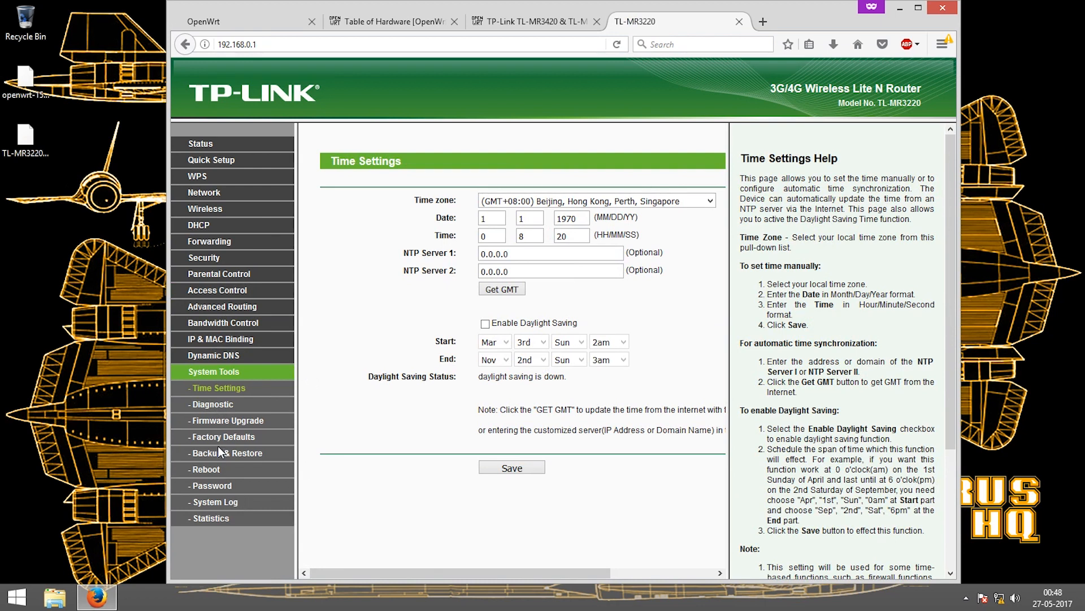
{"action": "left_click", "coordinate": [227, 420]}
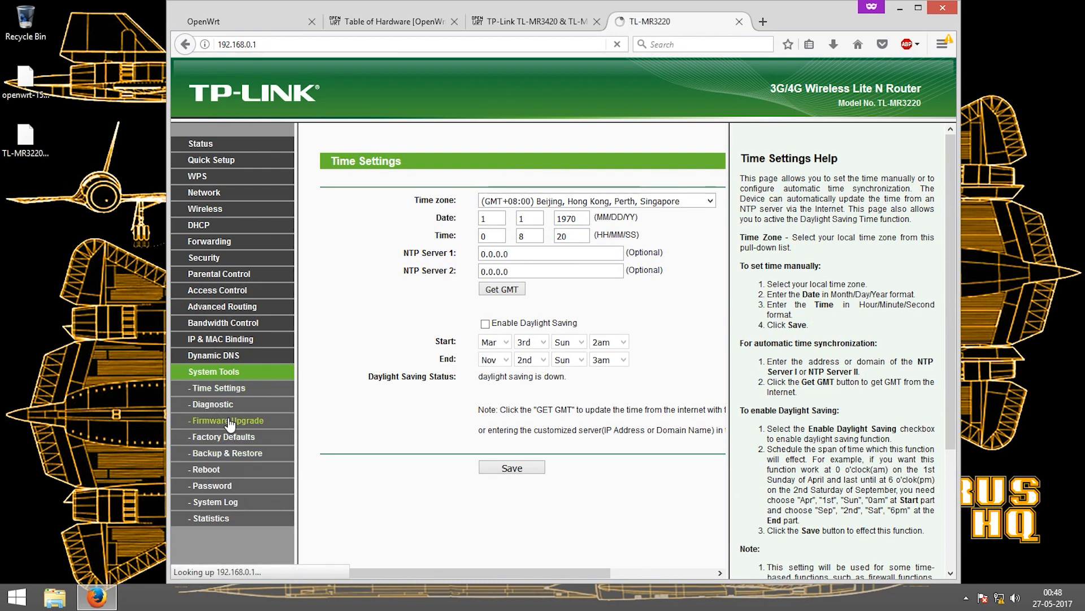
{"action": "left_click", "coordinate": [227, 420]}
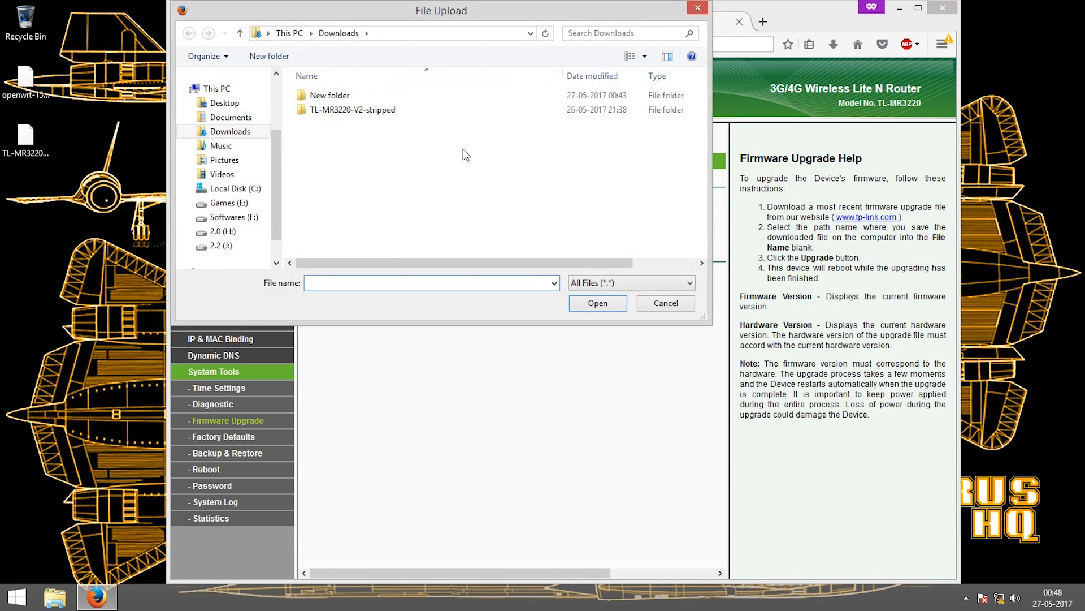
{"action": "left_click", "coordinate": [25, 80]}
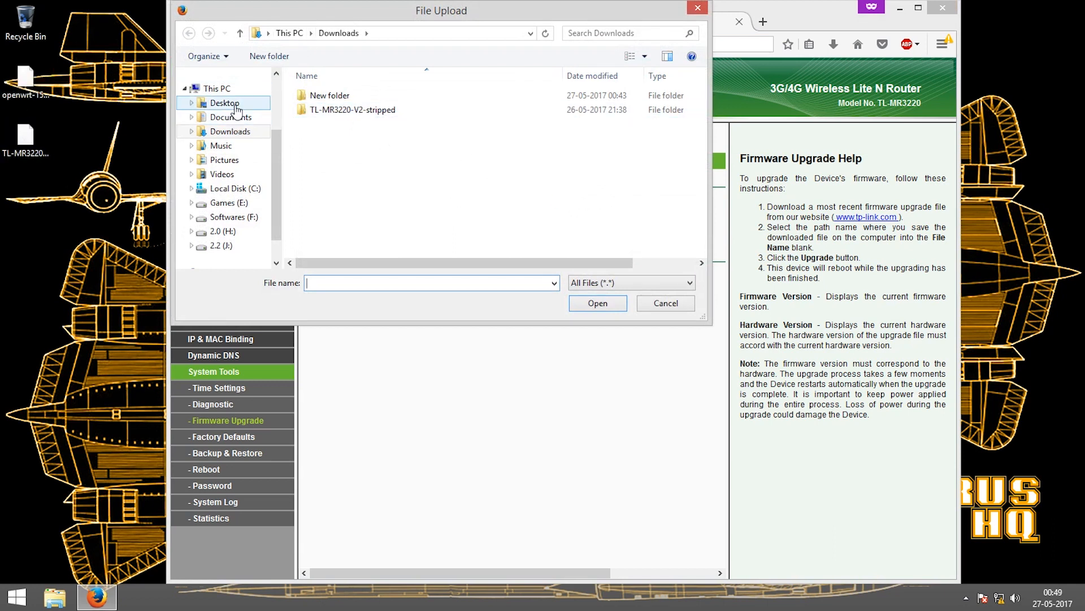
{"action": "left_click", "coordinate": [222, 102]}
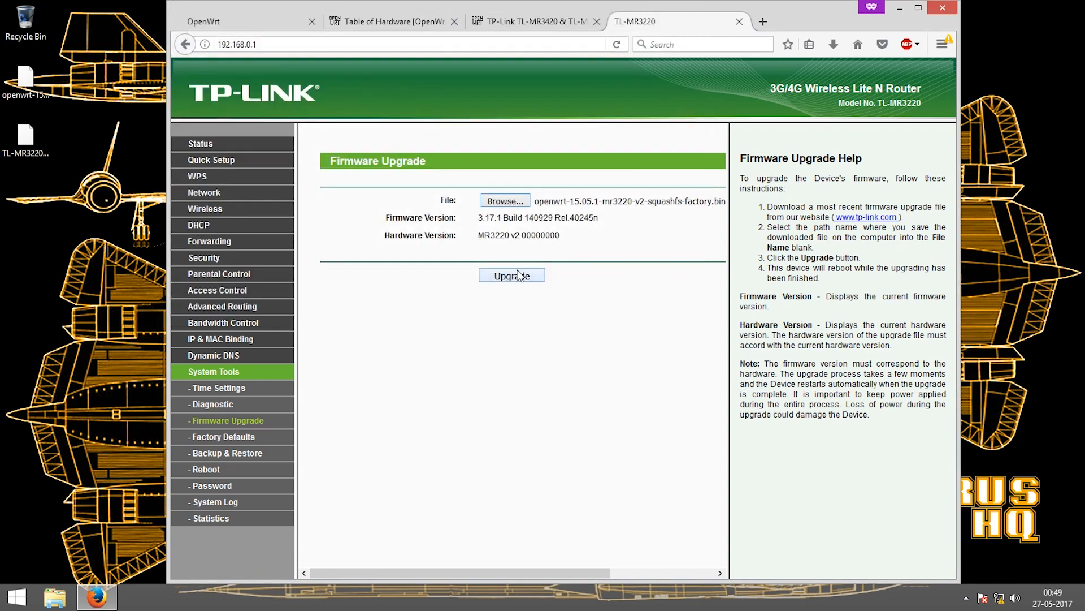
{"action": "left_click", "coordinate": [511, 275]}
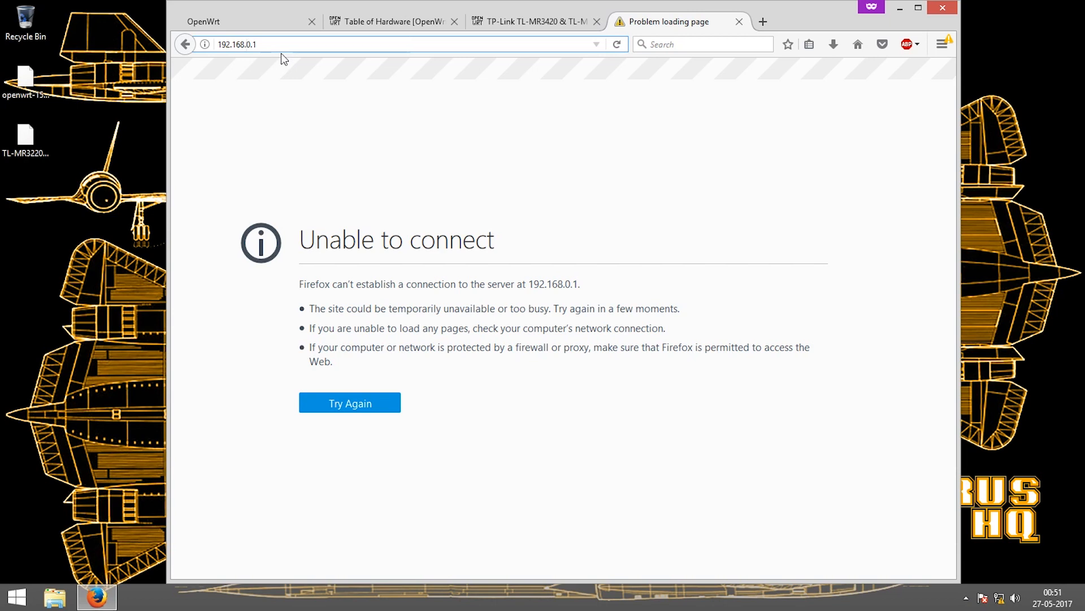
Go to 192.168.1.1, open LuCI, and log in as root.
{"action": "type", "text": "192.168..1"}
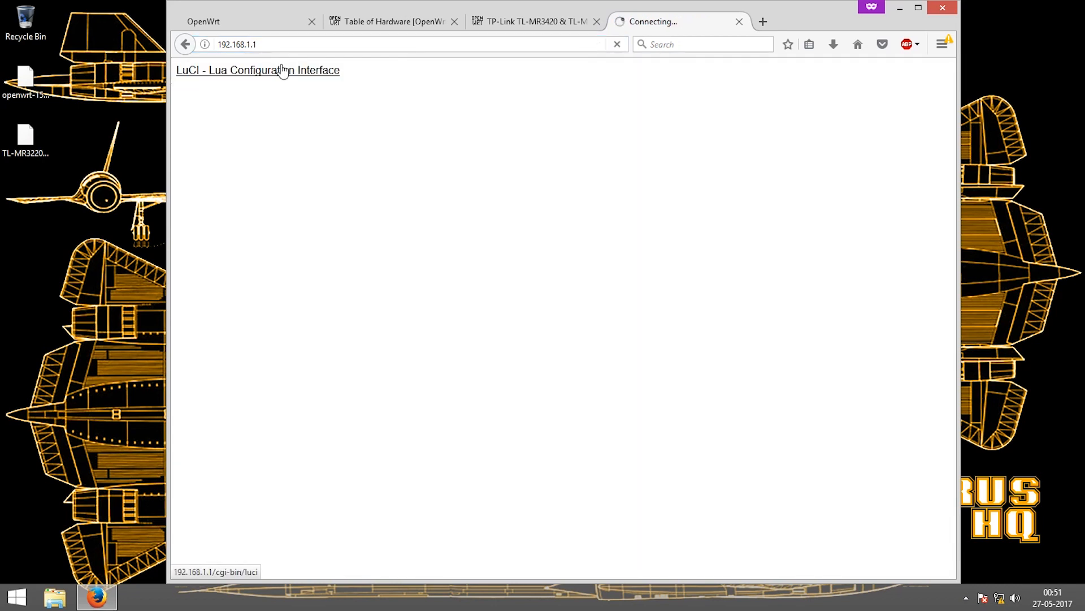
{"action": "left_click", "coordinate": [258, 70]}
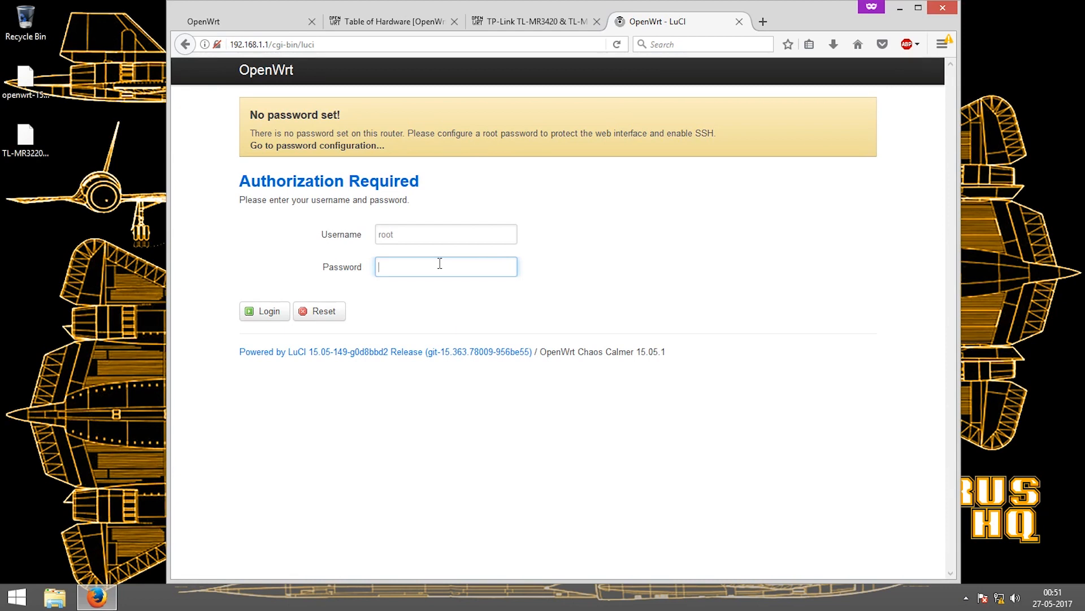
{"action": "left_click", "coordinate": [264, 311]}
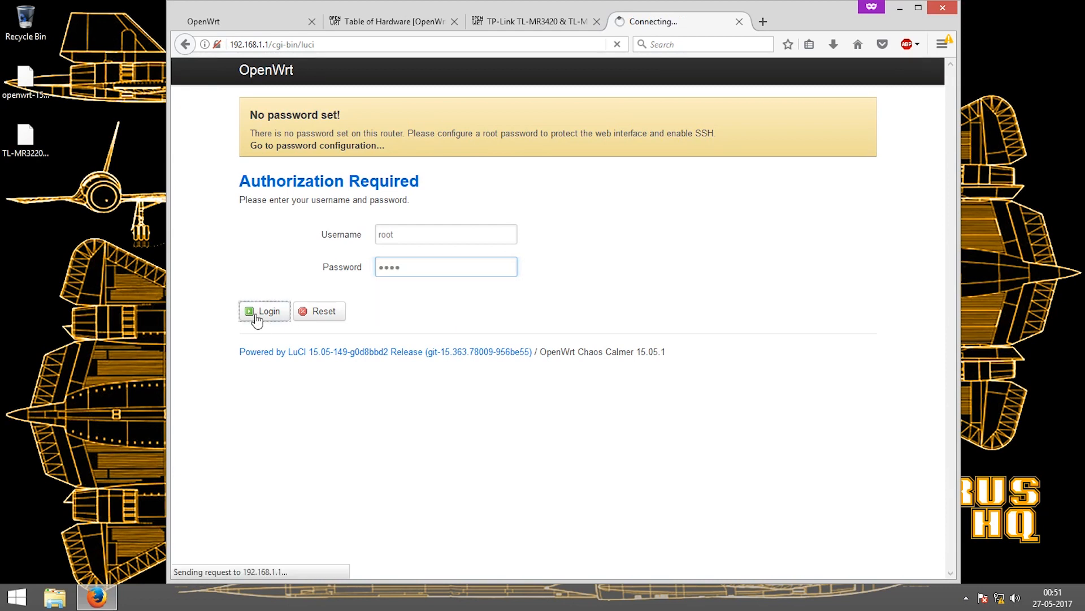
{"action": "left_click", "coordinate": [264, 310]}
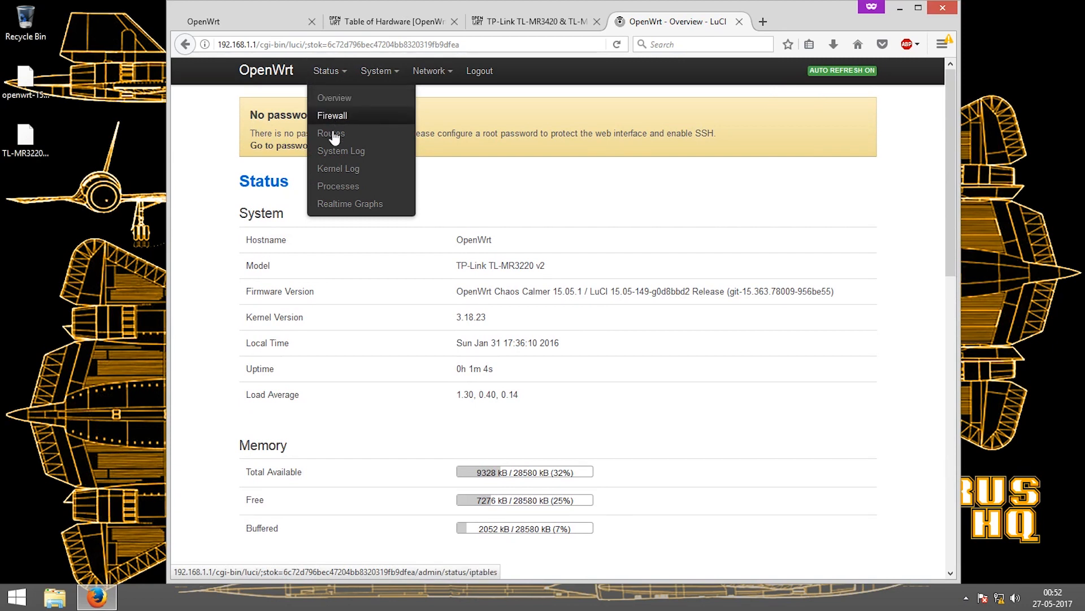
{"action": "mouse_move", "coordinate": [348, 127]}
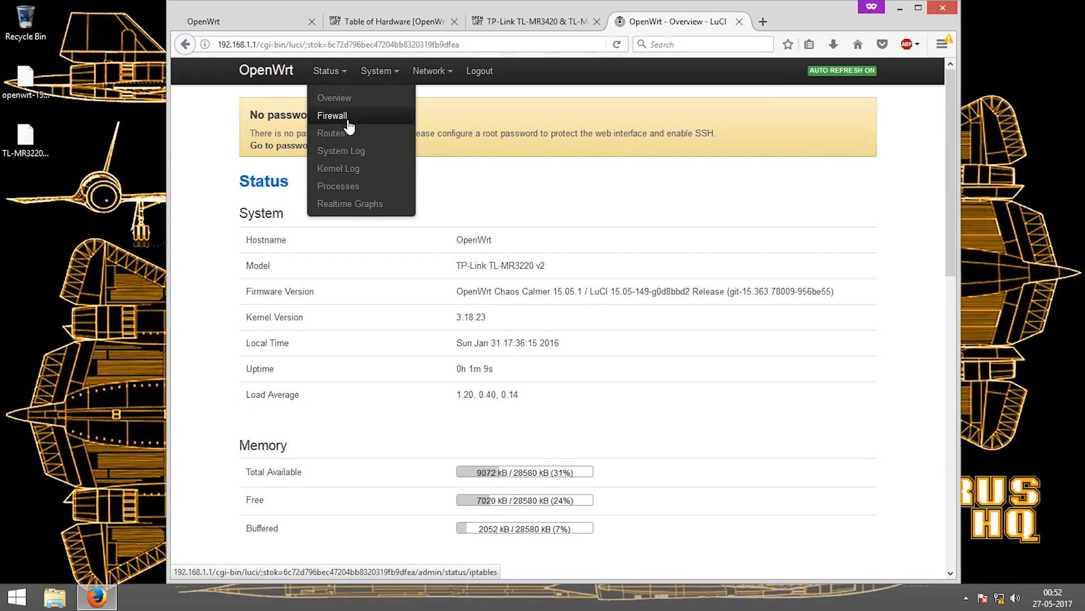
{"action": "mouse_move", "coordinate": [372, 89]}
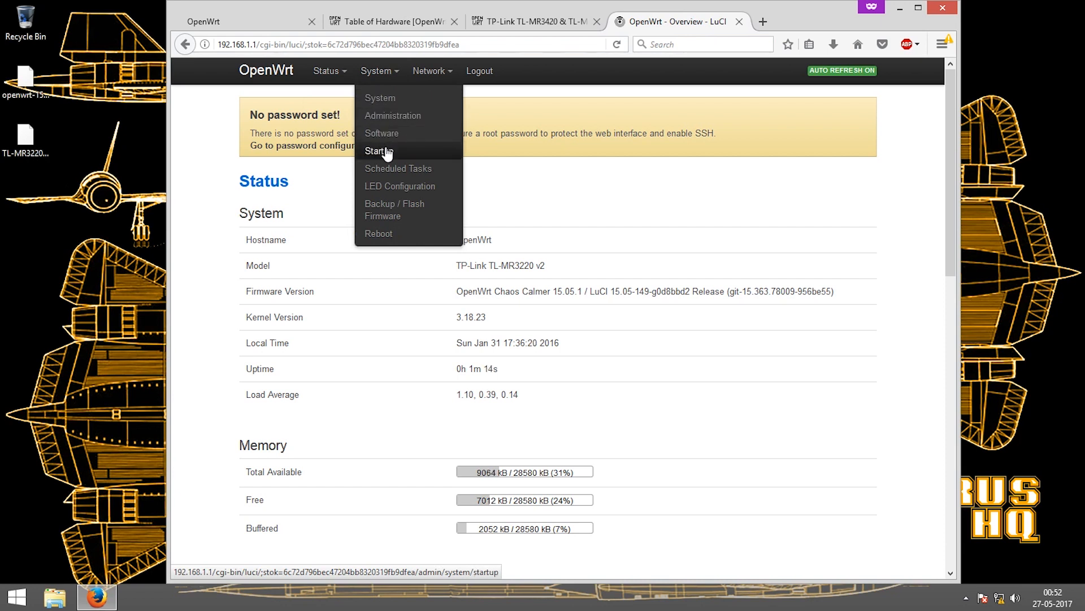
{"action": "mouse_move", "coordinate": [388, 158]}
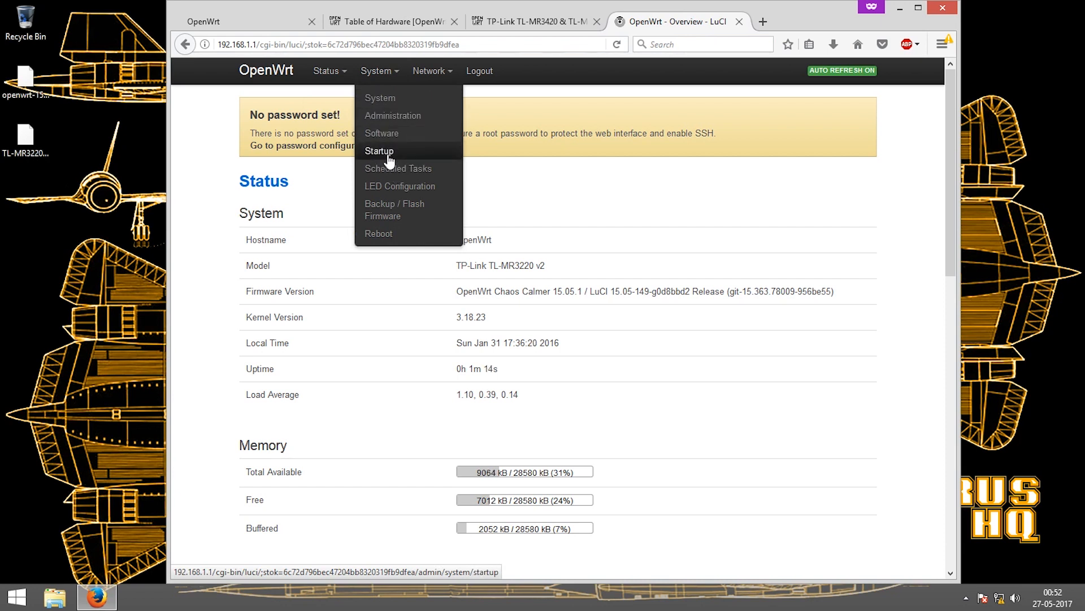
View LED Configuration and available Software packages under L, ending on the OPKG Configuration tab.
{"action": "left_click", "coordinate": [400, 185]}
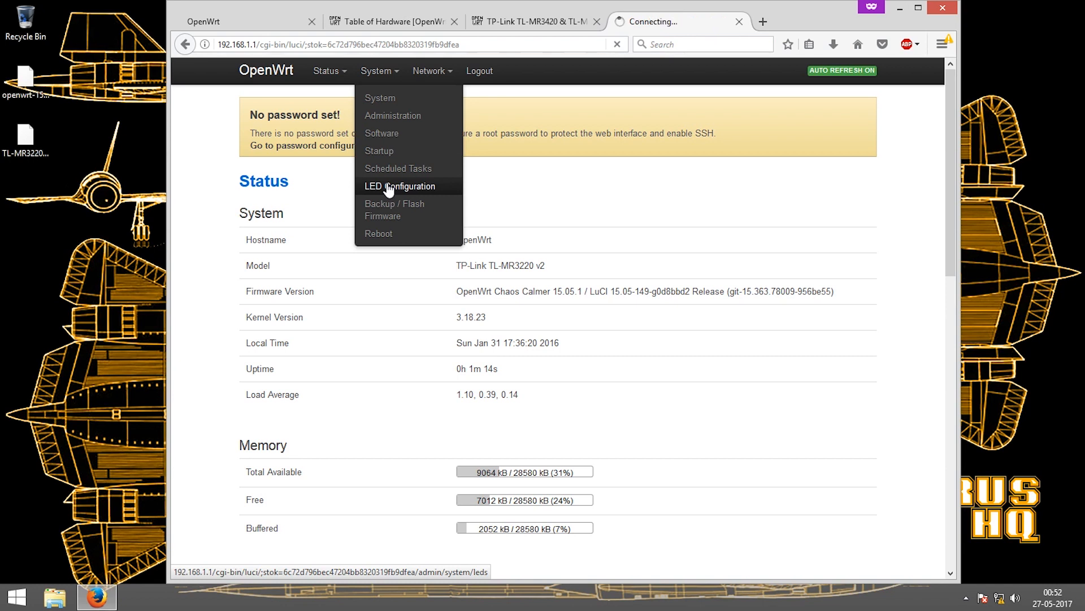
{"action": "left_click", "coordinate": [400, 186]}
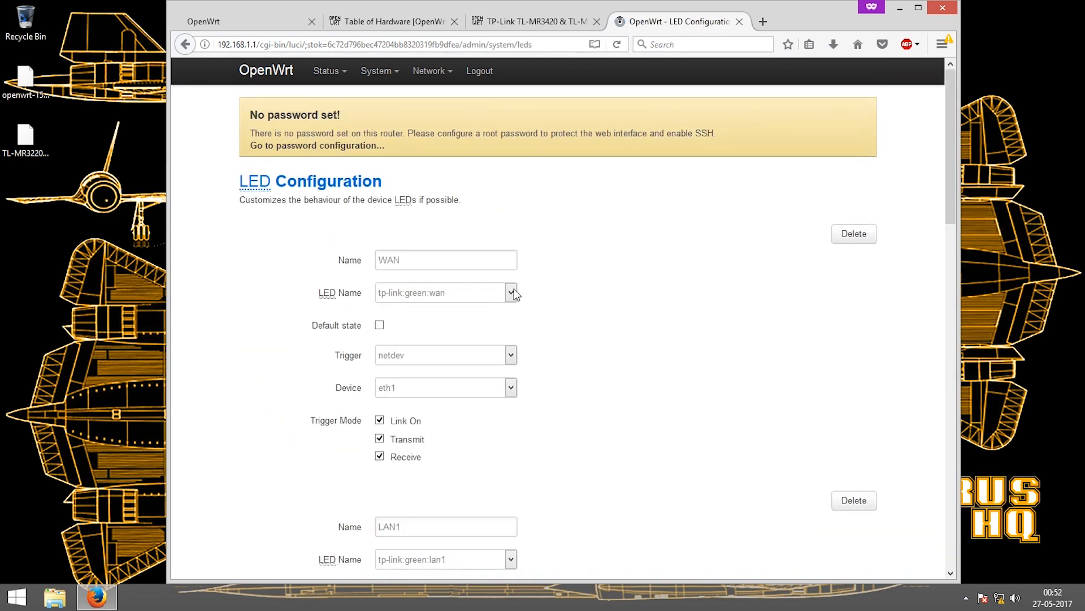
{"action": "left_click", "coordinate": [376, 71]}
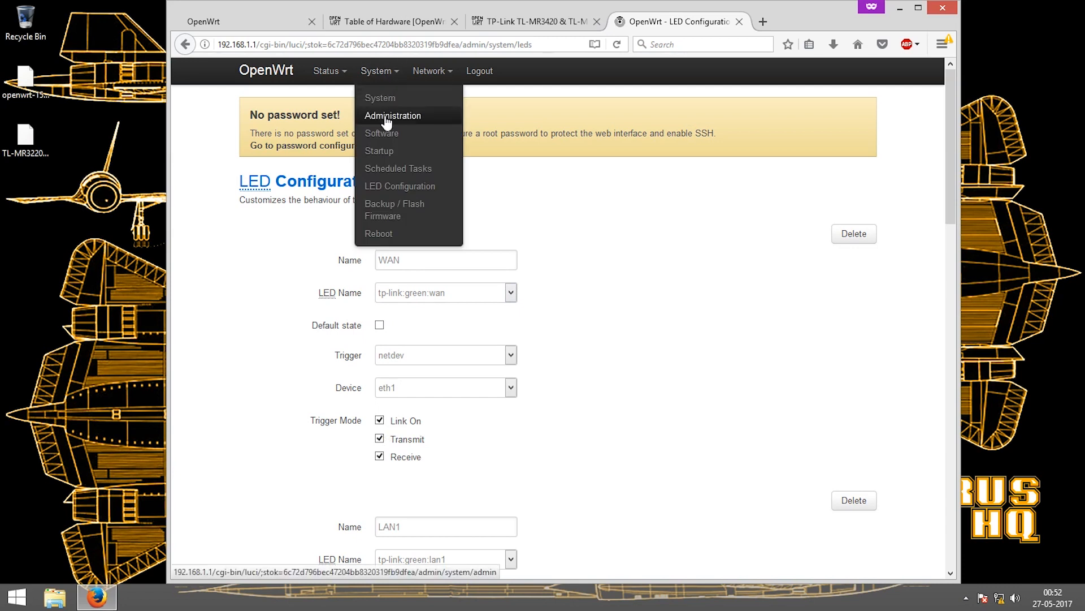
{"action": "left_click", "coordinate": [381, 133]}
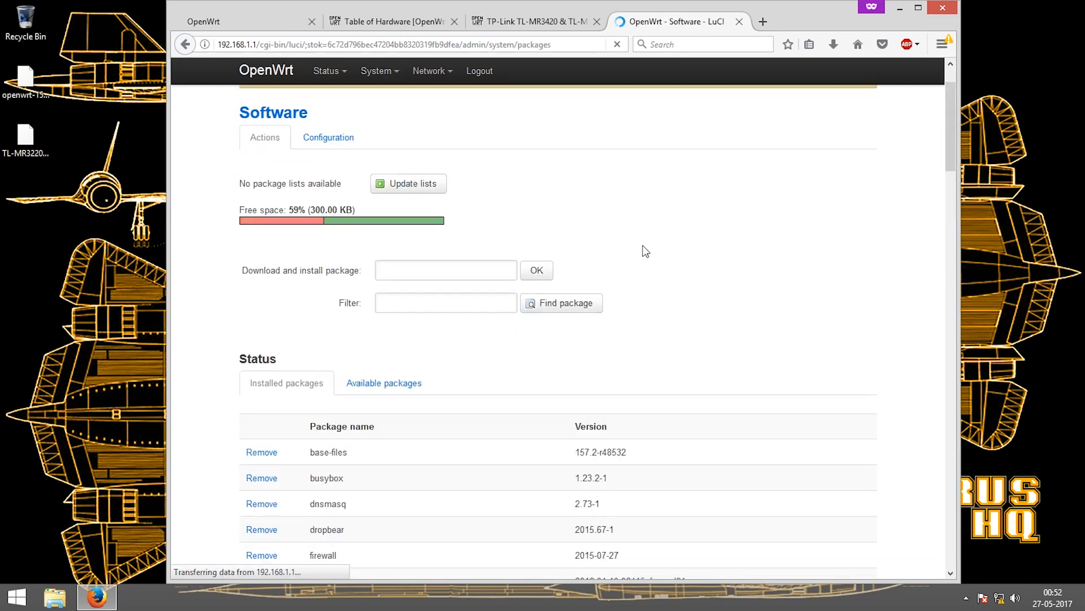
{"action": "left_click", "coordinate": [383, 382]}
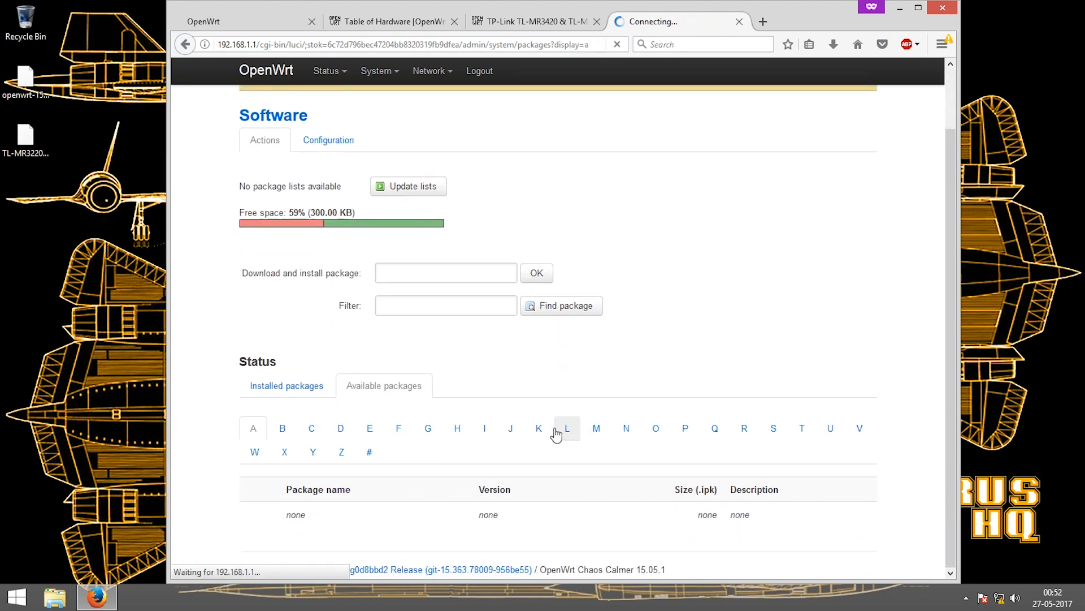
{"action": "left_click", "coordinate": [567, 428]}
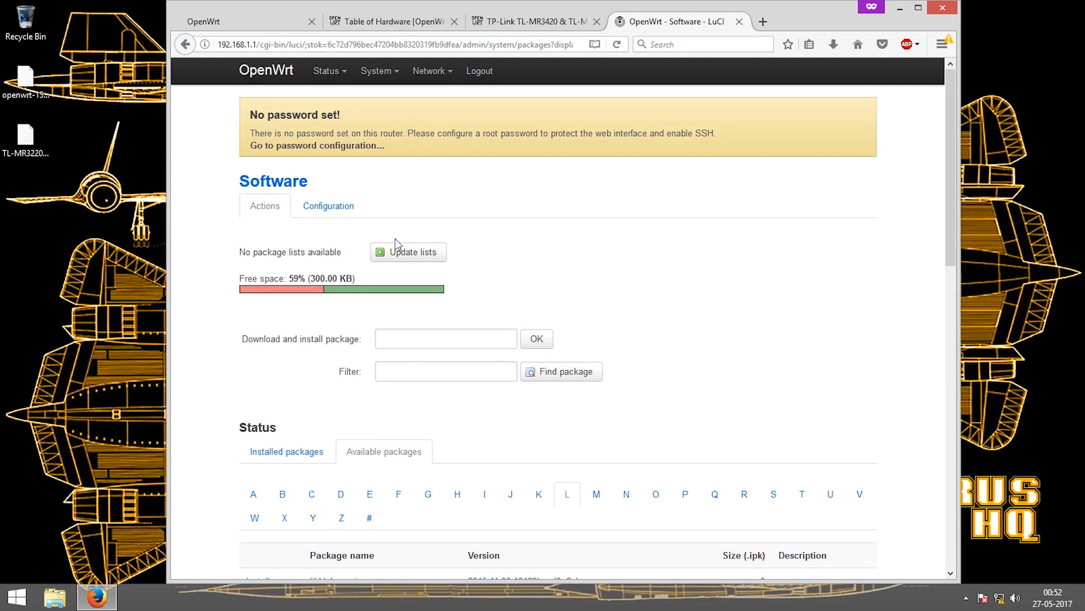
{"action": "left_click", "coordinate": [446, 339]}
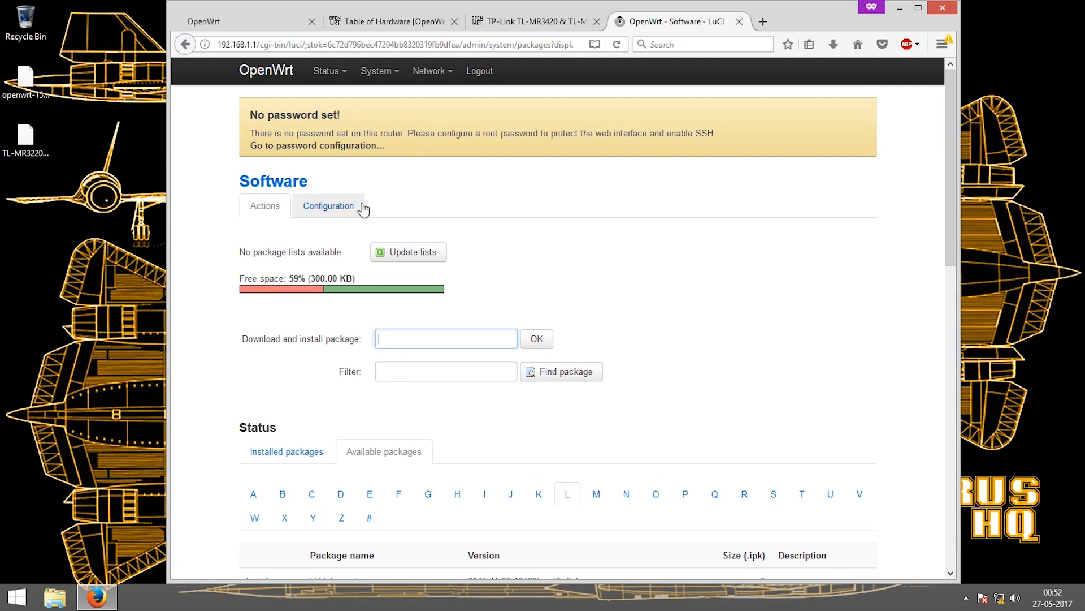
{"action": "left_click", "coordinate": [328, 206]}
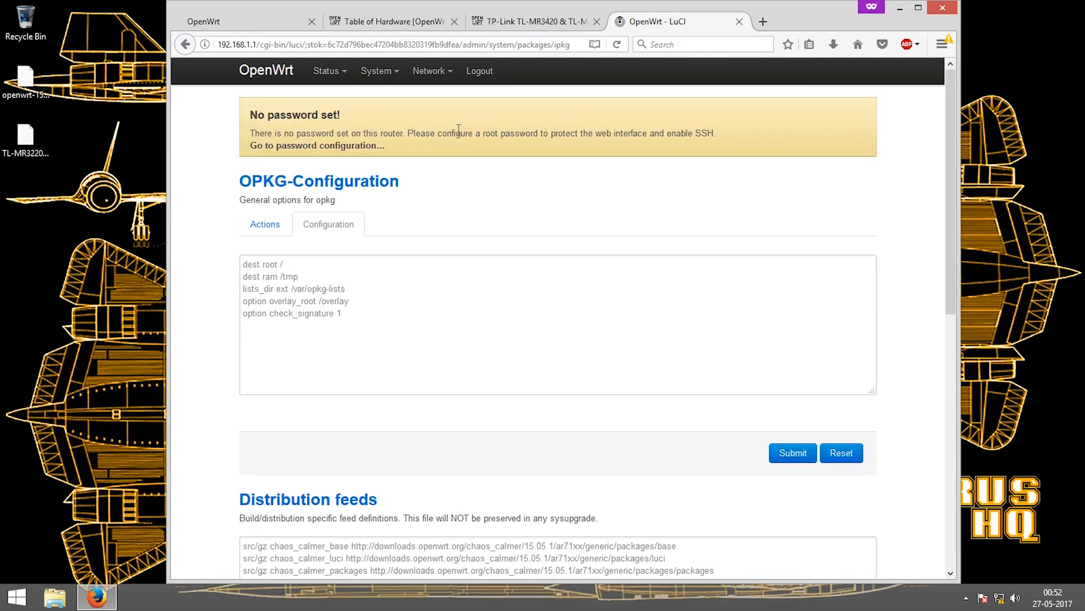
Visit the Network Interfaces overview and the Wi-Fi overview pages.
{"action": "left_click", "coordinate": [428, 71]}
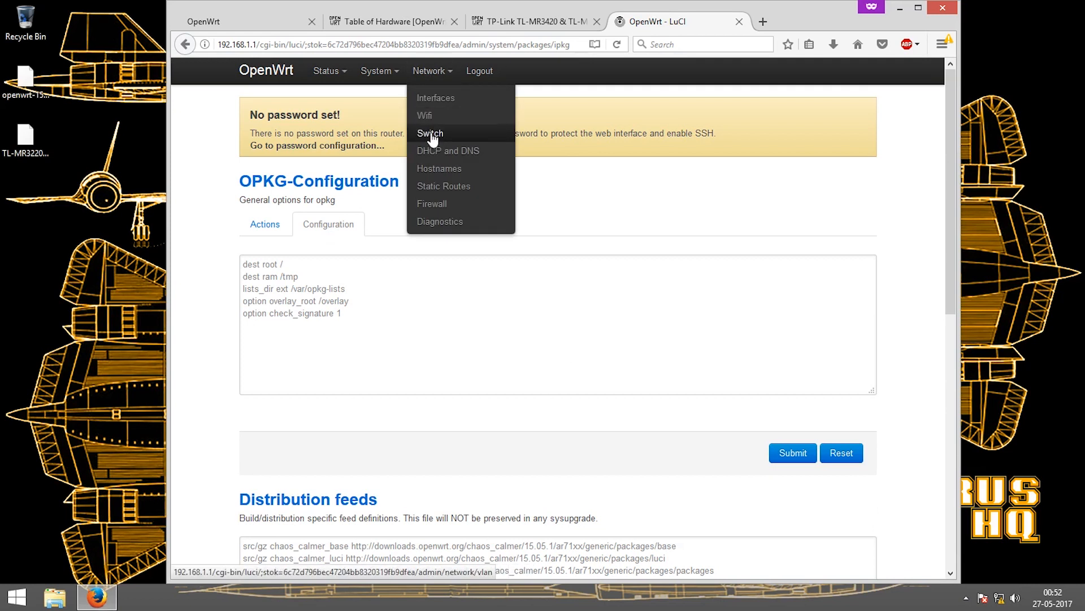
{"action": "left_click", "coordinate": [435, 98]}
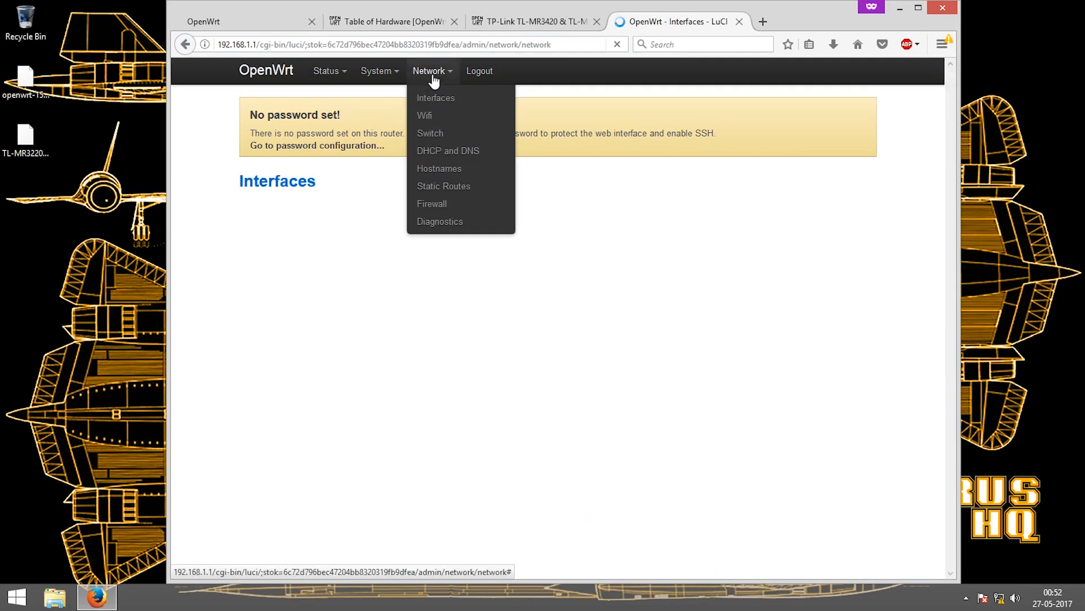
{"action": "left_click", "coordinate": [435, 98]}
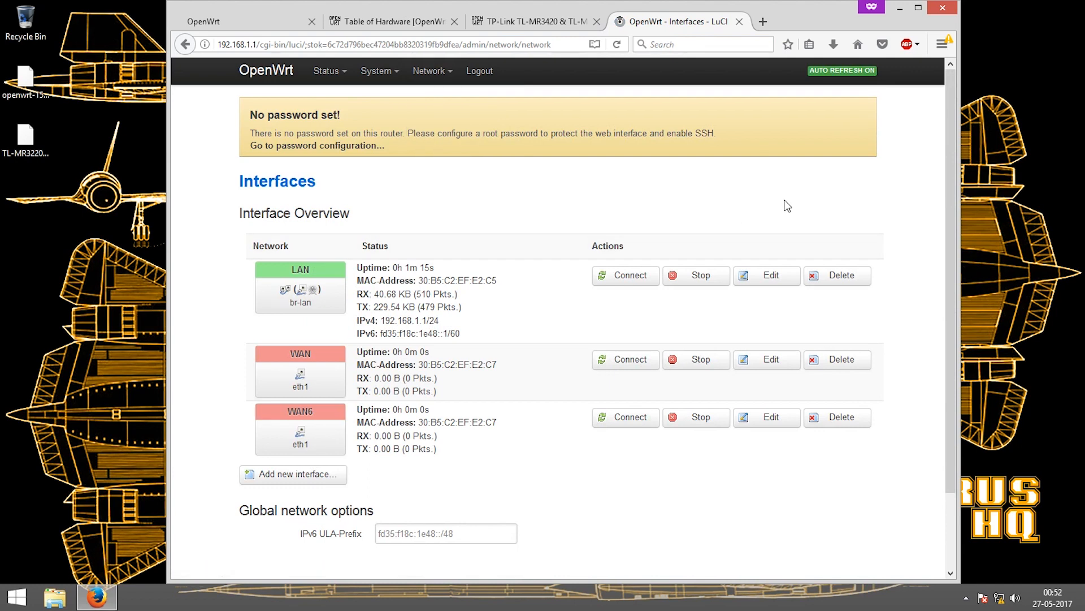
{"action": "scroll", "scroll_direction": "down", "scroll_amount": 3}
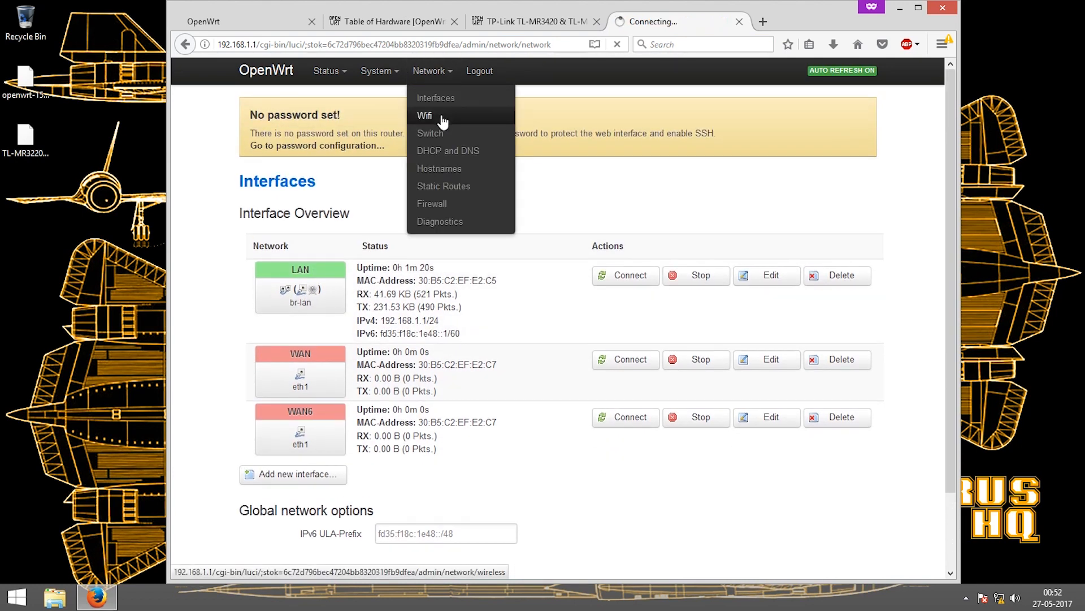
{"action": "left_click", "coordinate": [423, 115]}
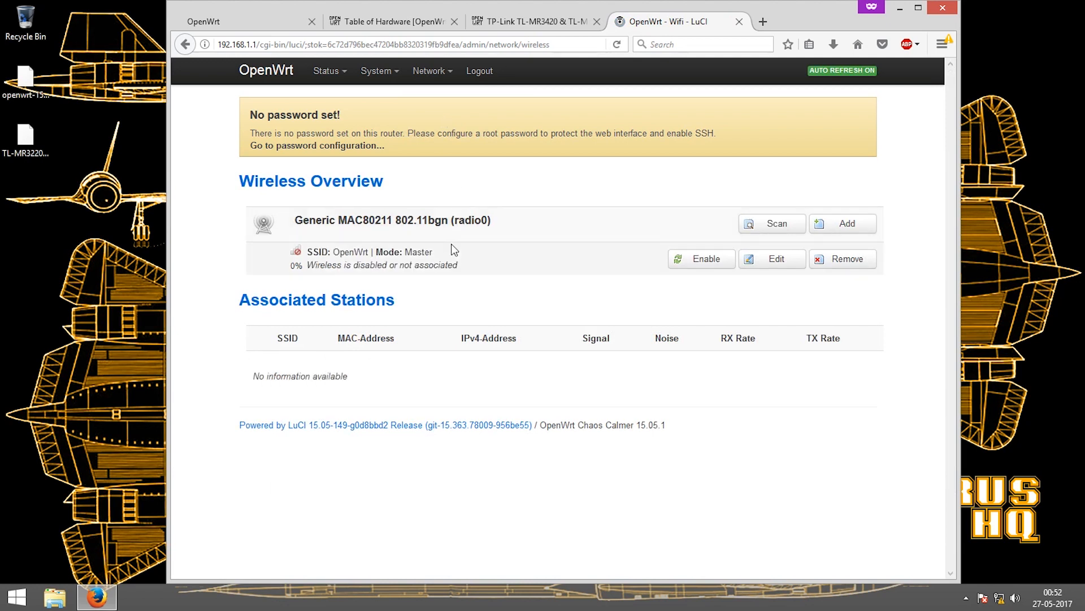
{"action": "mouse_move", "coordinate": [762, 228]}
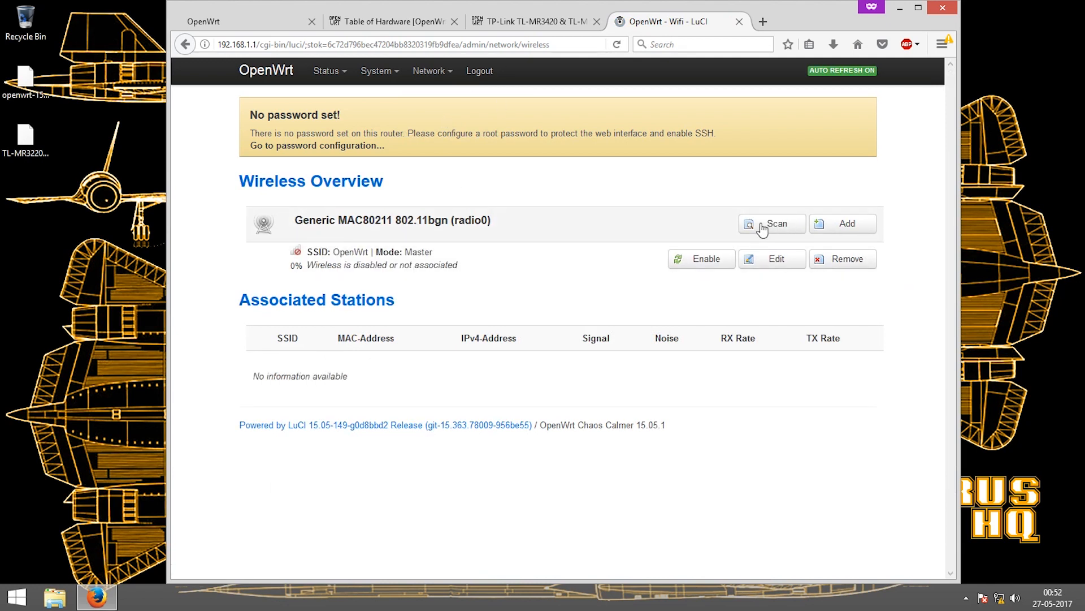
View the Switch and Firewall pages, then go to Network Diagnostics.
{"action": "left_click", "coordinate": [429, 70]}
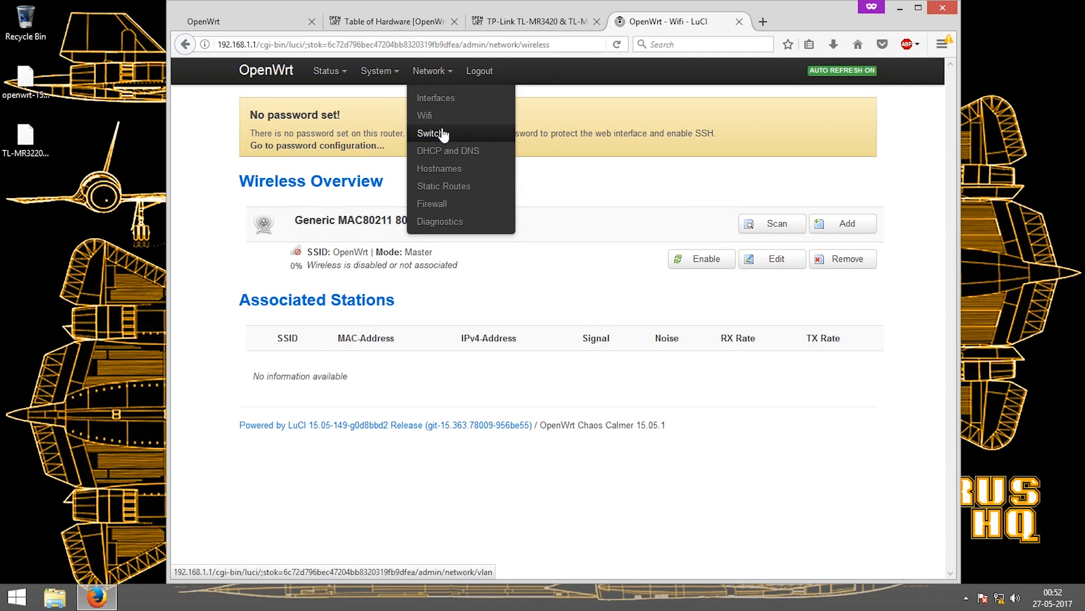
{"action": "left_click", "coordinate": [430, 132]}
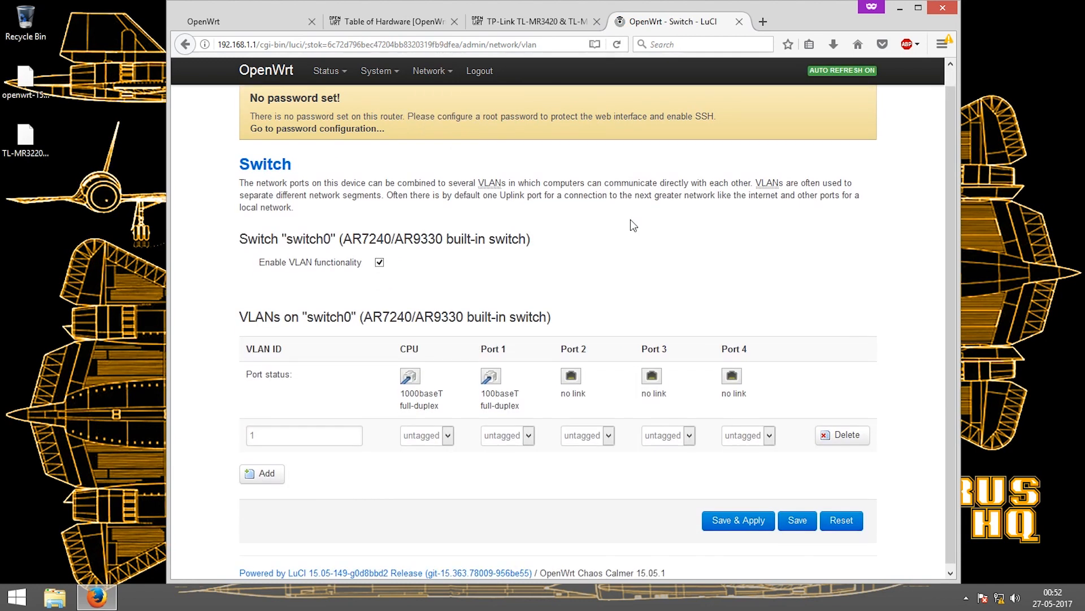
{"action": "left_click", "coordinate": [429, 71]}
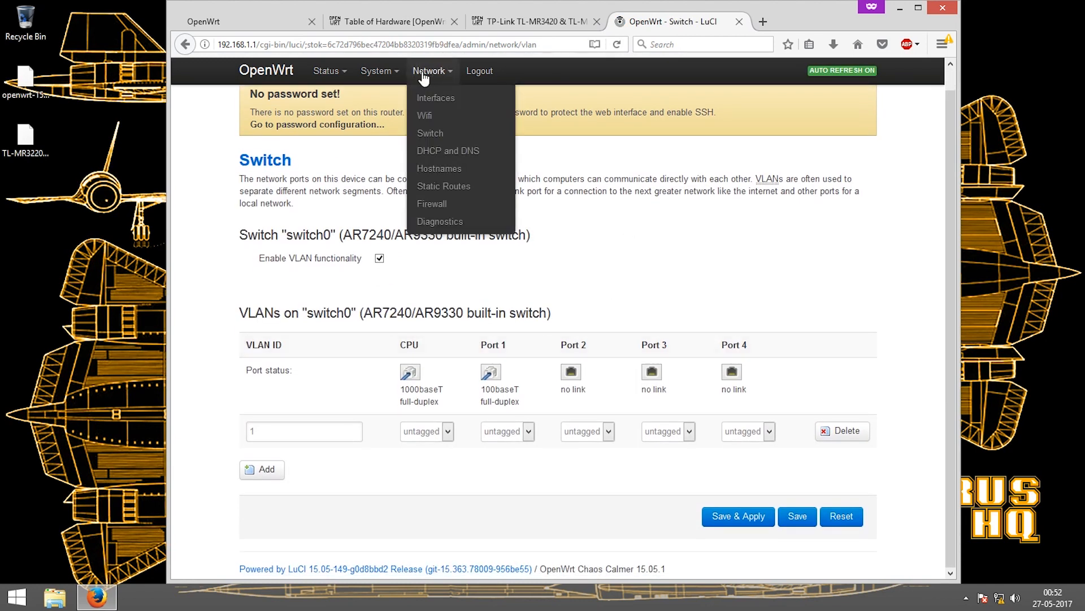
{"action": "mouse_move", "coordinate": [448, 151]}
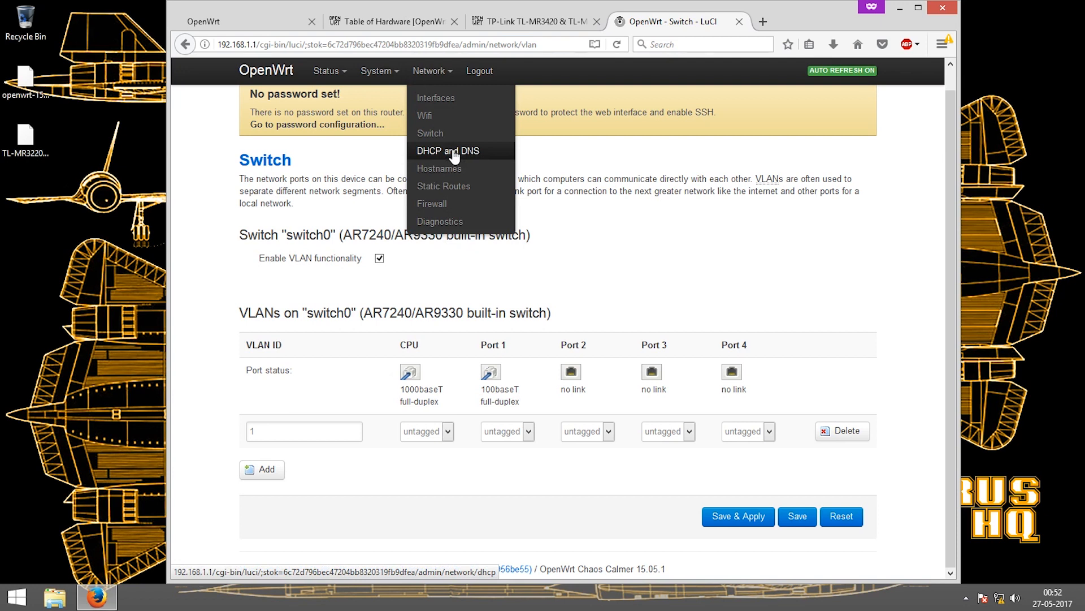
{"action": "left_click", "coordinate": [432, 203]}
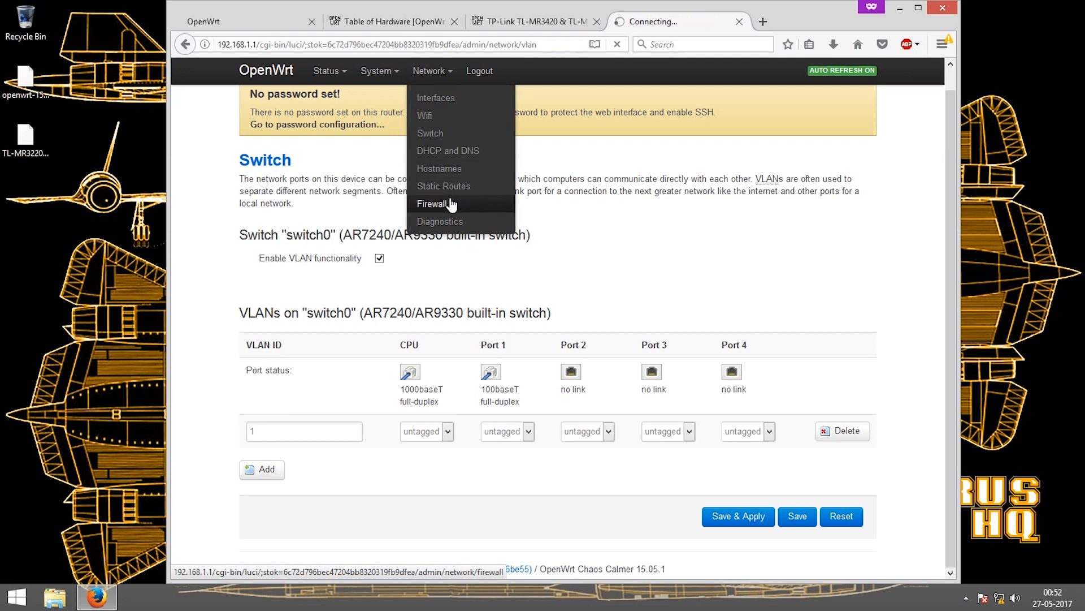
{"action": "left_click", "coordinate": [432, 203]}
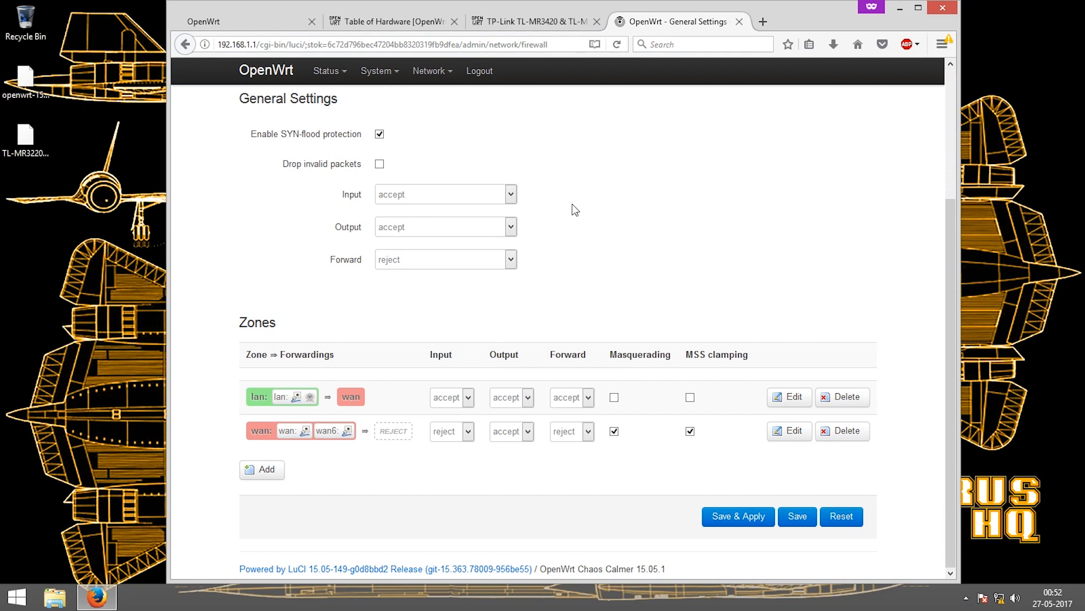
{"action": "left_click", "coordinate": [429, 71]}
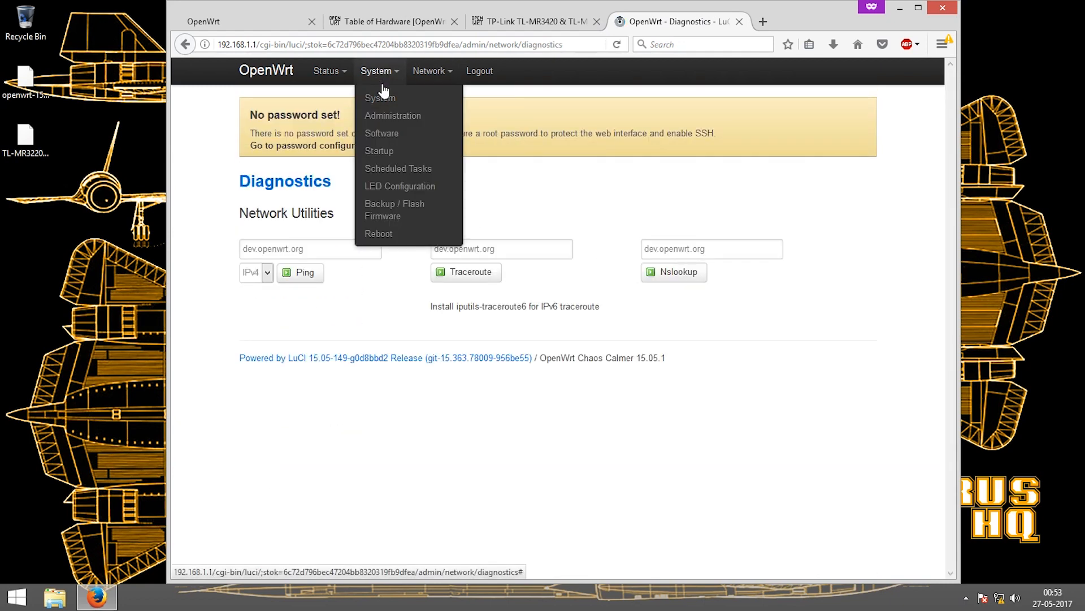
Review Administration, System properties with Language and Style, then open Realtime Graphs.
{"action": "left_click", "coordinate": [393, 116]}
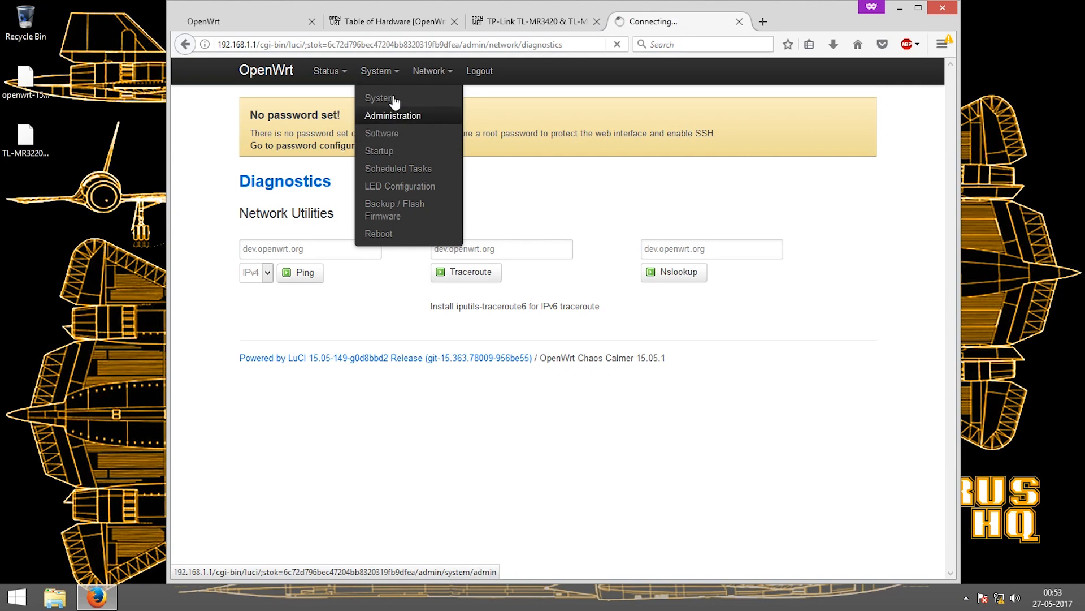
{"action": "left_click", "coordinate": [392, 115]}
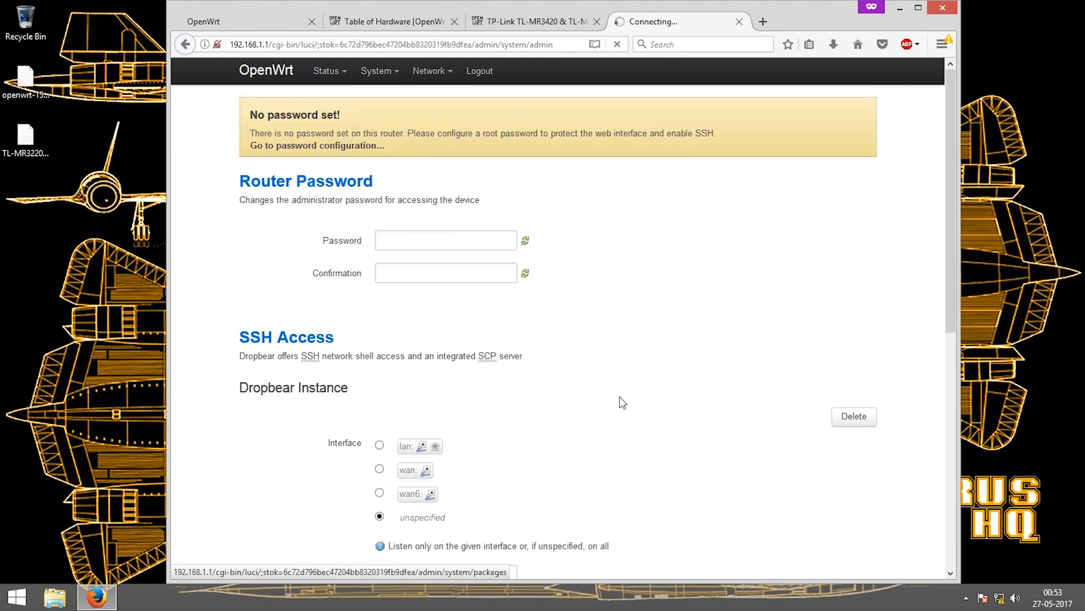
{"action": "left_click", "coordinate": [376, 71]}
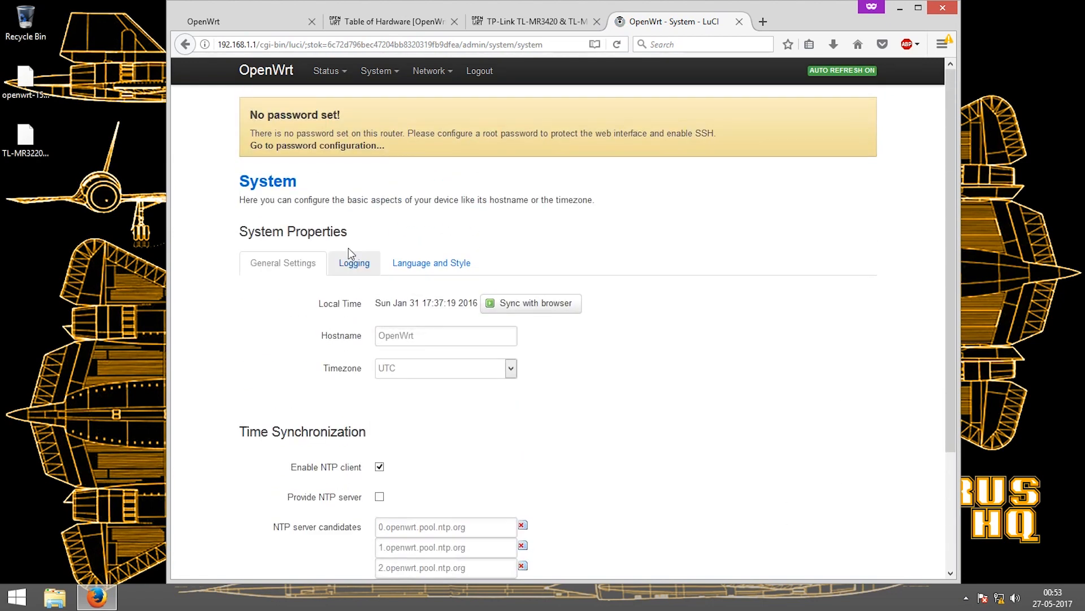
{"action": "left_click", "coordinate": [377, 71]}
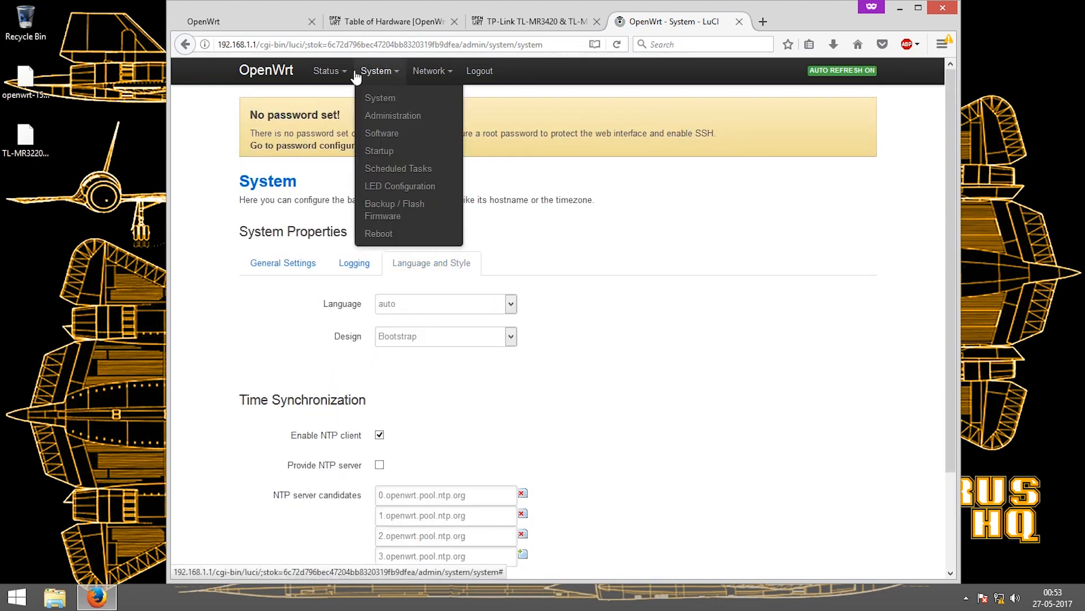
{"action": "left_click", "coordinate": [326, 71]}
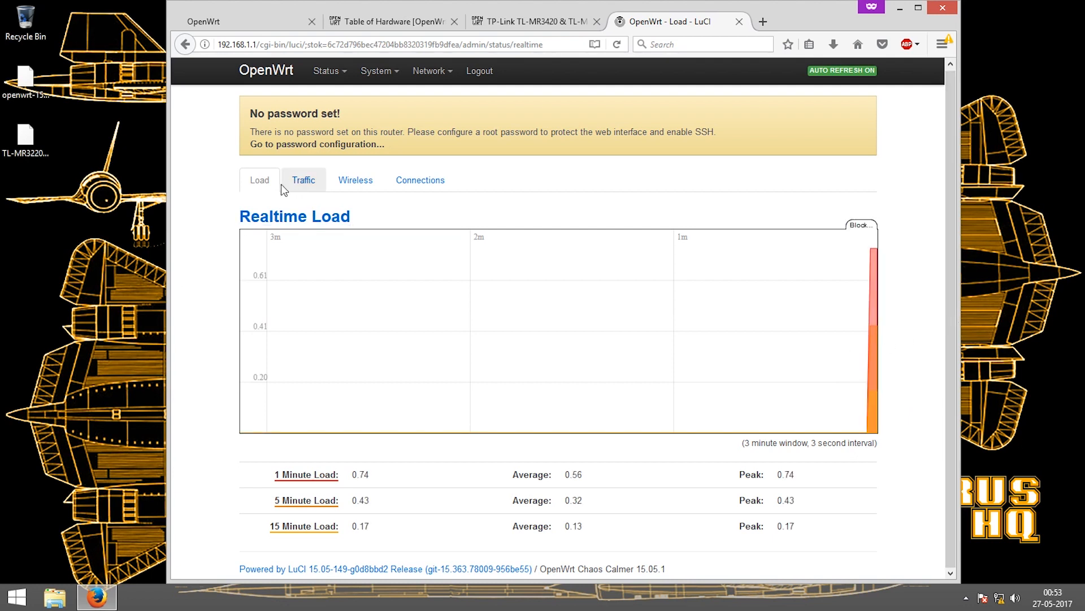
View the realtime Traffic, Wireless and Connections graphs, then open Backup / Flash Firmware.
{"action": "left_click", "coordinate": [303, 181]}
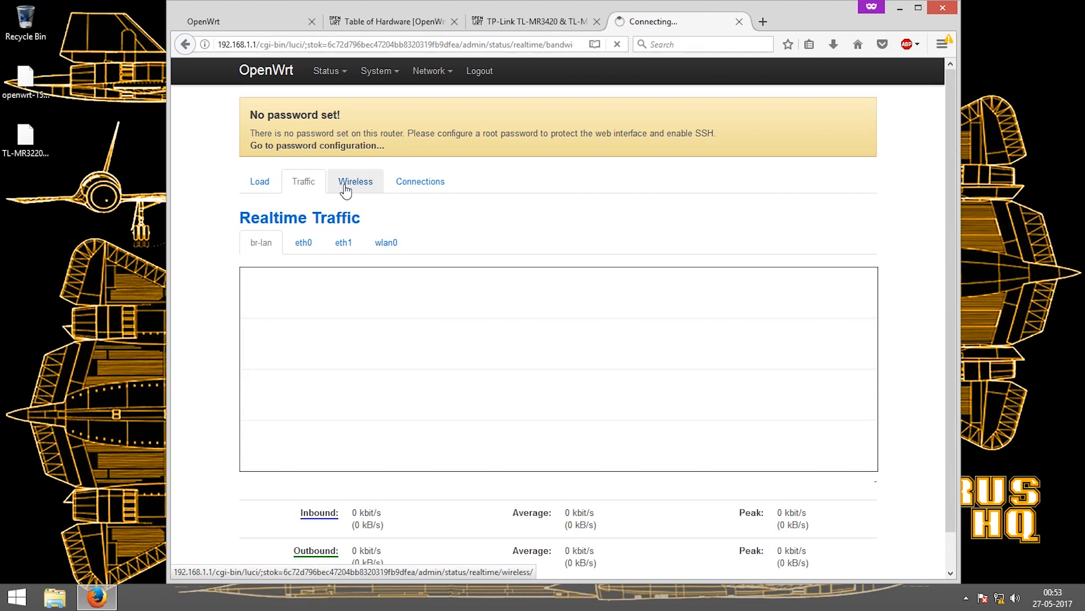
{"action": "left_click", "coordinate": [420, 181]}
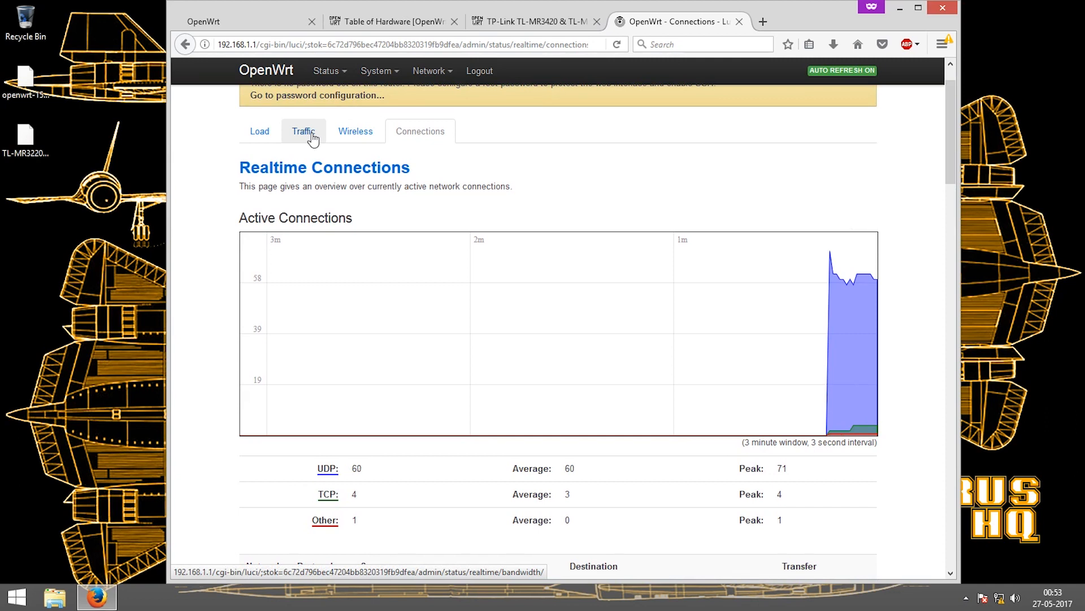
{"action": "left_click", "coordinate": [303, 131]}
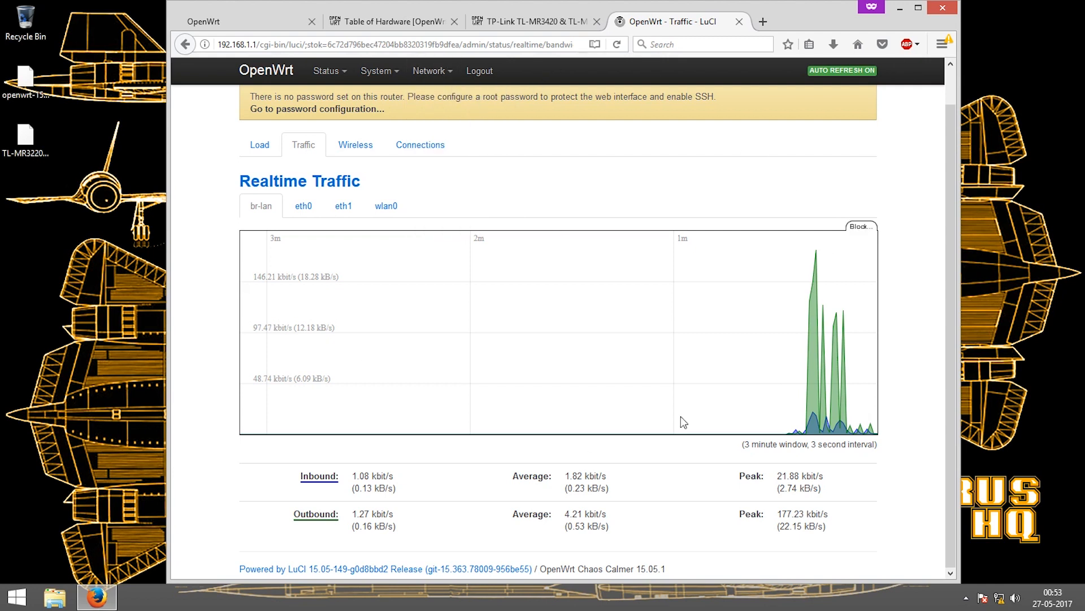
{"action": "left_click", "coordinate": [428, 71]}
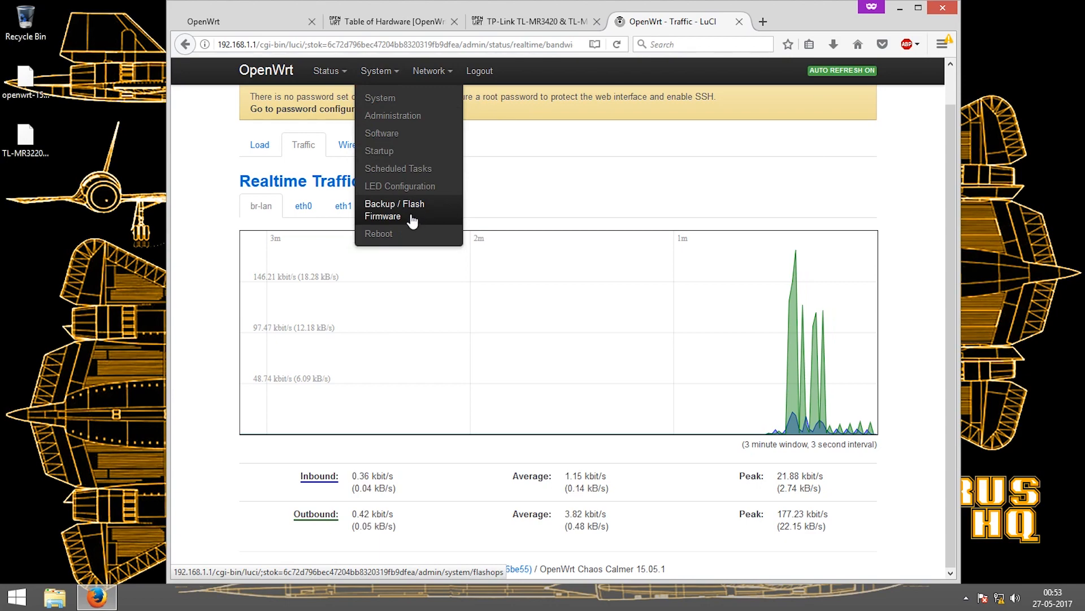
{"action": "left_click", "coordinate": [394, 204]}
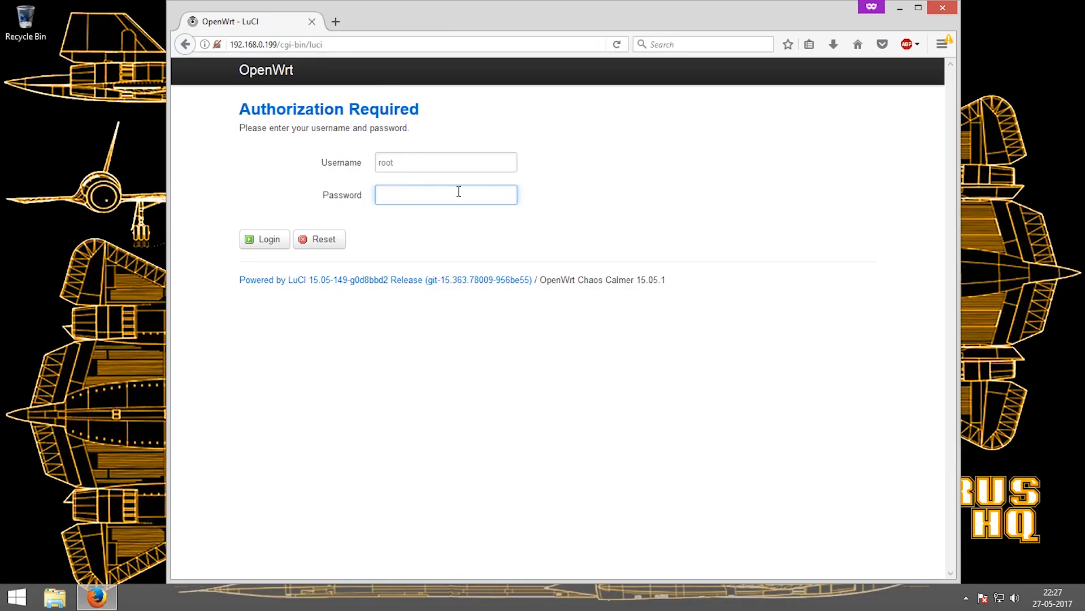
Log back into LuCI at the new router address with the password.
{"action": "type", "text": "password"}
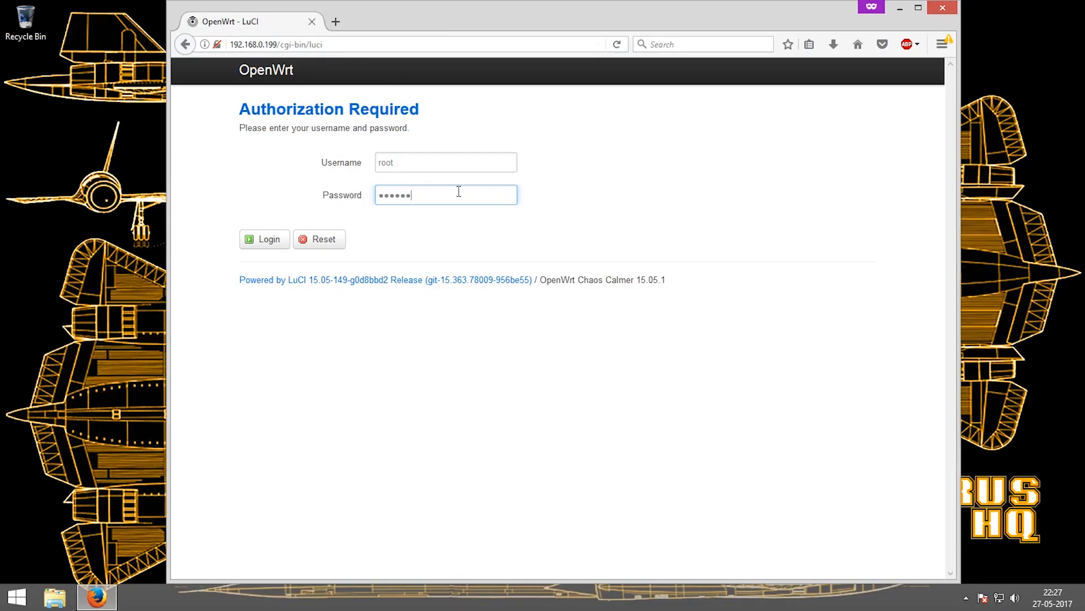
{"action": "left_click", "coordinate": [264, 239]}
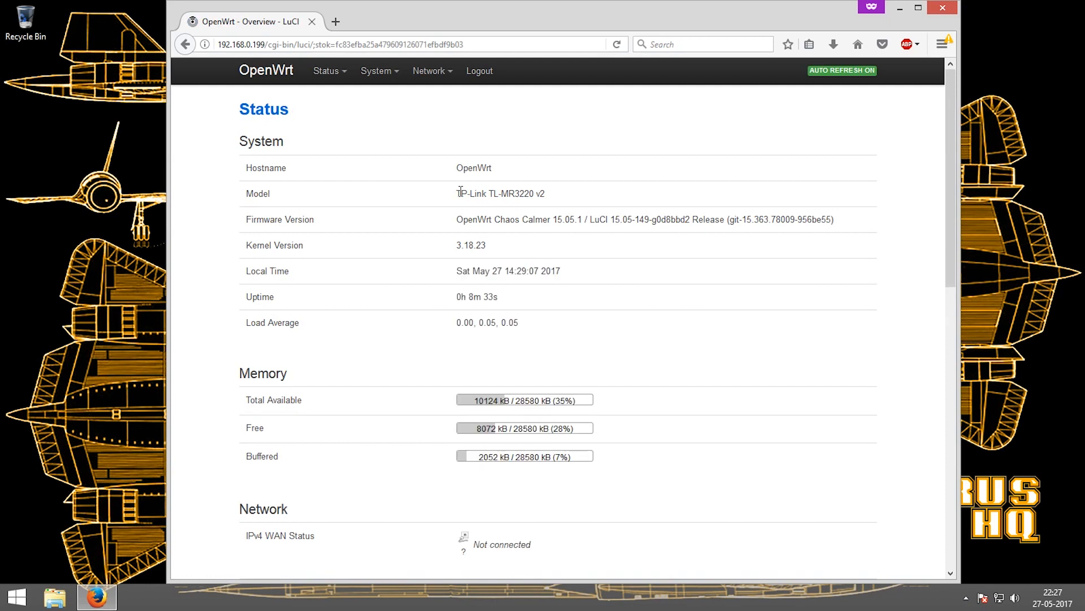
{"action": "scroll", "scroll_direction": "down", "scroll_amount": 3}
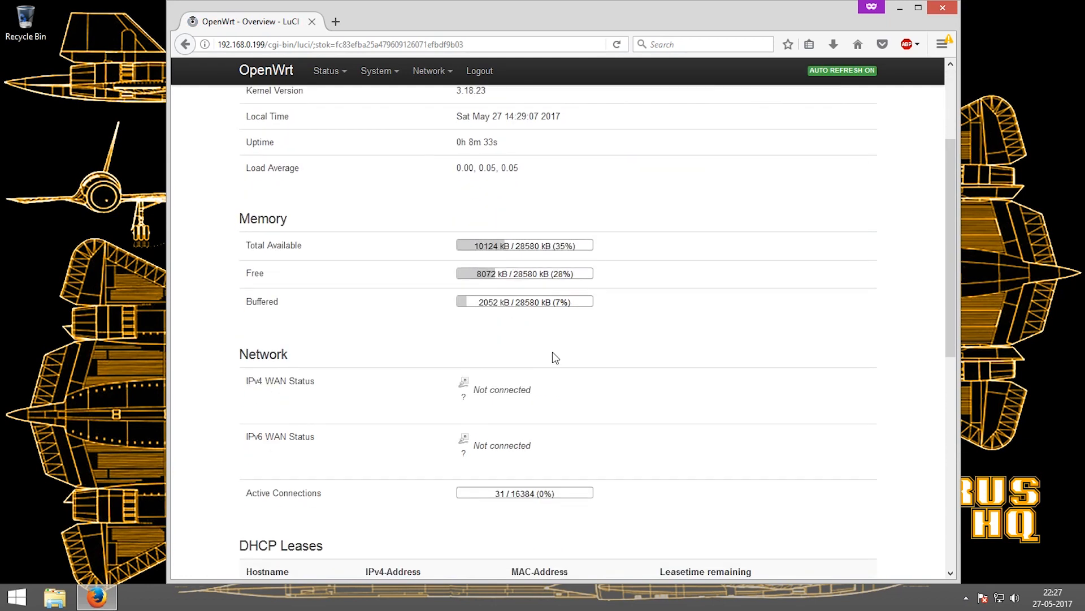
Visit System > System, then System > Administration for router password and SSH settings.
{"action": "left_click", "coordinate": [376, 71]}
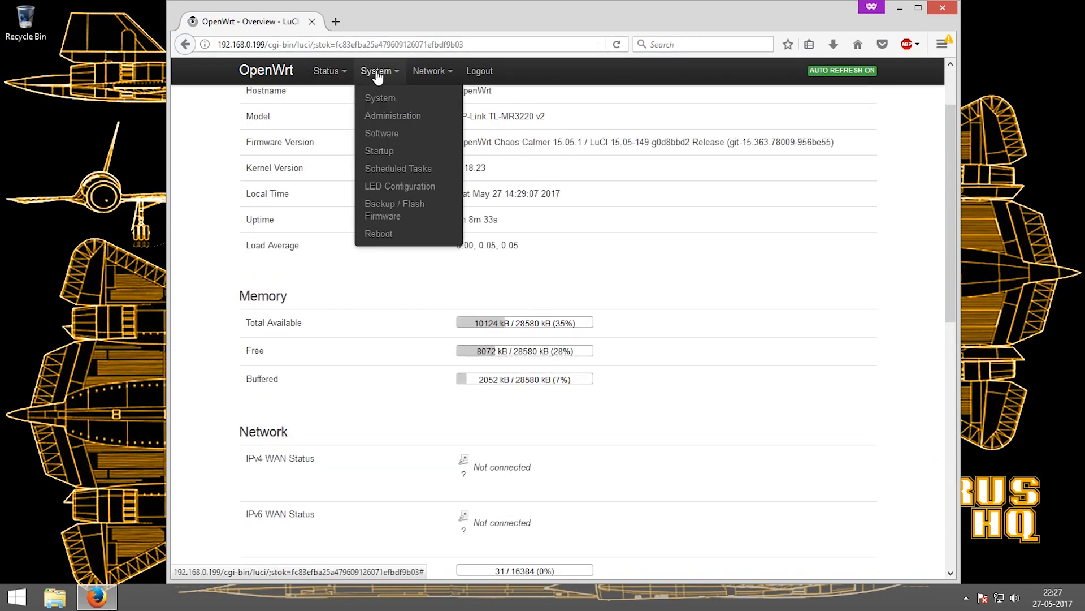
{"action": "left_click", "coordinate": [380, 97]}
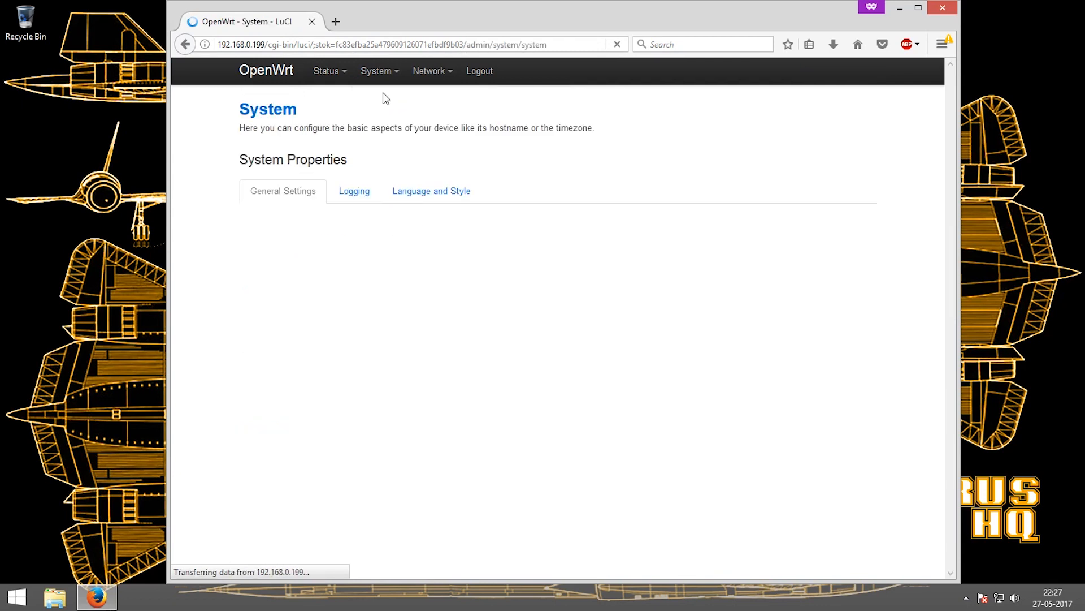
{"action": "left_click", "coordinate": [376, 70]}
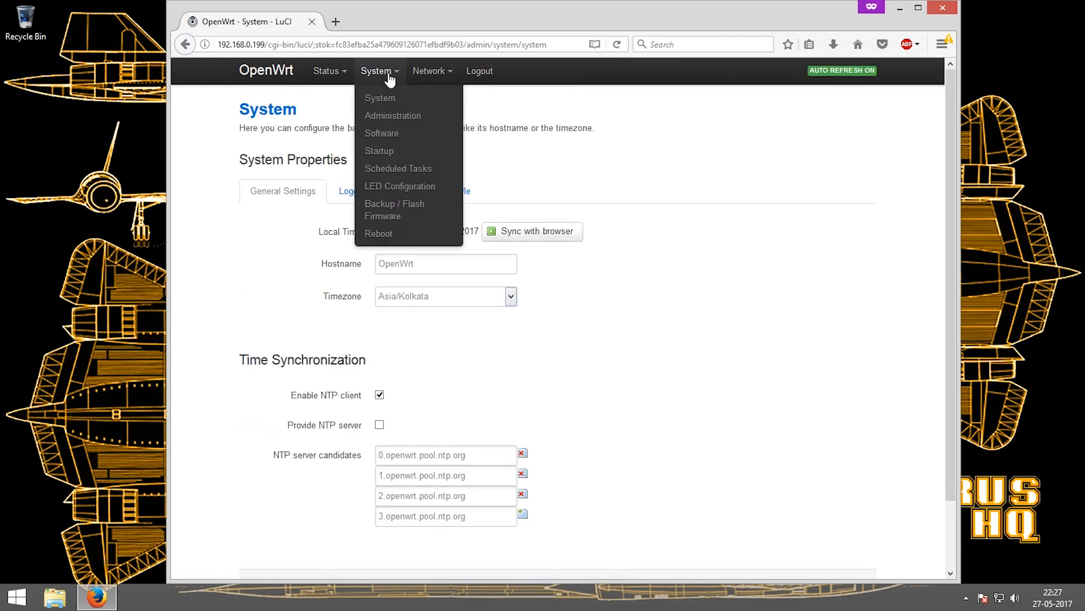
{"action": "left_click", "coordinate": [392, 115]}
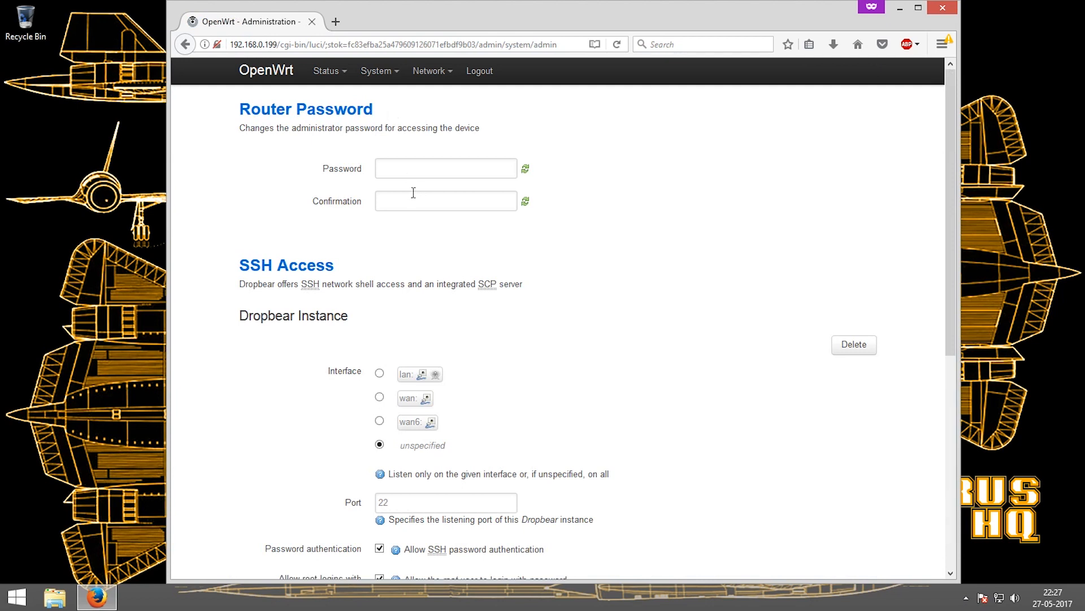
Save and apply a new administrator password, then return to the Status overview.
{"action": "left_click", "coordinate": [446, 168]}
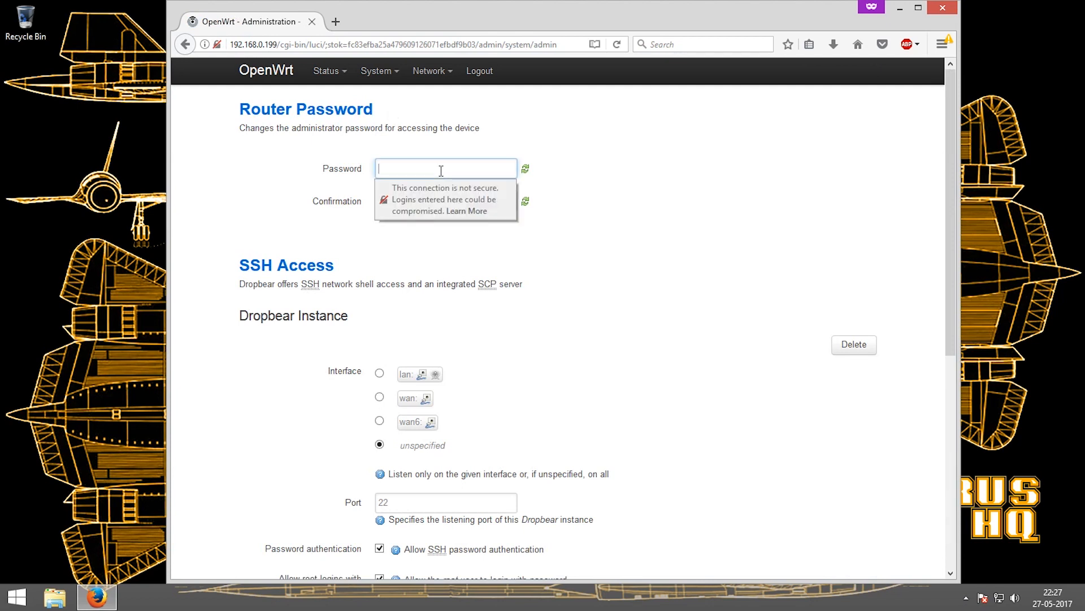
{"action": "type", "text": "••••••"}
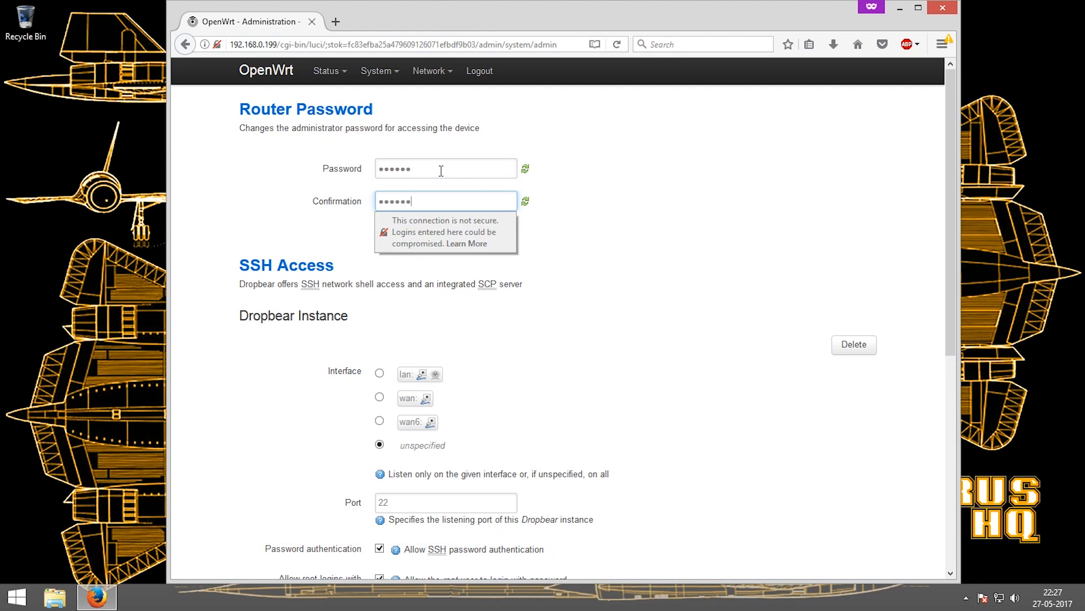
{"action": "scroll", "scroll_direction": "down", "scroll_amount": 3}
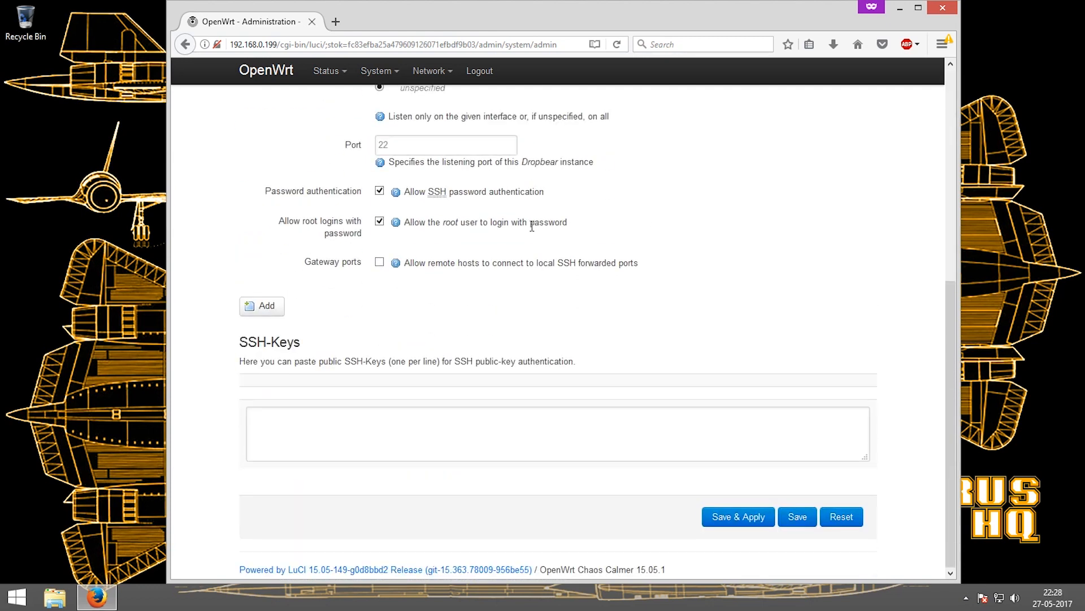
{"action": "left_click", "coordinate": [737, 517]}
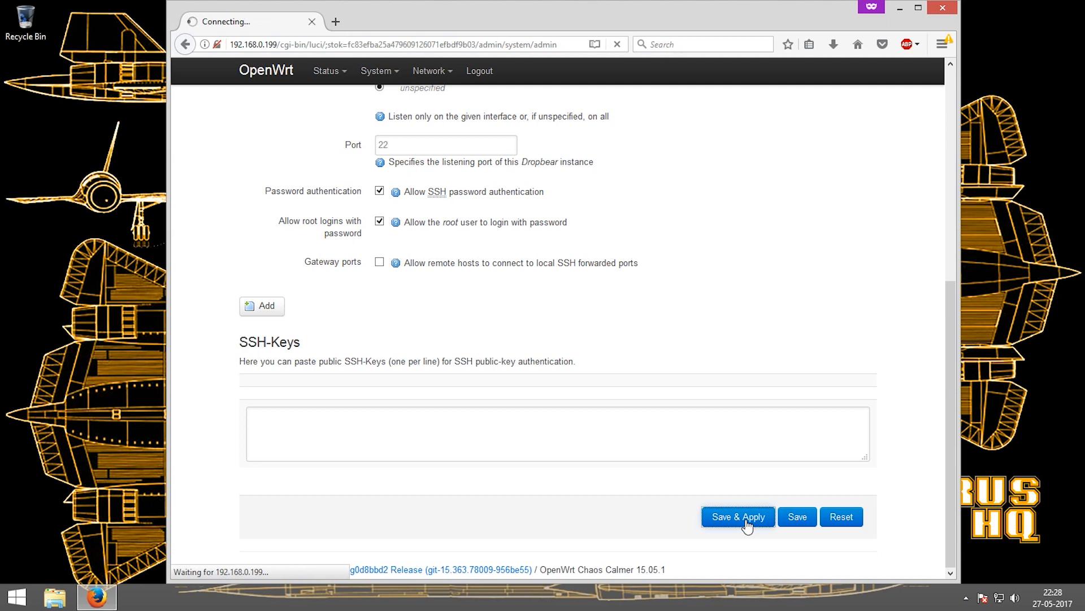
{"action": "left_click", "coordinate": [737, 516]}
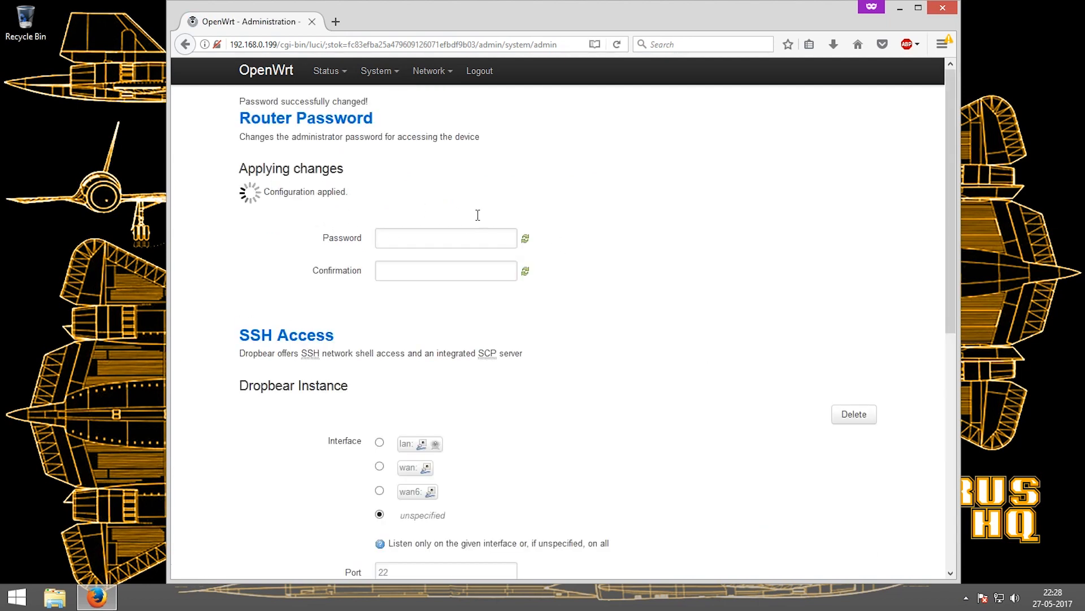
{"action": "left_click", "coordinate": [326, 70]}
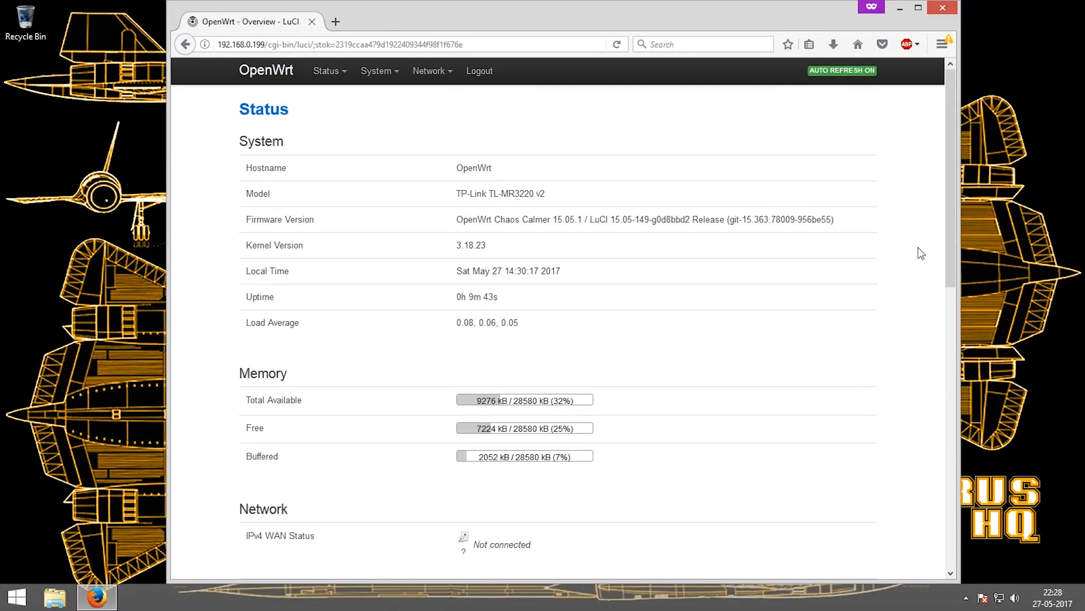
Open the LAN interface's edit page from Network > Interfaces.
{"action": "left_click", "coordinate": [429, 71]}
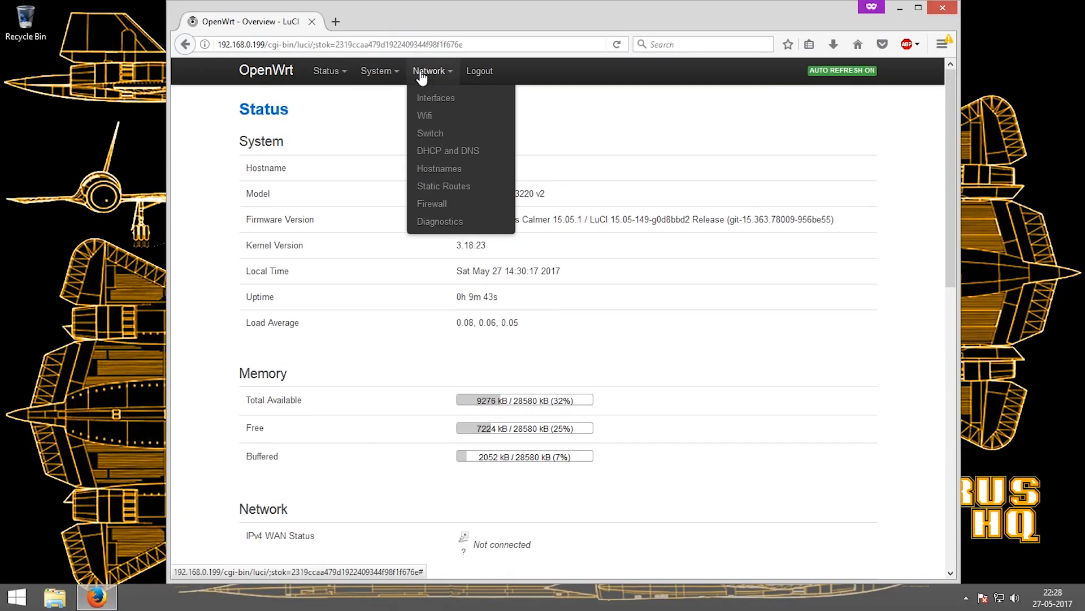
{"action": "mouse_move", "coordinate": [442, 89]}
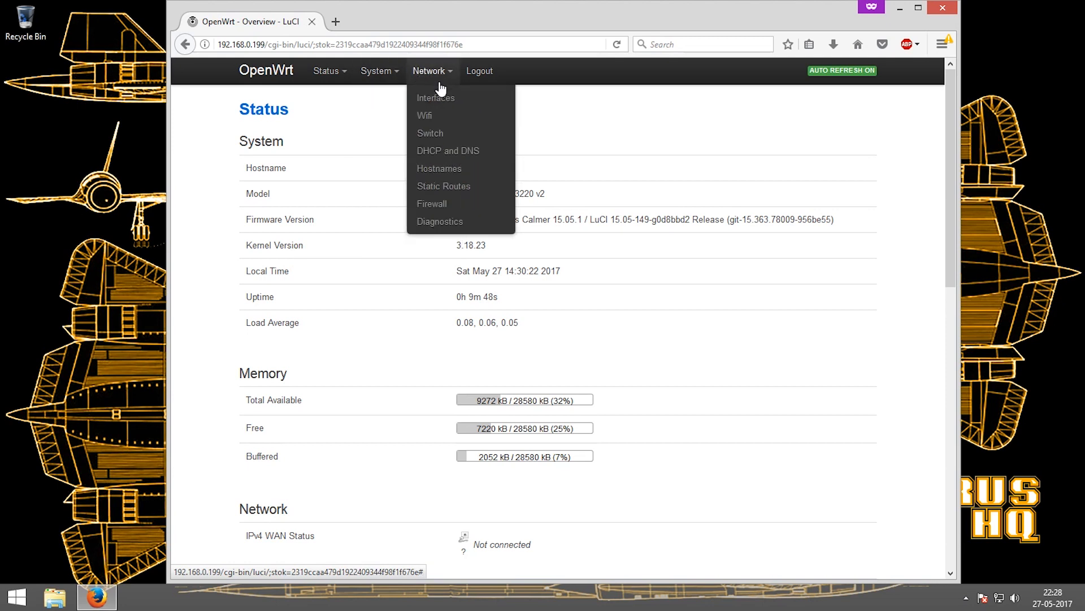
{"action": "left_click", "coordinate": [435, 97]}
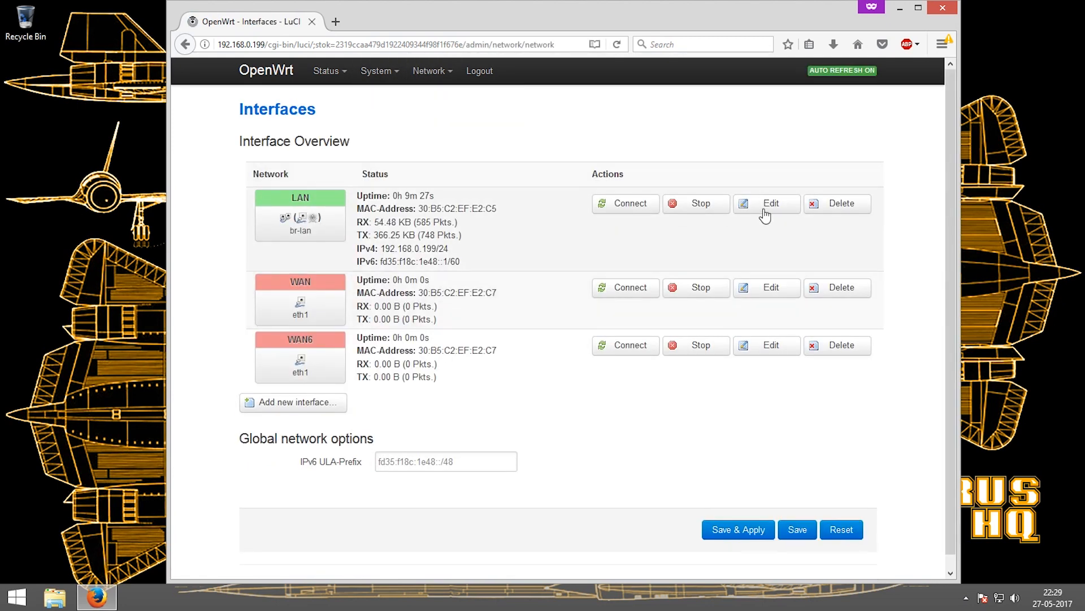
{"action": "left_click", "coordinate": [766, 203]}
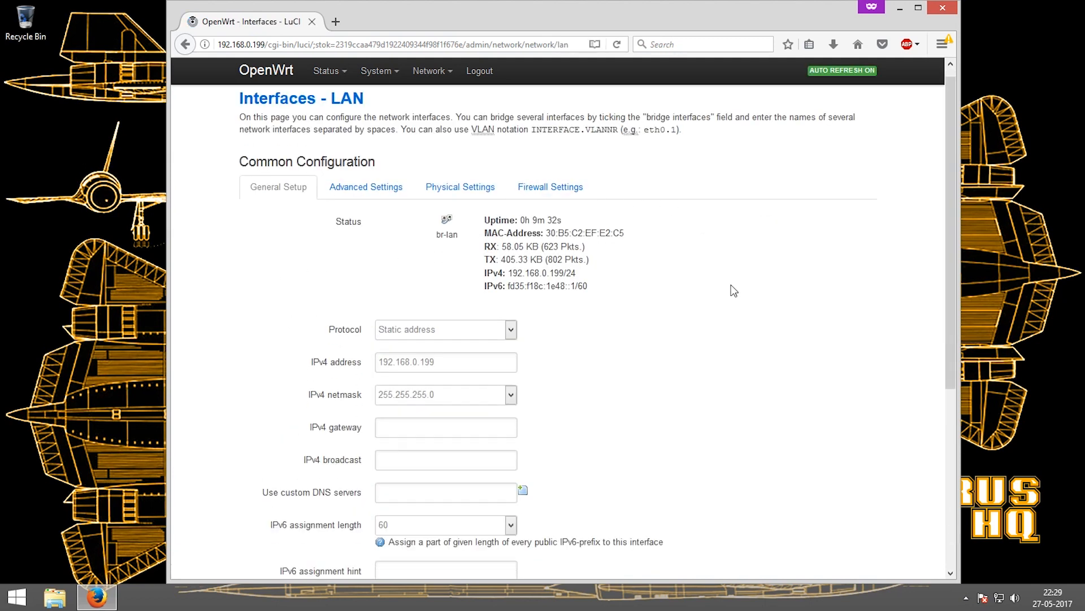
Tick 'Ignore interface' for the LAN DHCP server, apply, and return to the Interfaces overview.
{"action": "scroll", "scroll_direction": "down", "scroll_amount": 3}
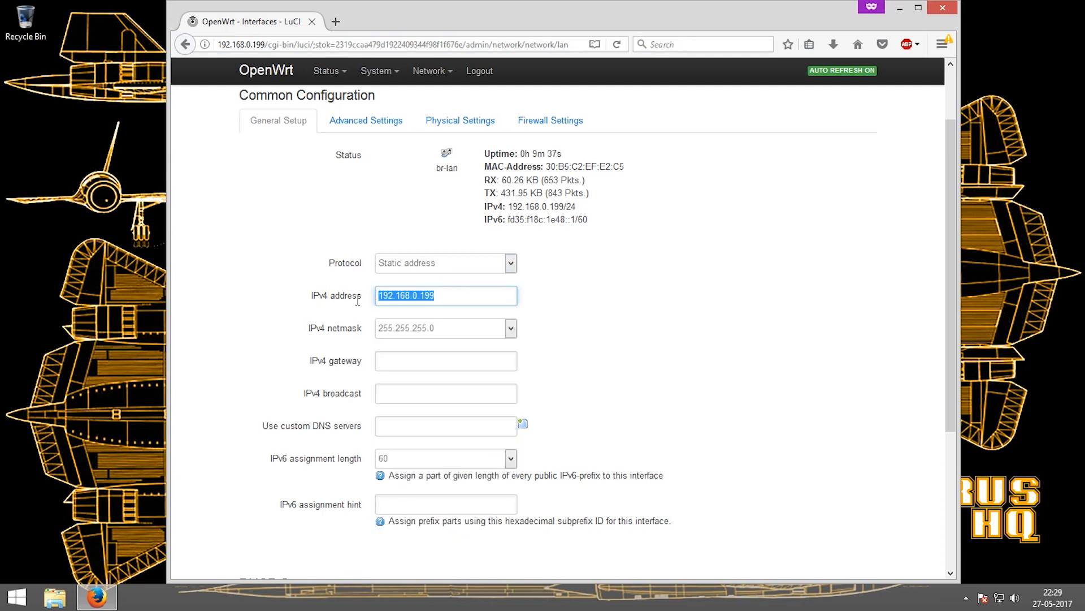
{"action": "left_click", "coordinate": [552, 259]}
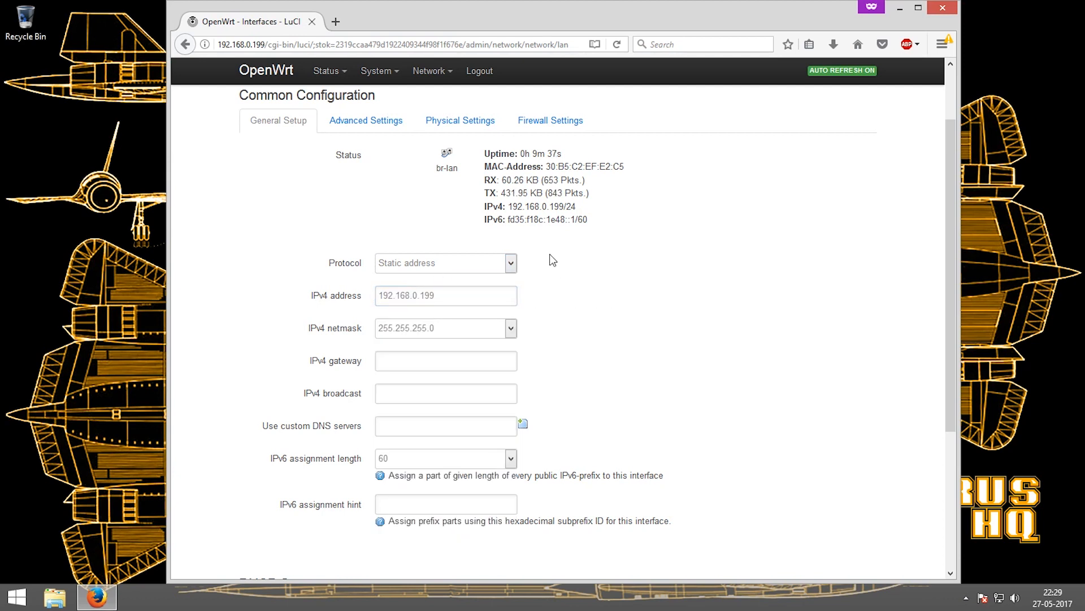
{"action": "scroll", "scroll_direction": "down", "scroll_amount": 3}
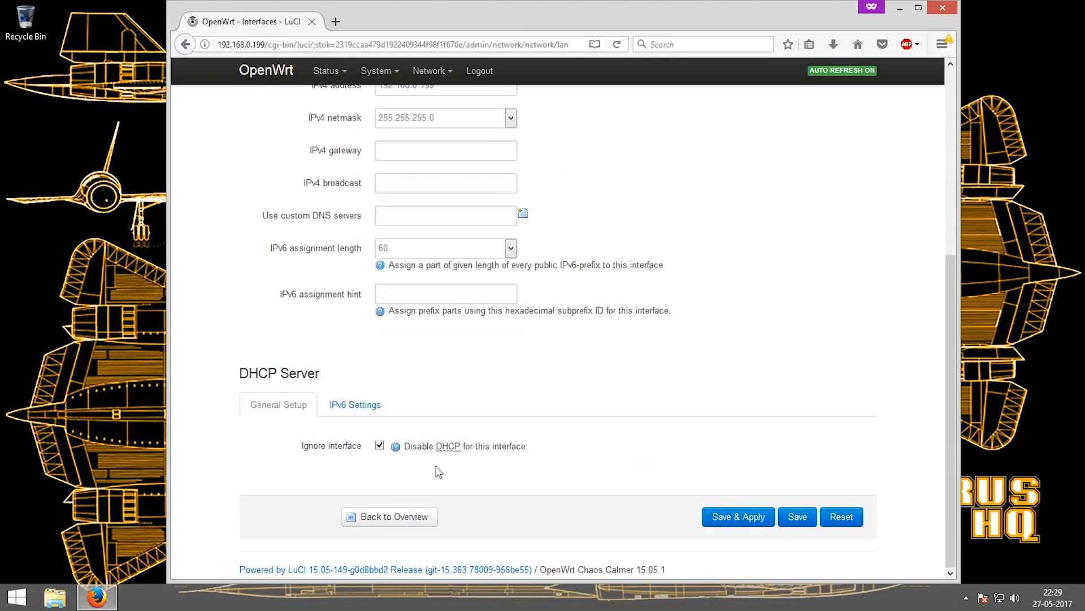
{"action": "left_click", "coordinate": [379, 446]}
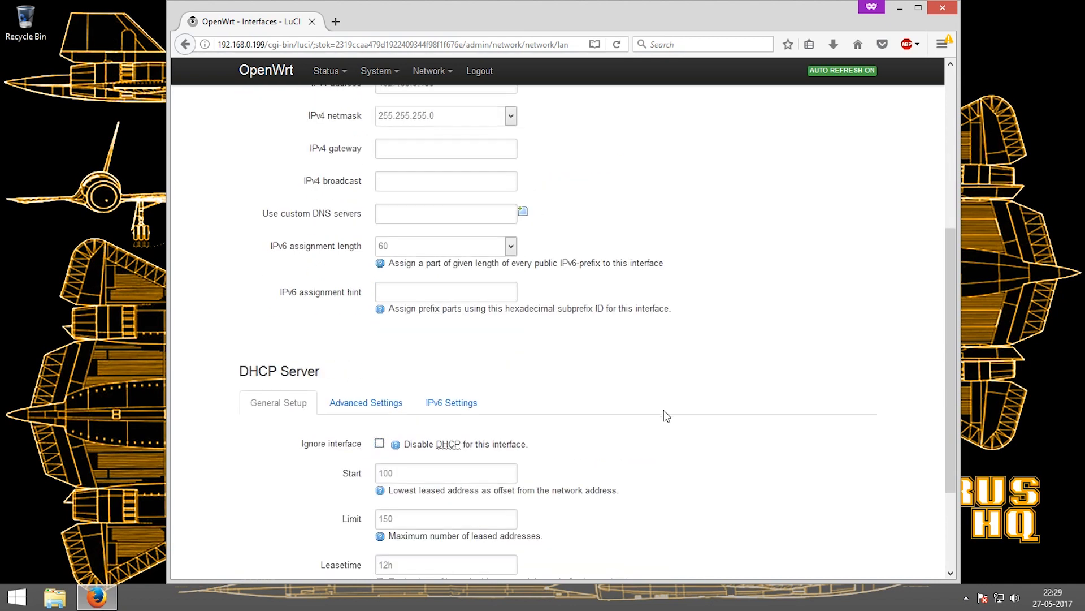
{"action": "left_click", "coordinate": [380, 443]}
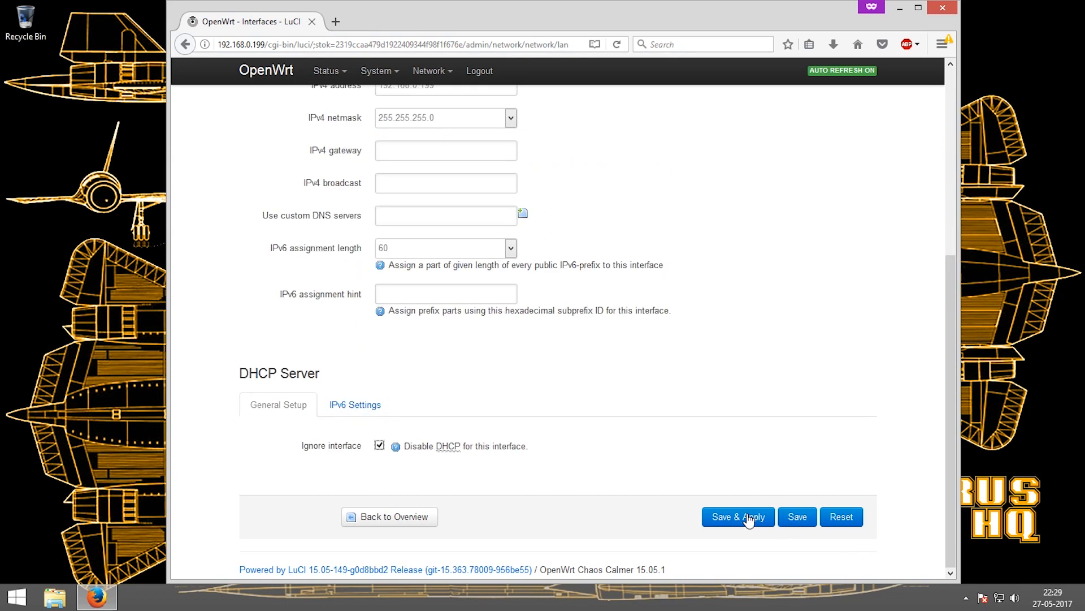
{"action": "mouse_move", "coordinate": [740, 523]}
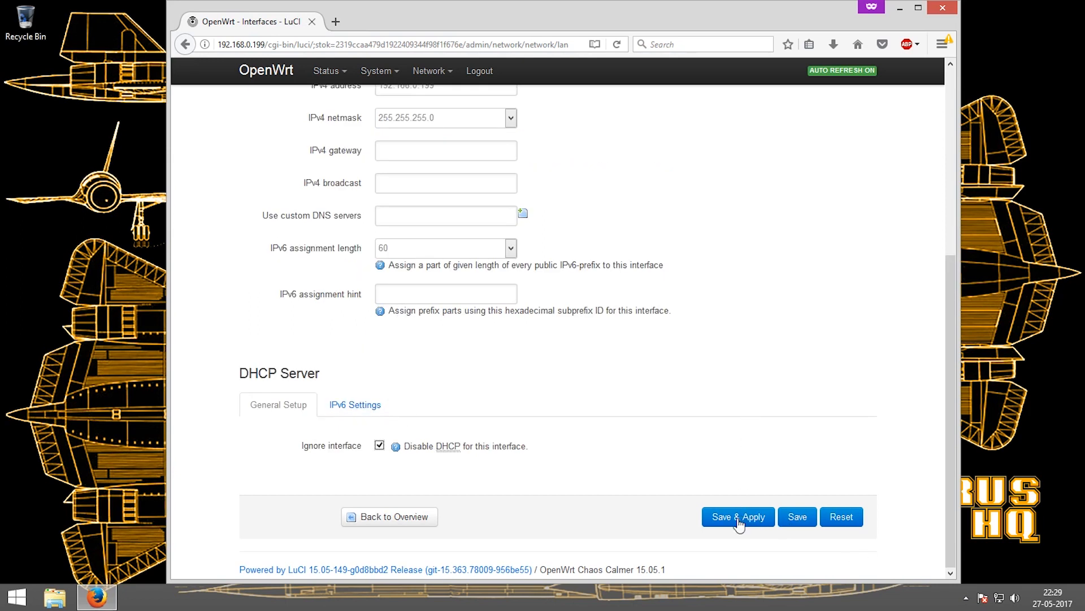
{"action": "left_click", "coordinate": [738, 516]}
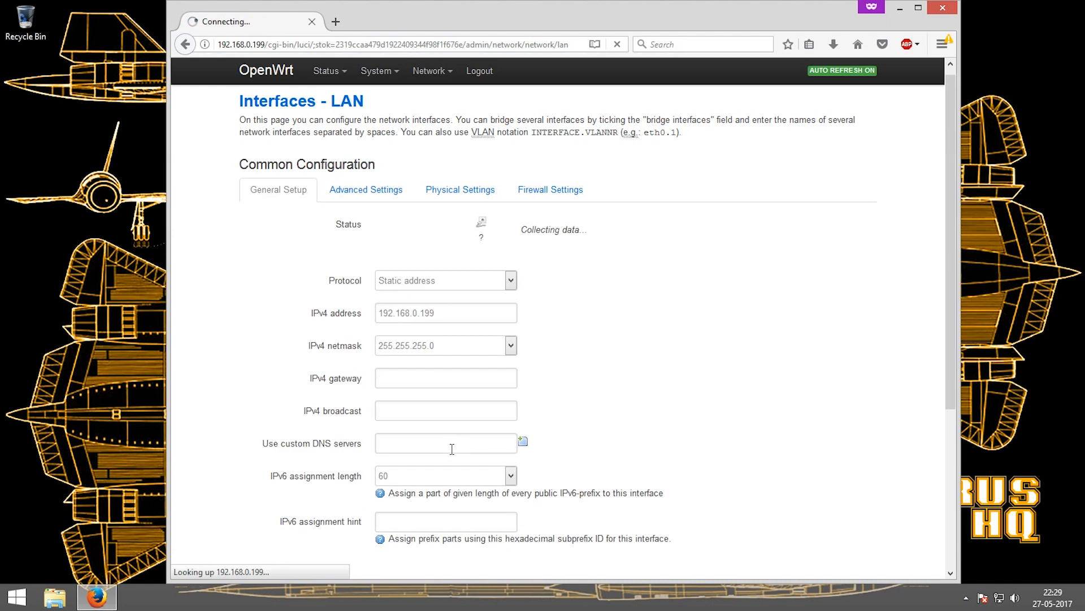
{"action": "left_click", "coordinate": [184, 44]}
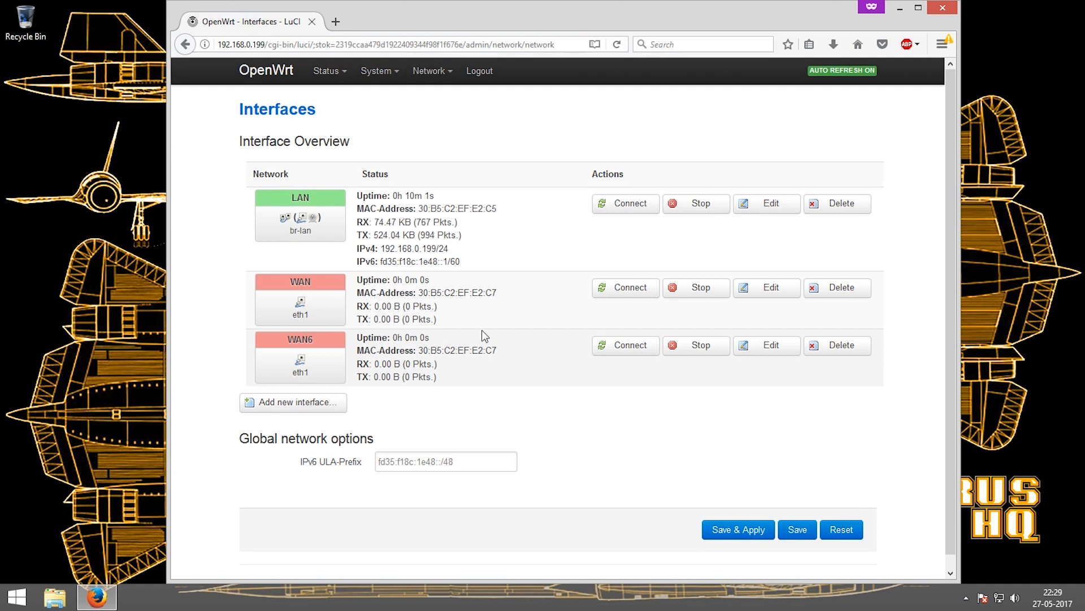
{"action": "mouse_move", "coordinate": [443, 290]}
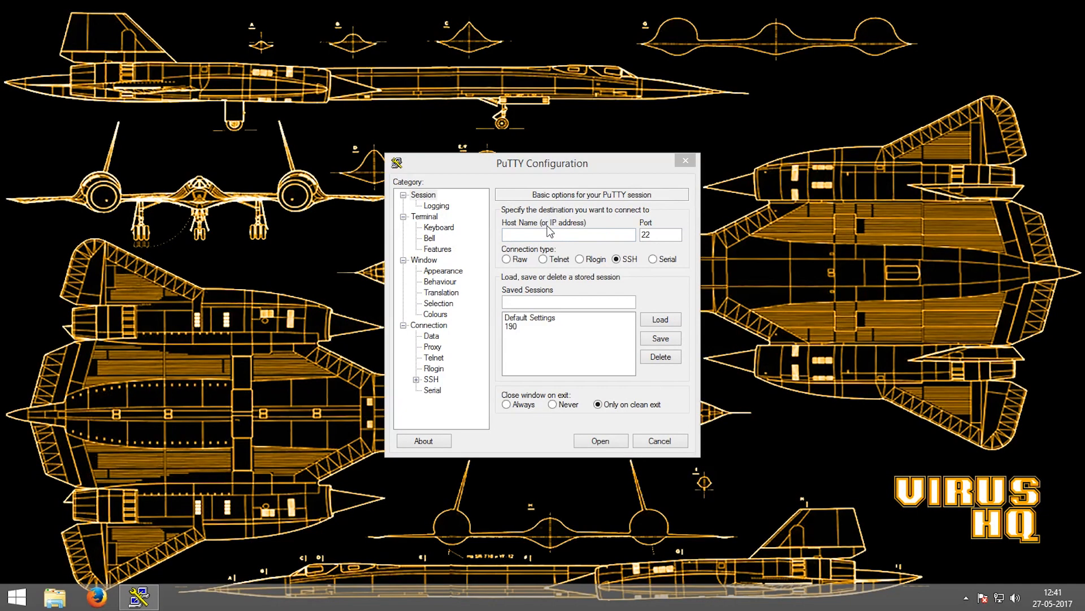
Open a PuTTY SSH session to 192.168.0.199 on port 22.
{"action": "type", "text": "192.168.0.1"}
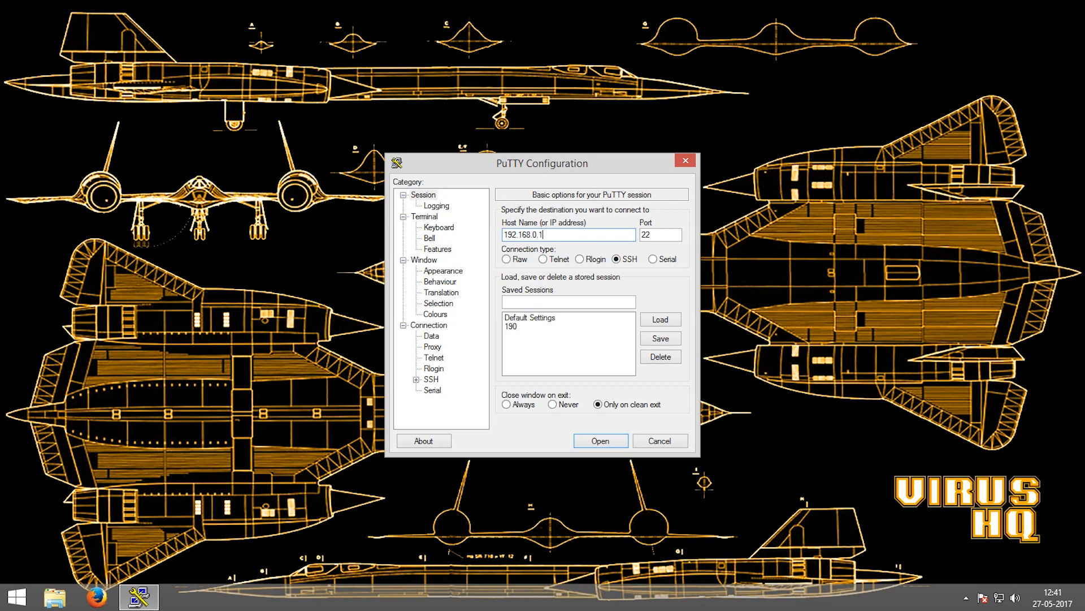
{"action": "left_click", "coordinate": [600, 440]}
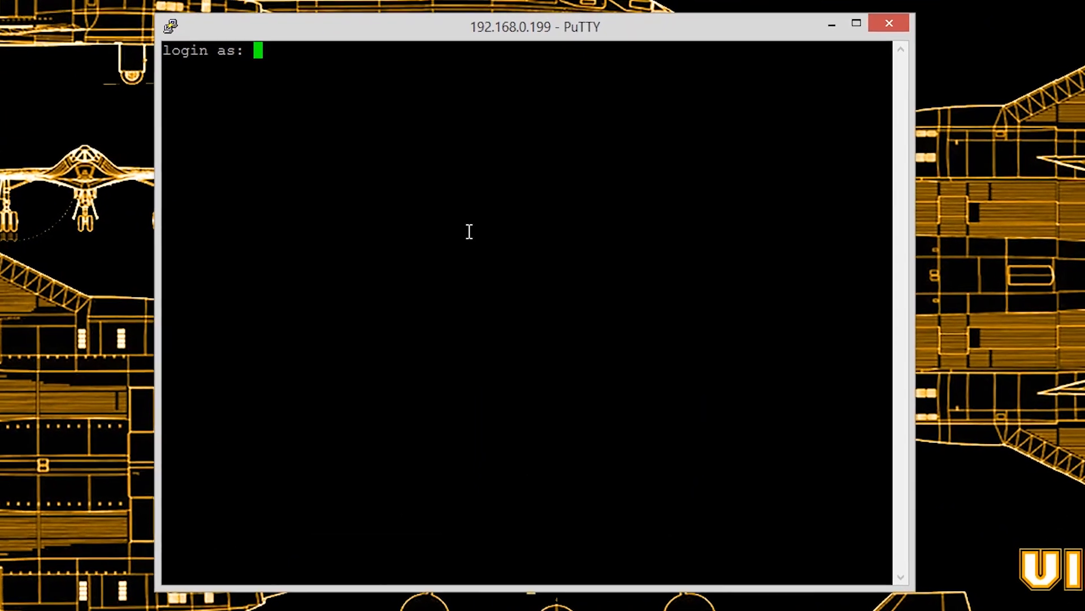
Log in as root and run cat /proc/cpuinfo and df.
{"action": "type", "text": "root"}
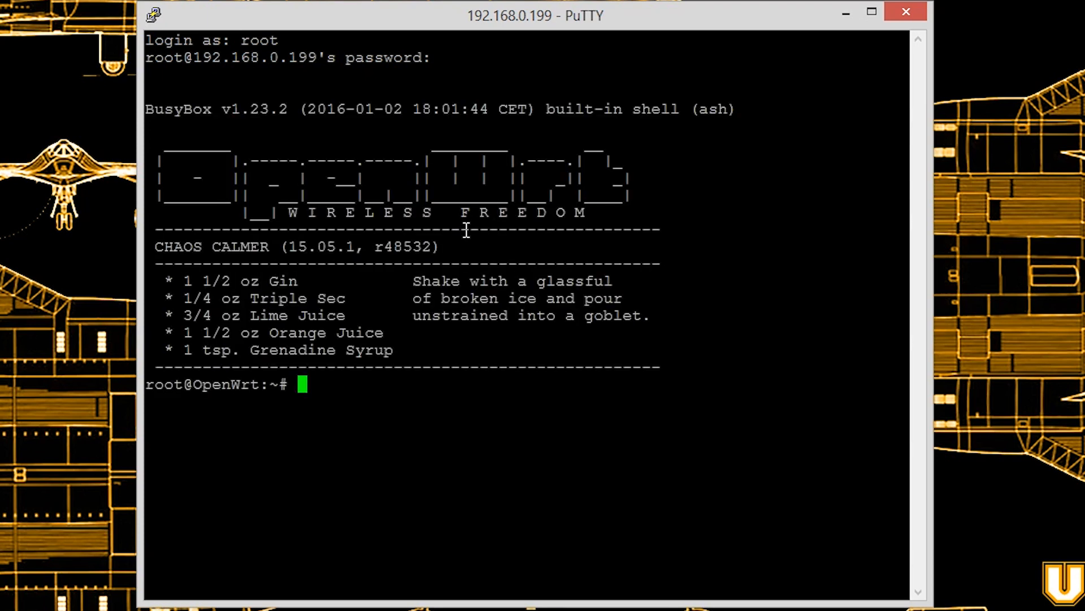
{"action": "type", "text": "cat /proc/cpuinfo"}
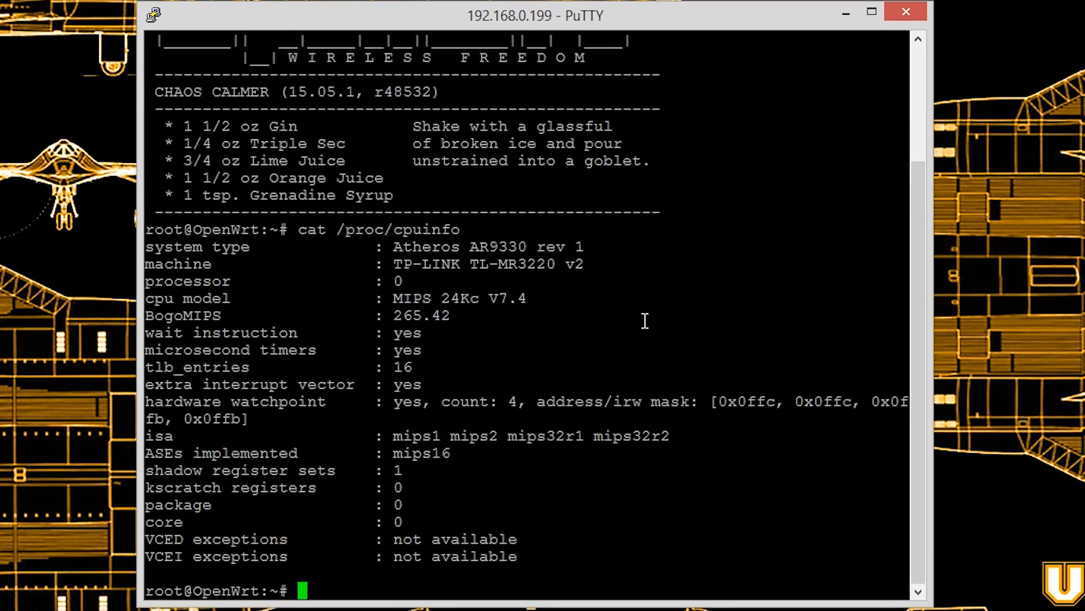
{"action": "mouse_move", "coordinate": [406, 252]}
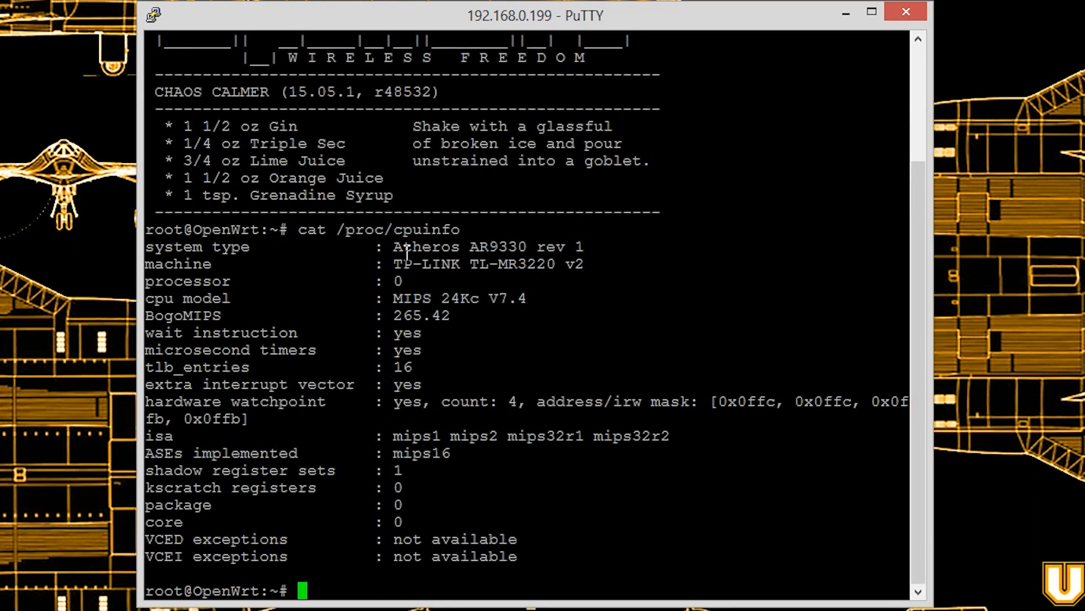
{"action": "mouse_move", "coordinate": [570, 331]}
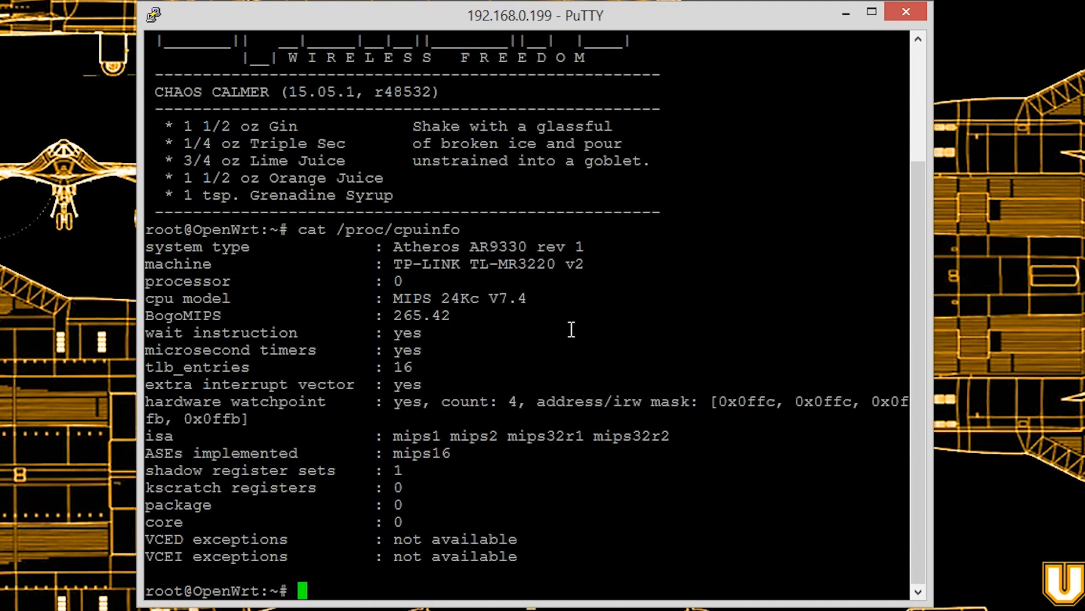
{"action": "mouse_move", "coordinate": [554, 322]}
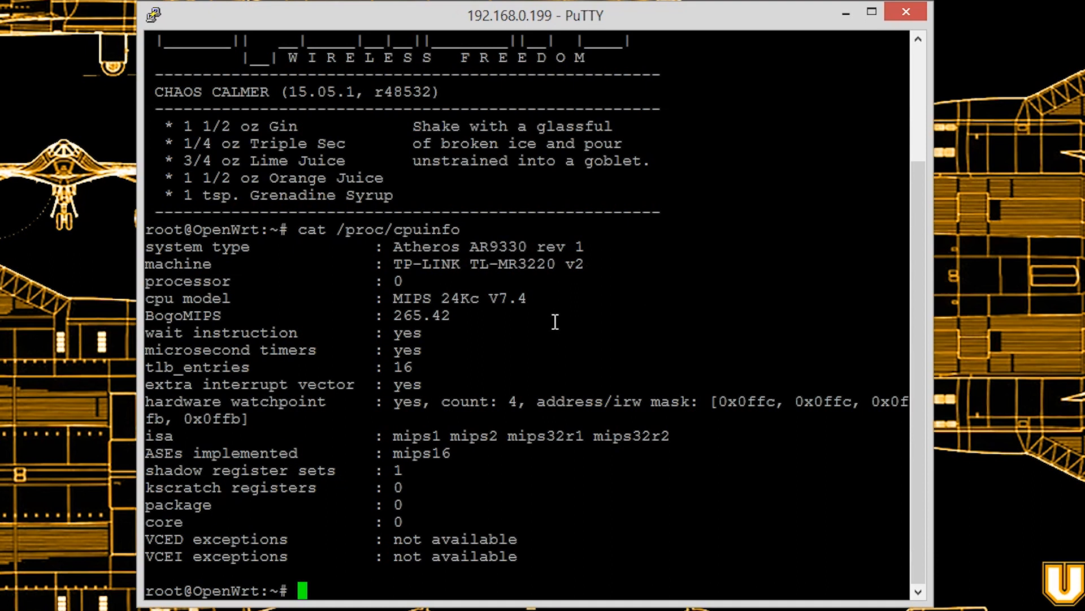
{"action": "mouse_move", "coordinate": [608, 459]}
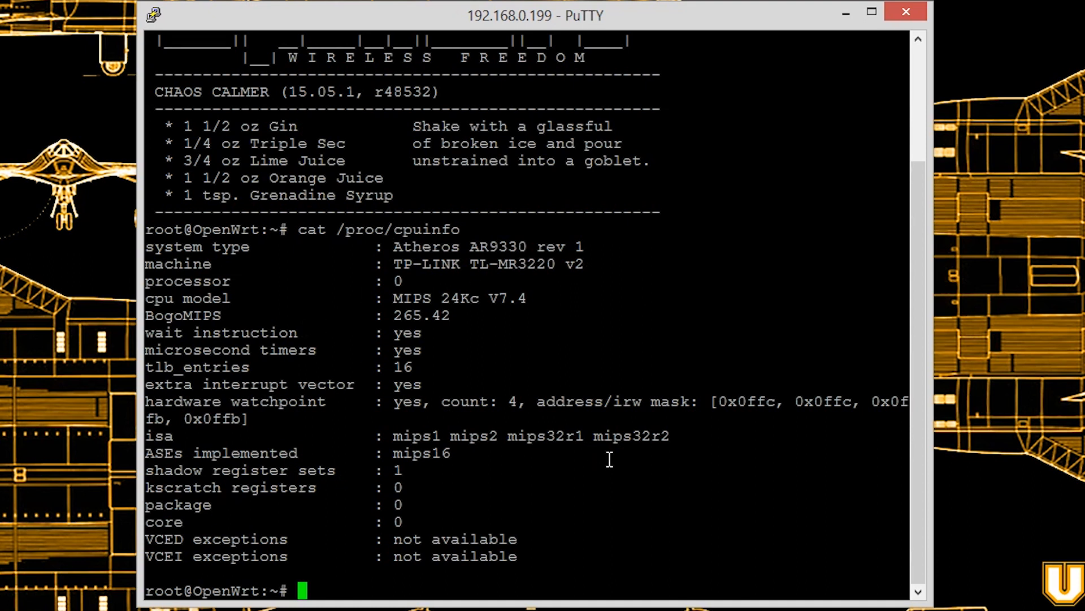
{"action": "type", "text": "df"}
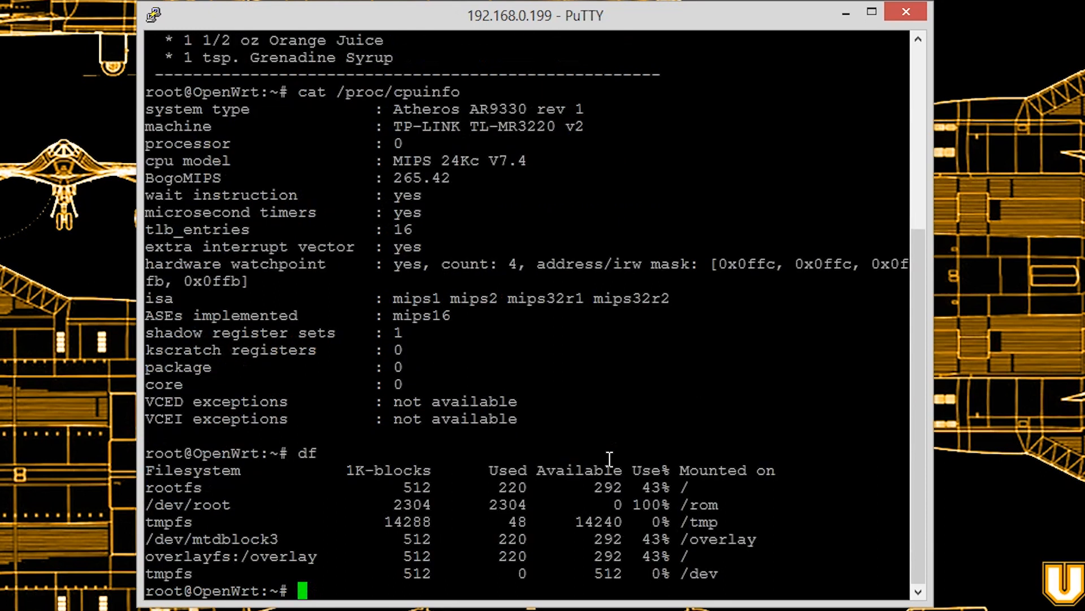
{"action": "mouse_move", "coordinate": [684, 439]}
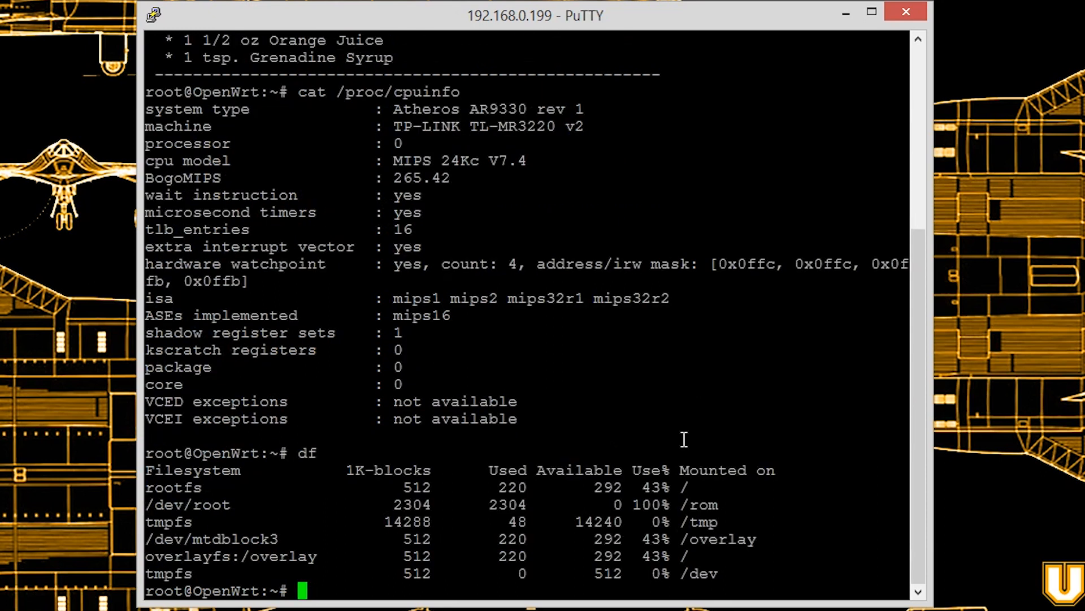
{"action": "mouse_move", "coordinate": [651, 444]}
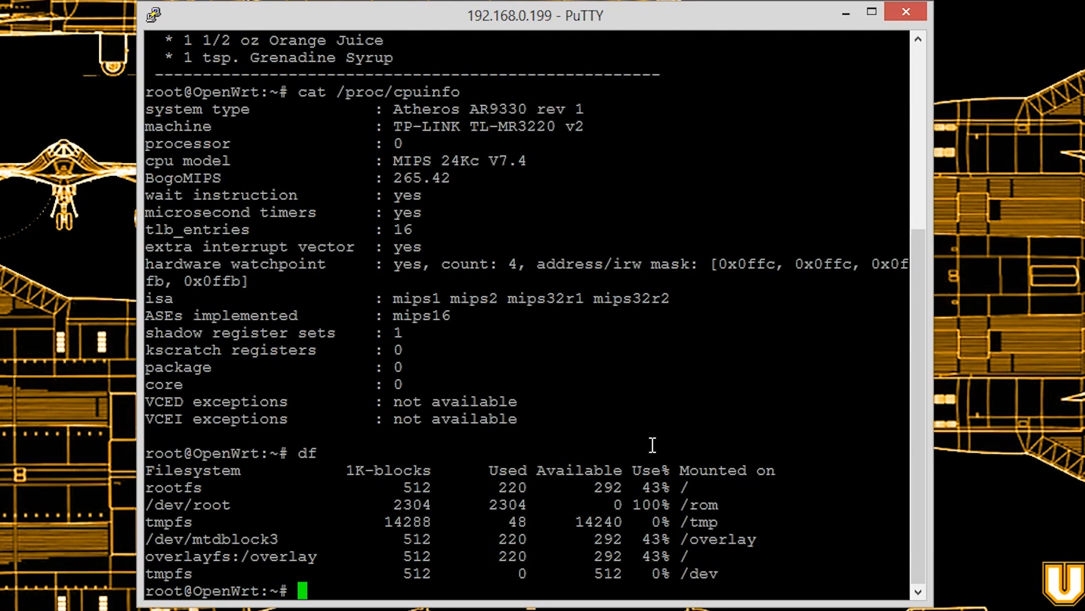
{"action": "mouse_move", "coordinate": [650, 445]}
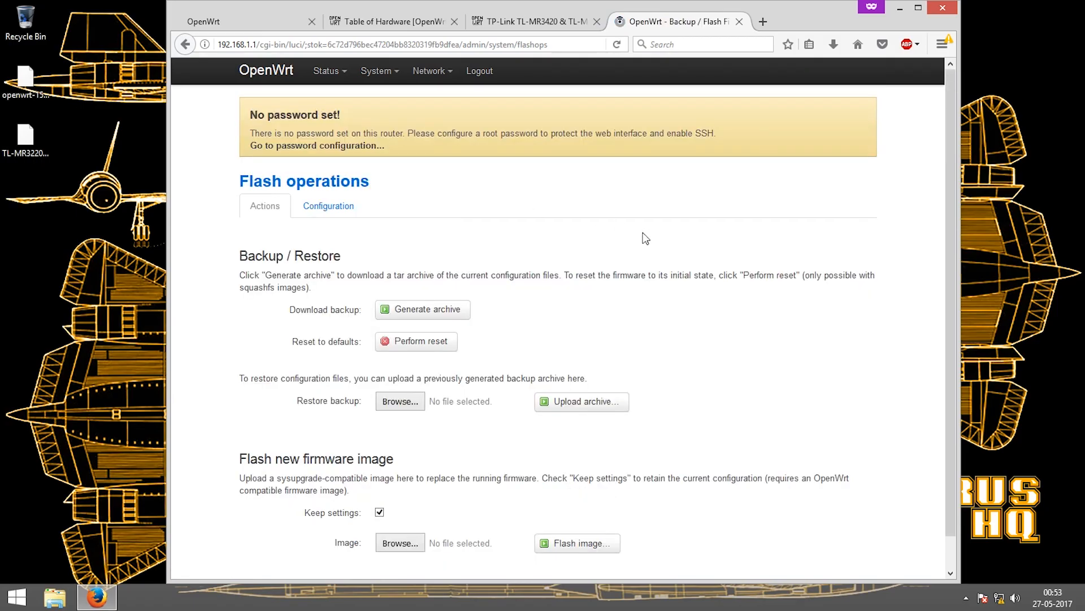
{"action": "mouse_move", "coordinate": [577, 84]}
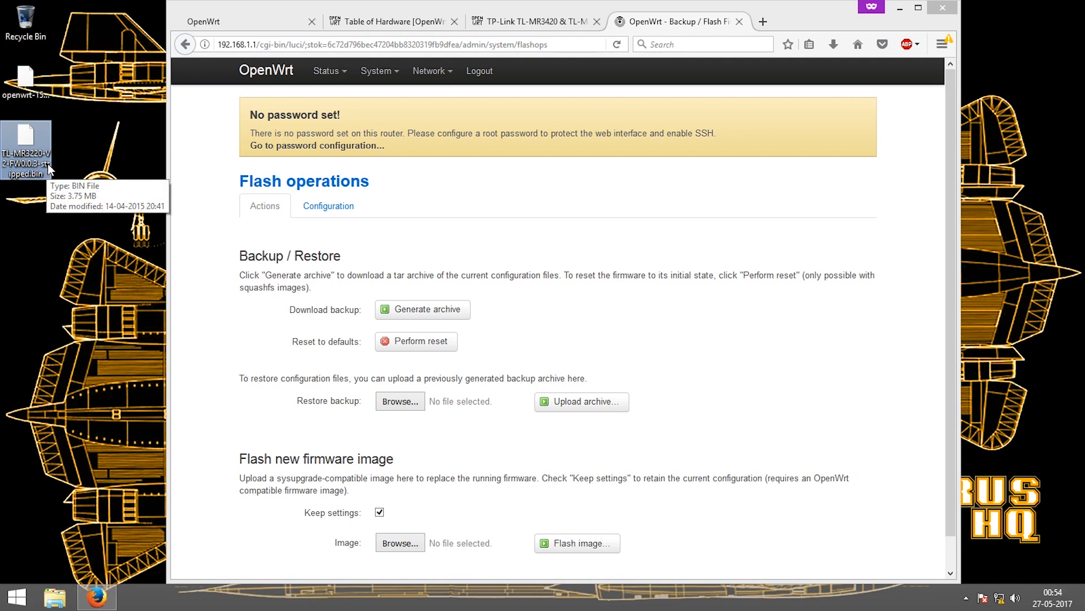
{"action": "mouse_move", "coordinate": [49, 173]}
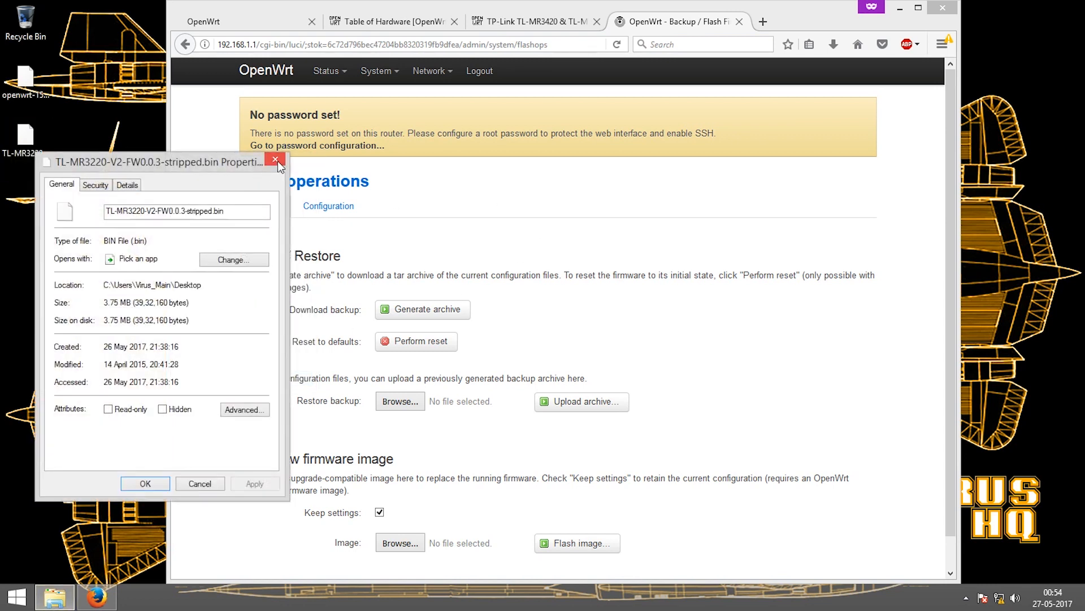
Close the firmware file's Properties window and untick Keep settings for the flash.
{"action": "left_click", "coordinate": [275, 160]}
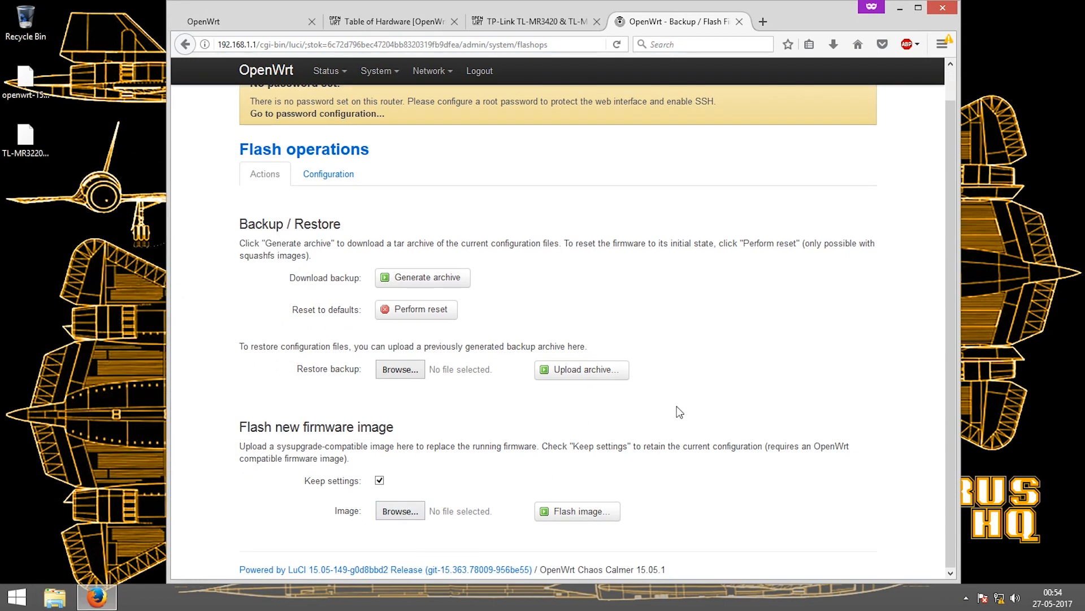
{"action": "left_click", "coordinate": [26, 138]}
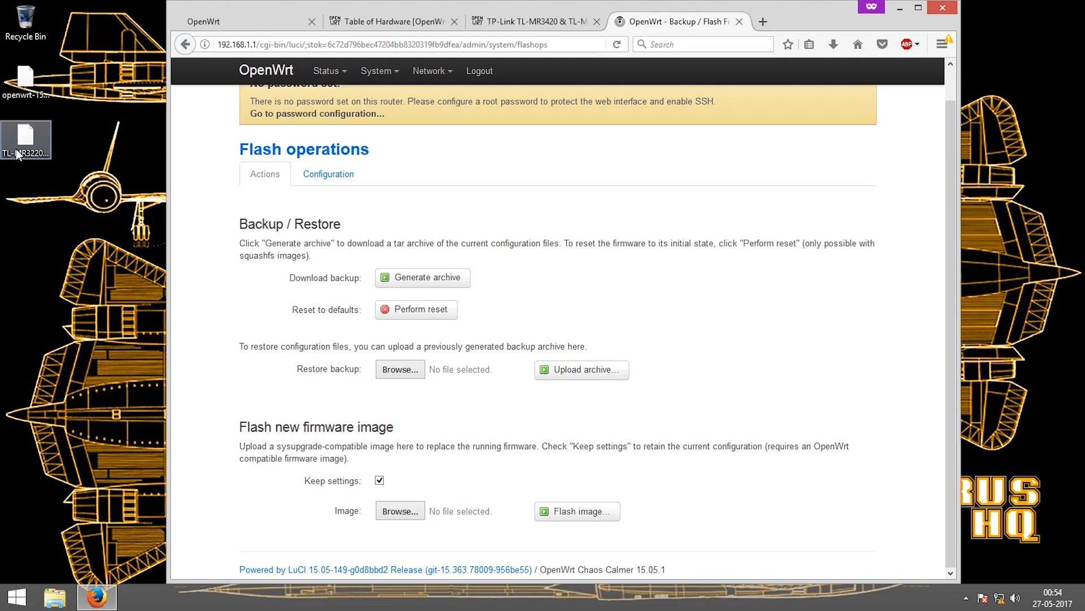
{"action": "left_click", "coordinate": [54, 596]}
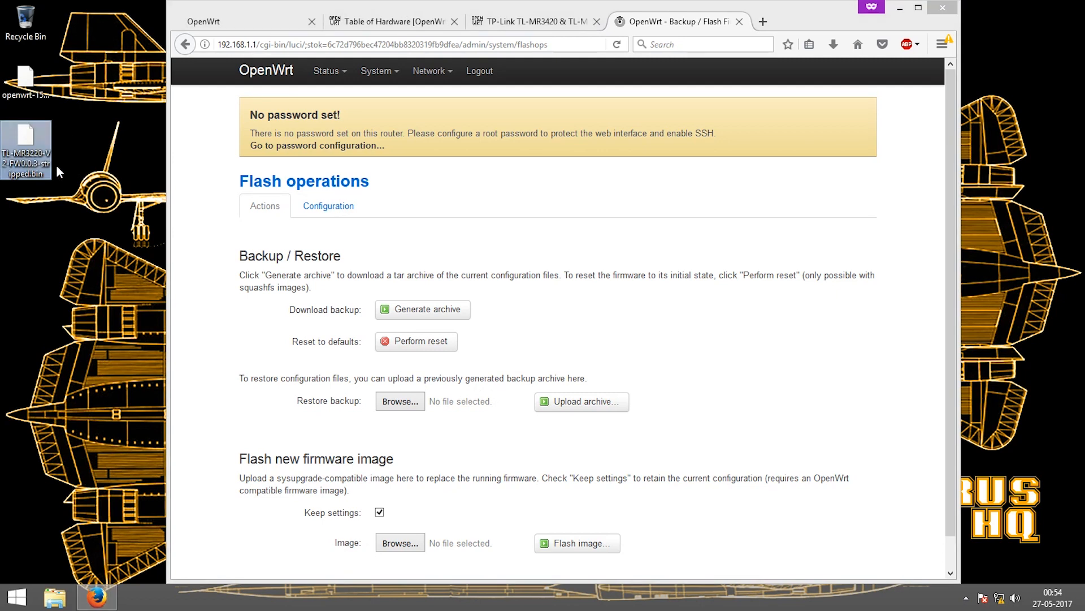
{"action": "mouse_move", "coordinate": [510, 567]}
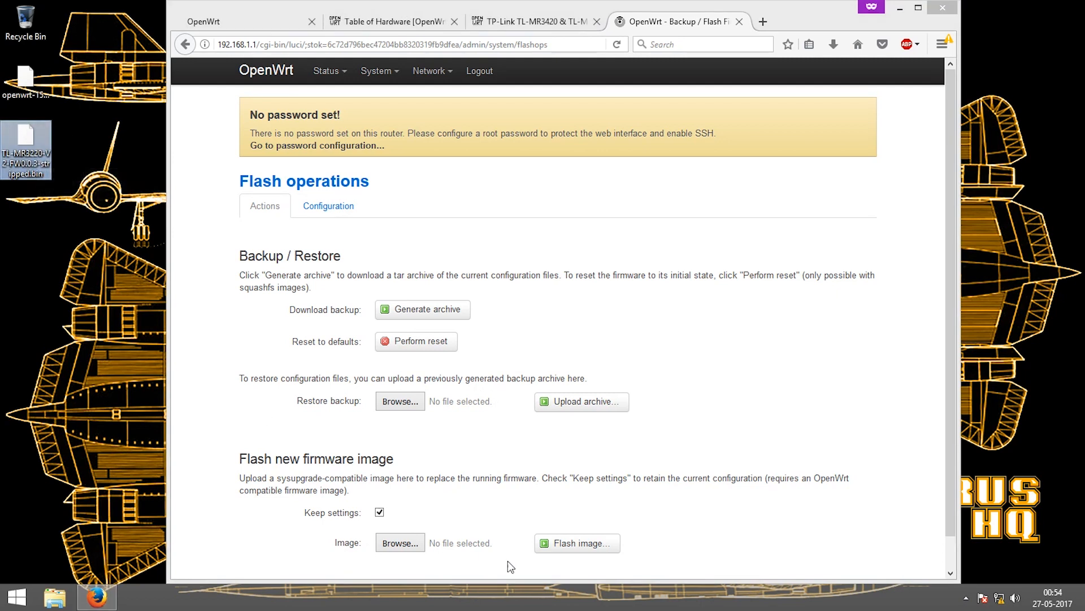
{"action": "left_click", "coordinate": [379, 511]}
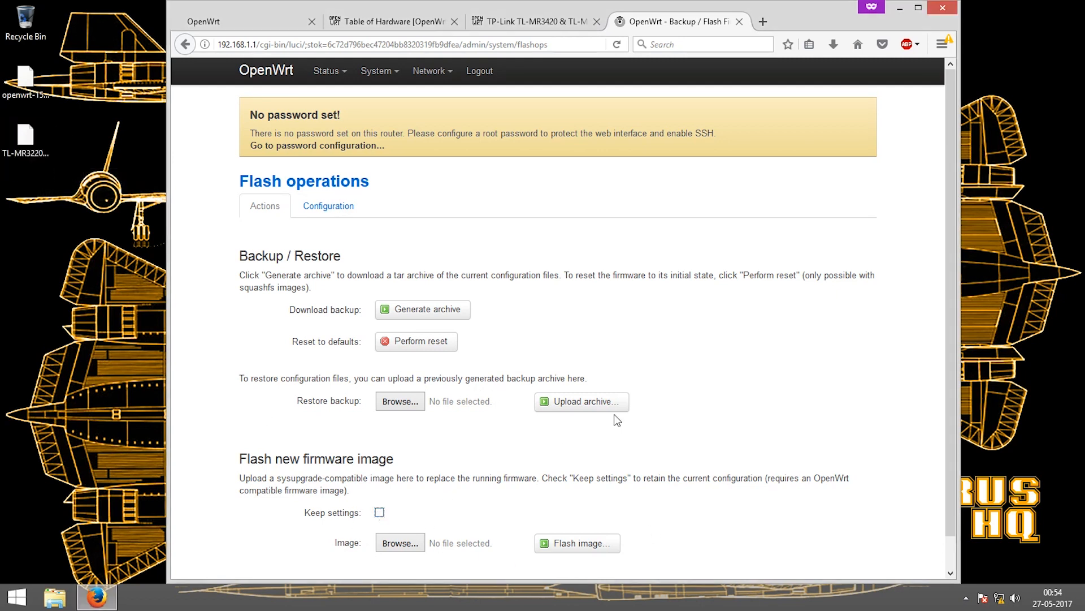
Upload TL-MR3220-V2-FW0.0.3-stripped.bin and bring up its checksum and size verification.
{"action": "left_click", "coordinate": [399, 401]}
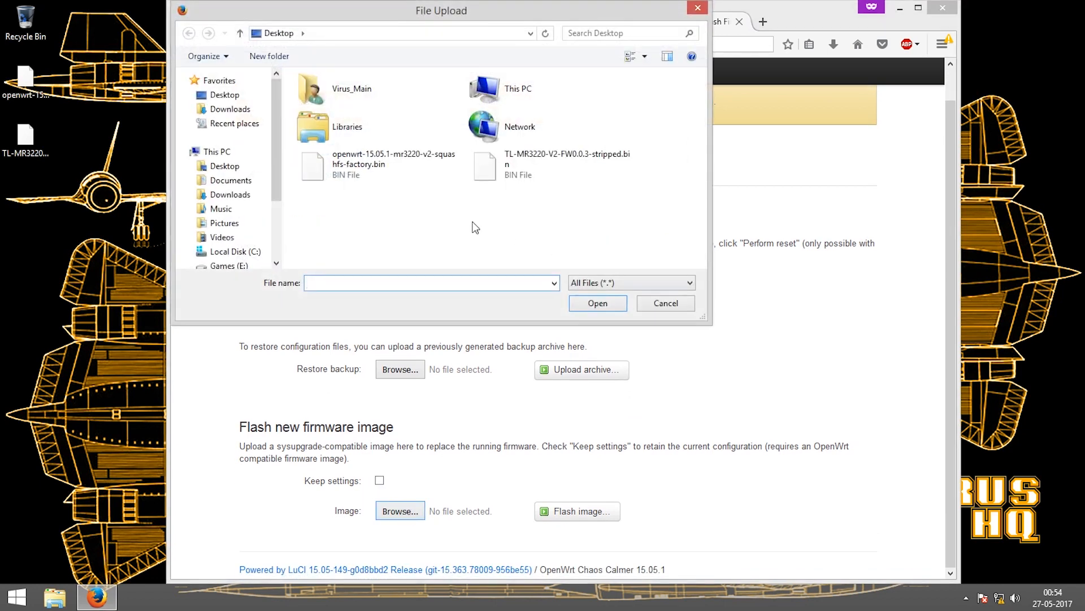
{"action": "left_click", "coordinate": [550, 164]}
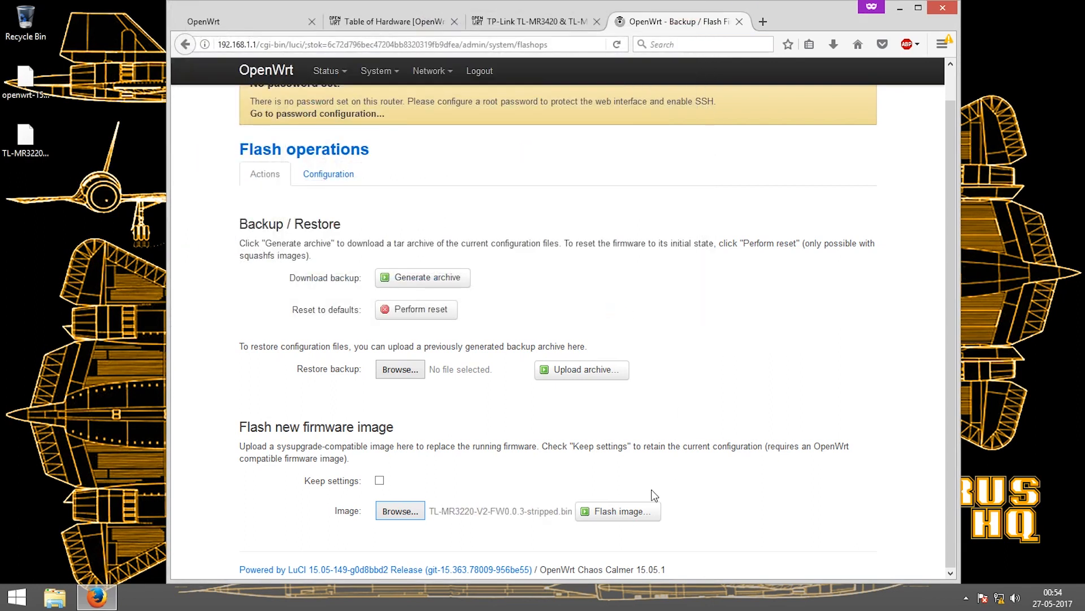
{"action": "left_click", "coordinate": [617, 511]}
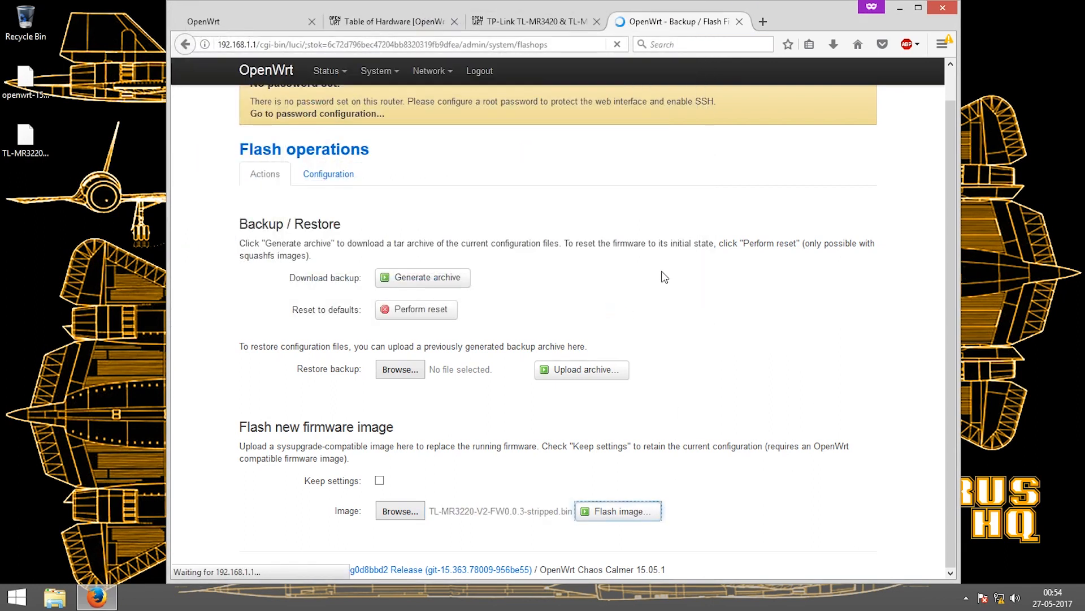
{"action": "left_click", "coordinate": [617, 509]}
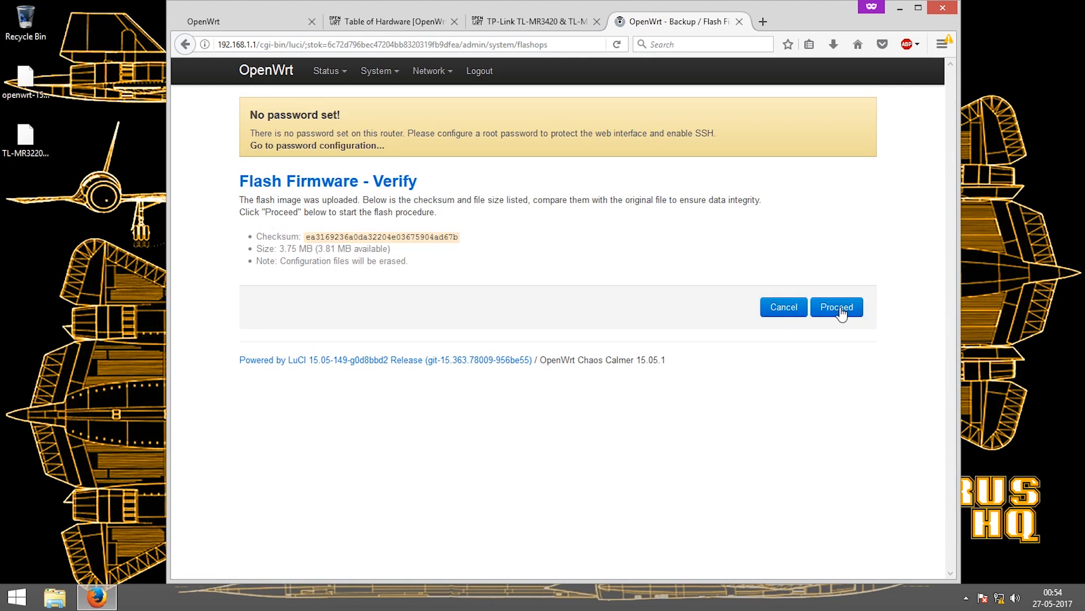
{"action": "mouse_move", "coordinate": [324, 251]}
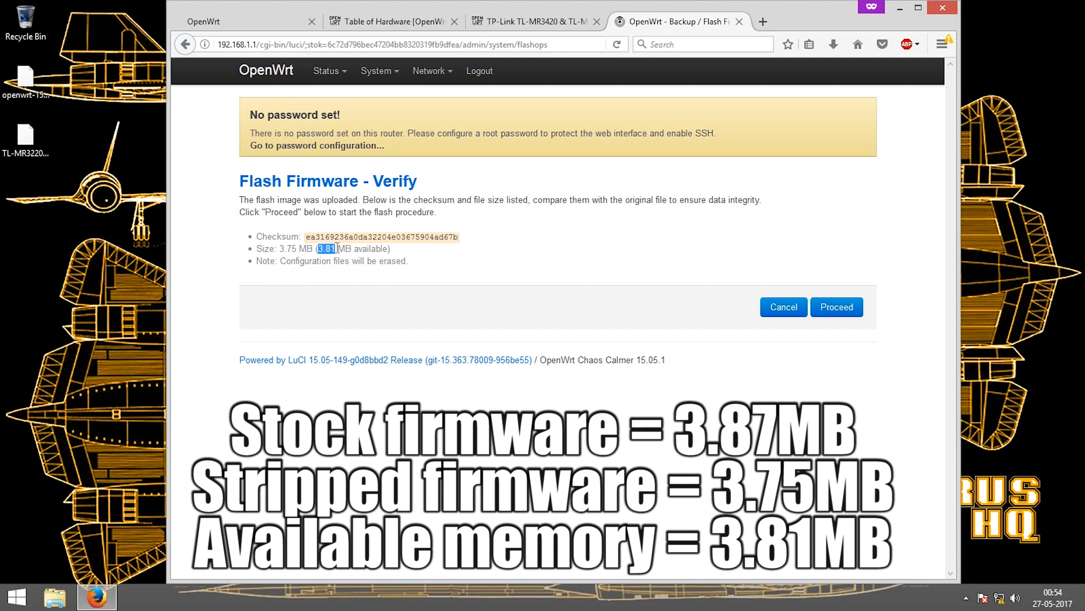
Check the 3.81 MB available-size figure against the 3.75 MB image and cancel the flash.
{"action": "left_click_drag", "start_coordinate": [338, 249], "coordinate": [370, 249]}
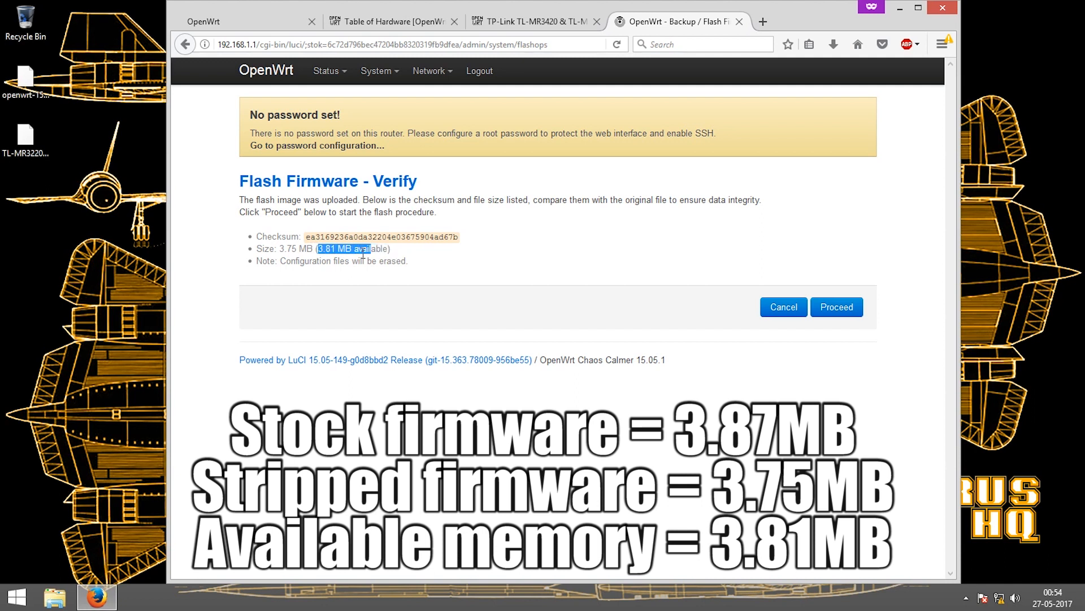
{"action": "left_click", "coordinate": [783, 306]}
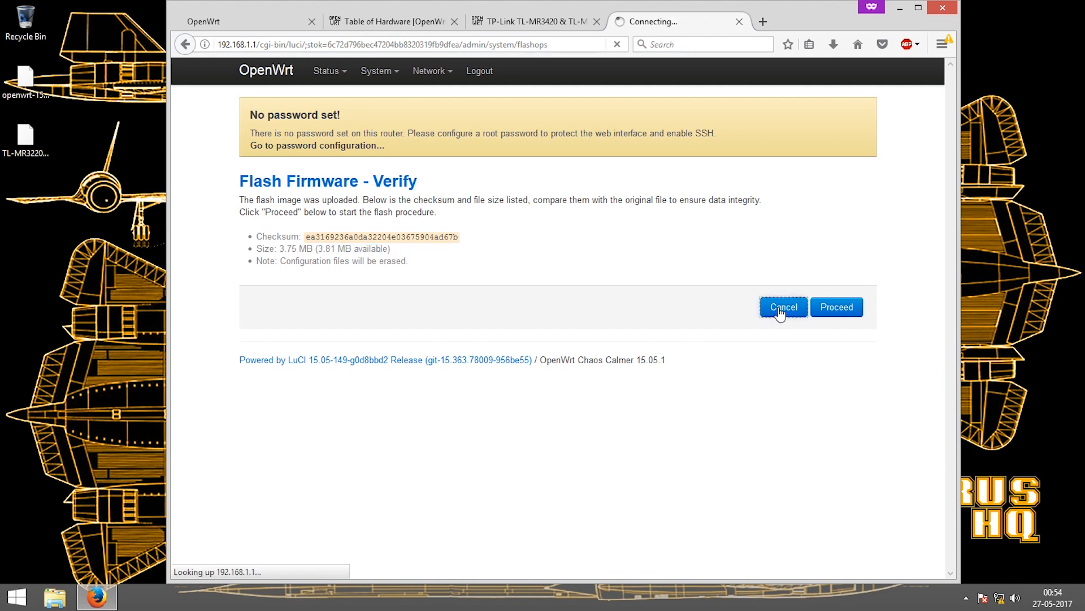
{"action": "left_click", "coordinate": [783, 306]}
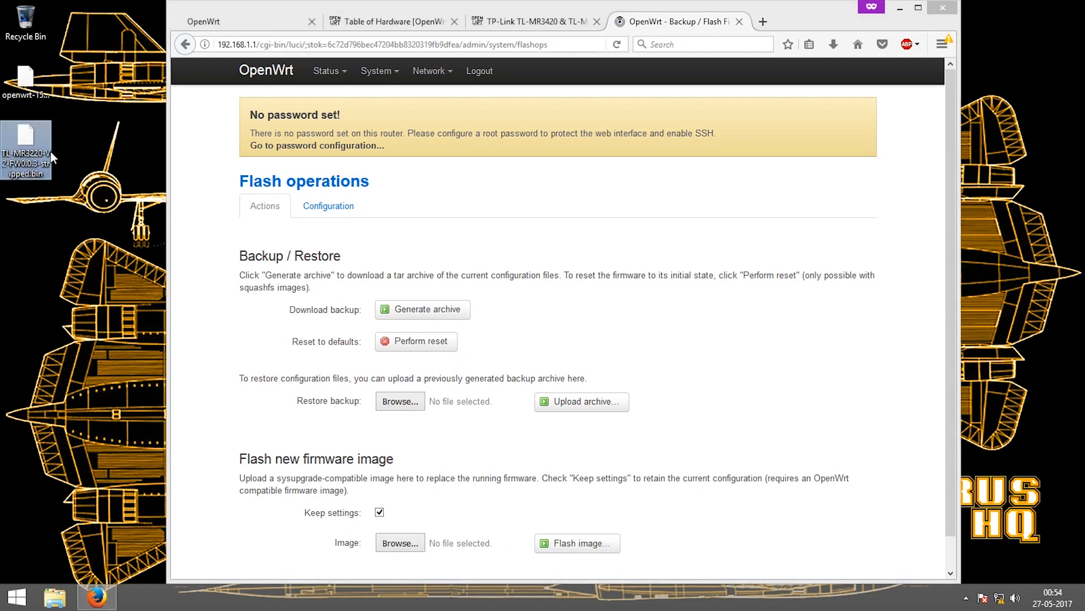
{"action": "mouse_move", "coordinate": [588, 328]}
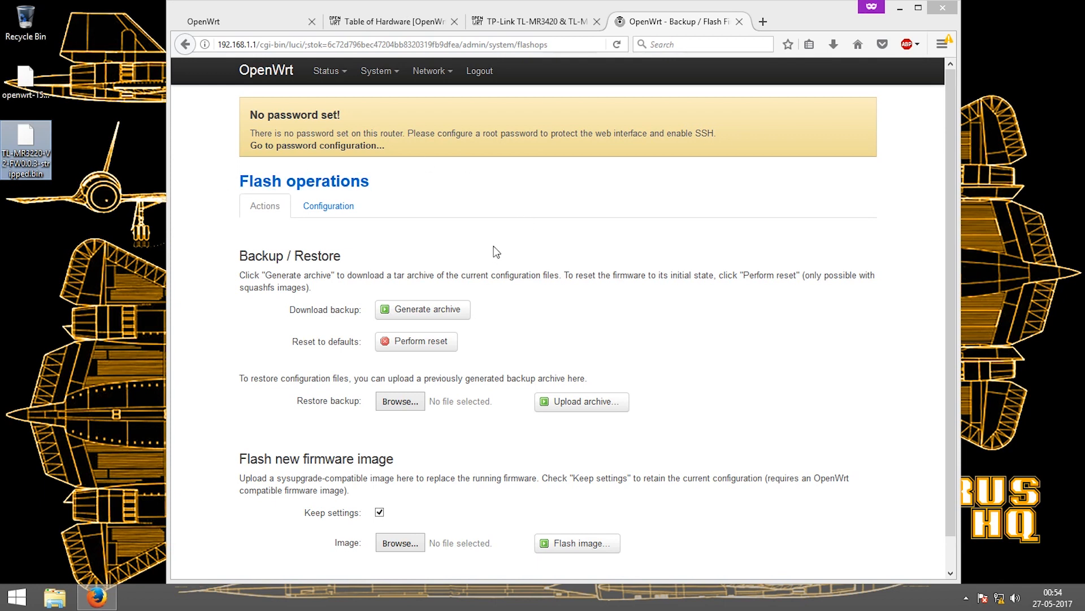
{"action": "mouse_move", "coordinate": [25, 147]}
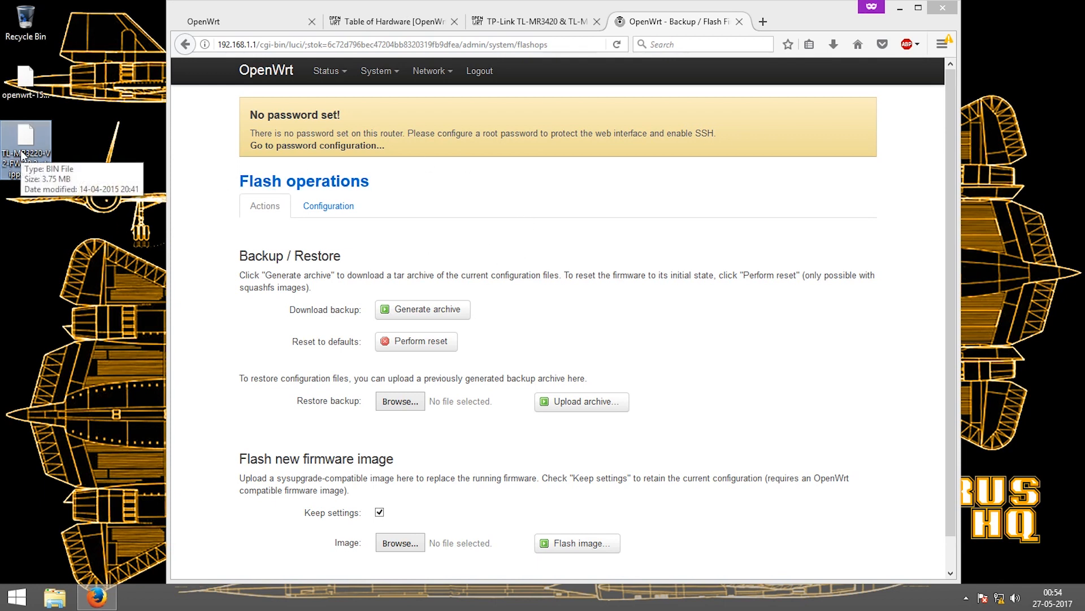